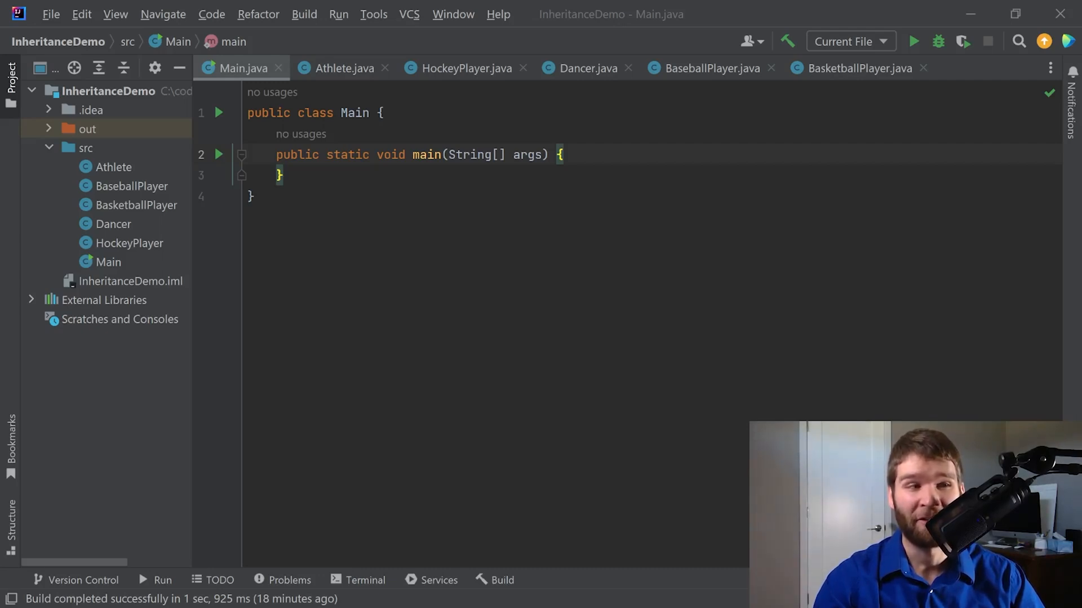
mouse_move(534, 211)
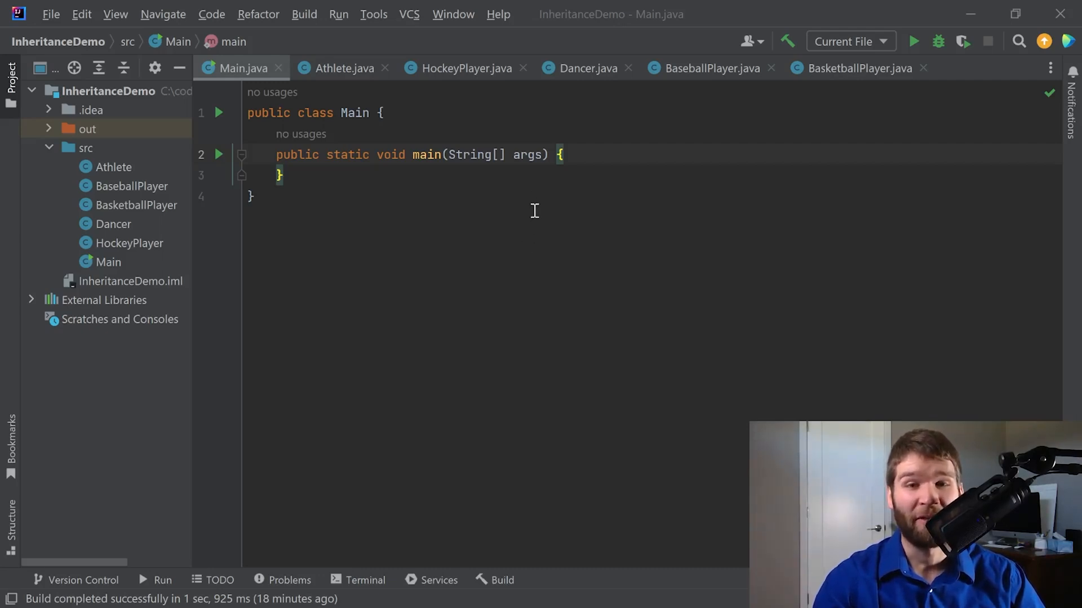
Step: Select the class name in Main.java and switch to the Athlete.java source file
double_click(348, 154)
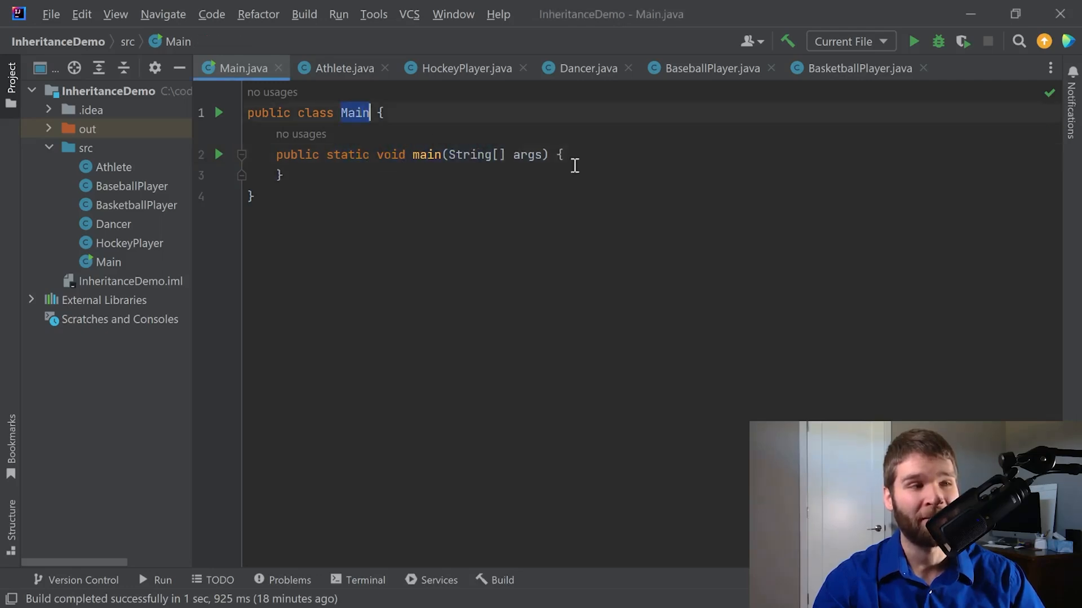
left_click(341, 67)
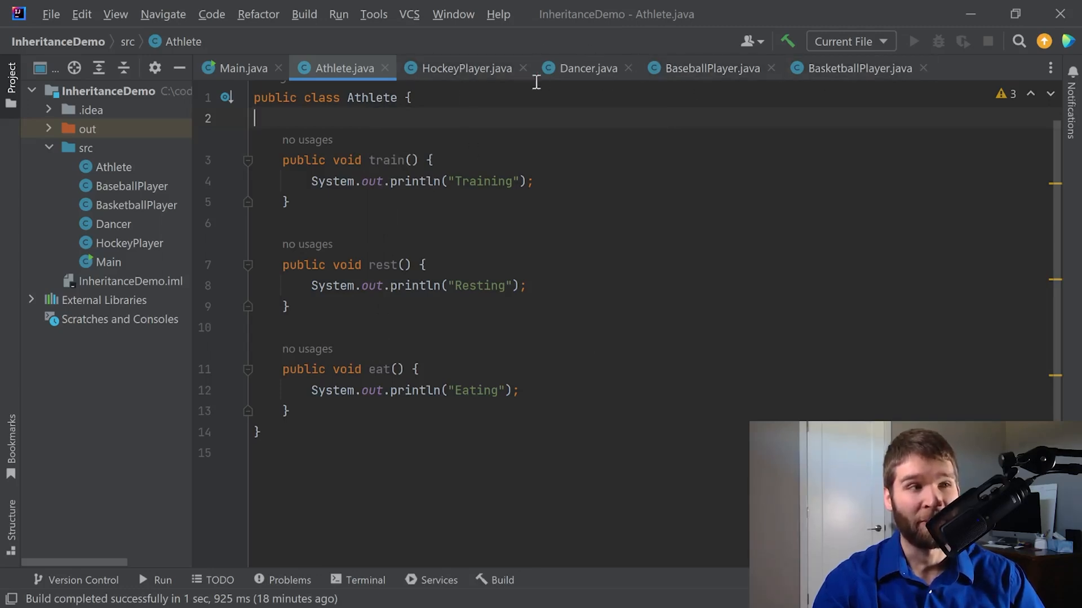
left_click(463, 68)
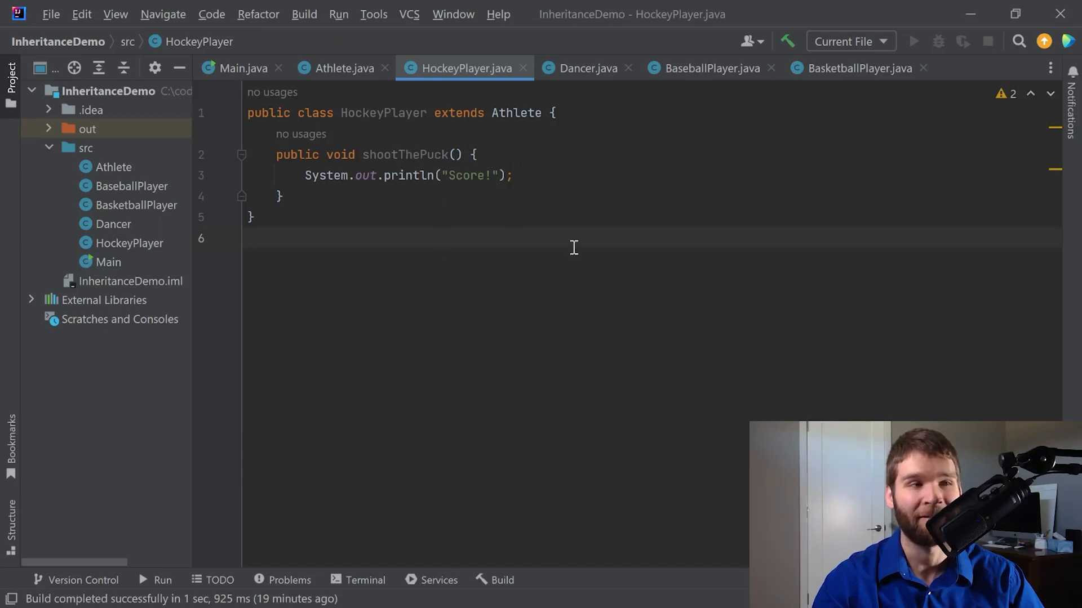
left_click(586, 68)
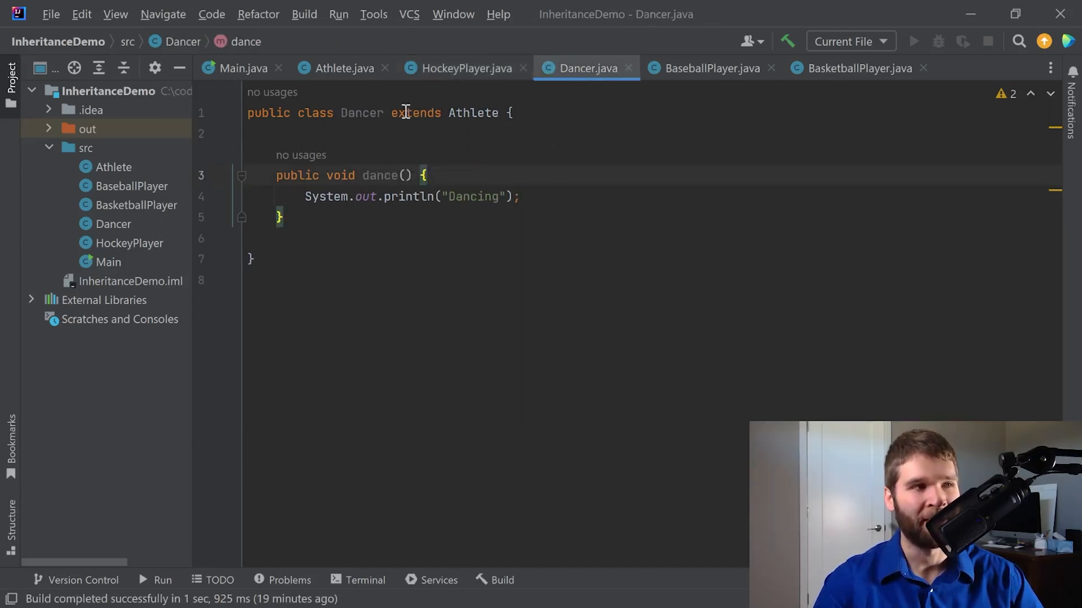
mouse_move(420, 103)
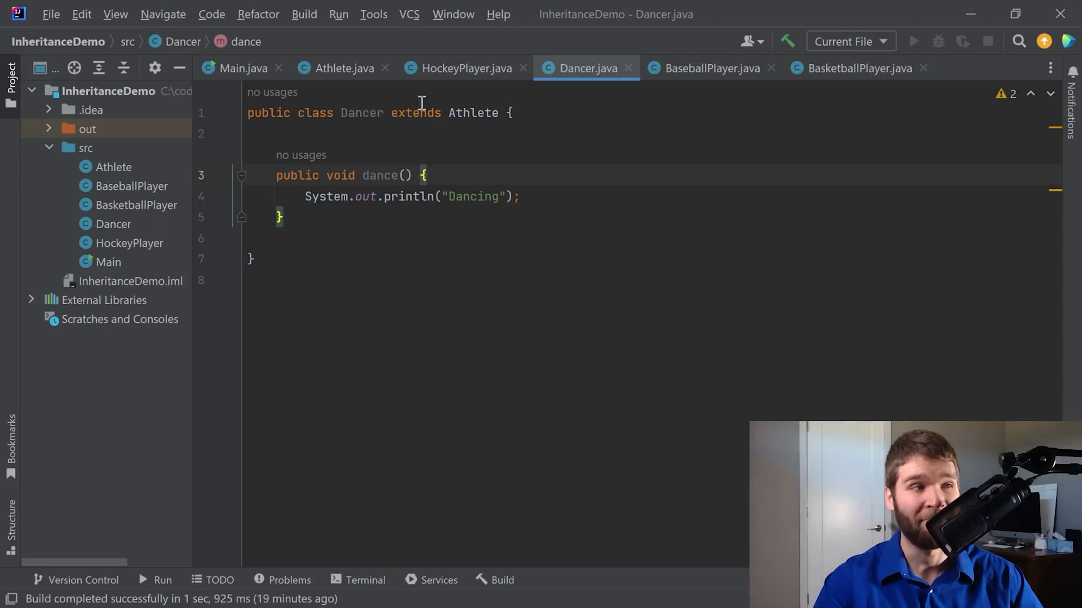
mouse_move(627, 180)
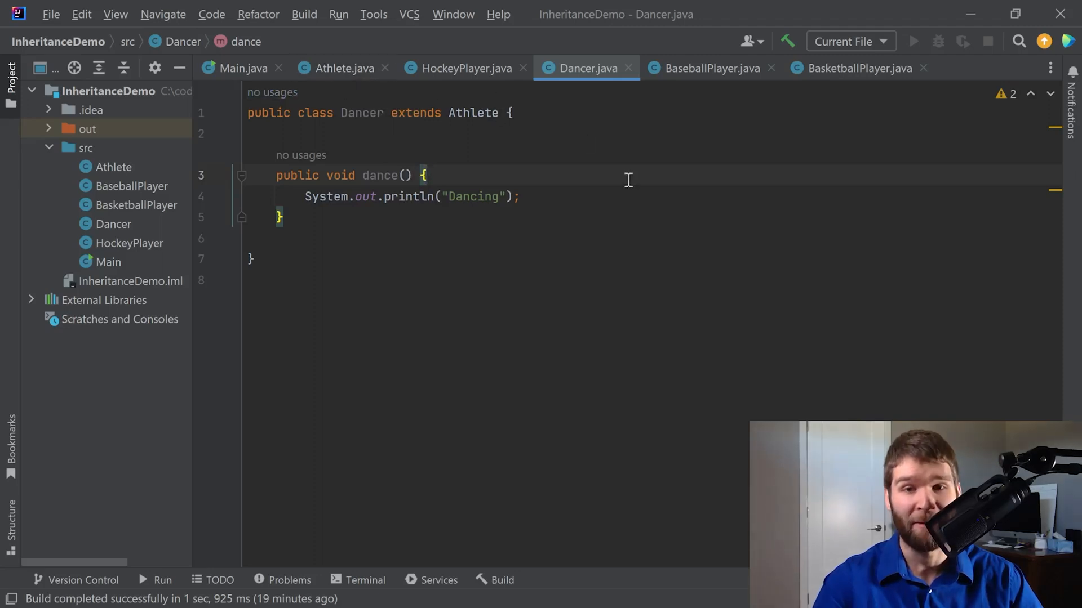
left_click(708, 68)
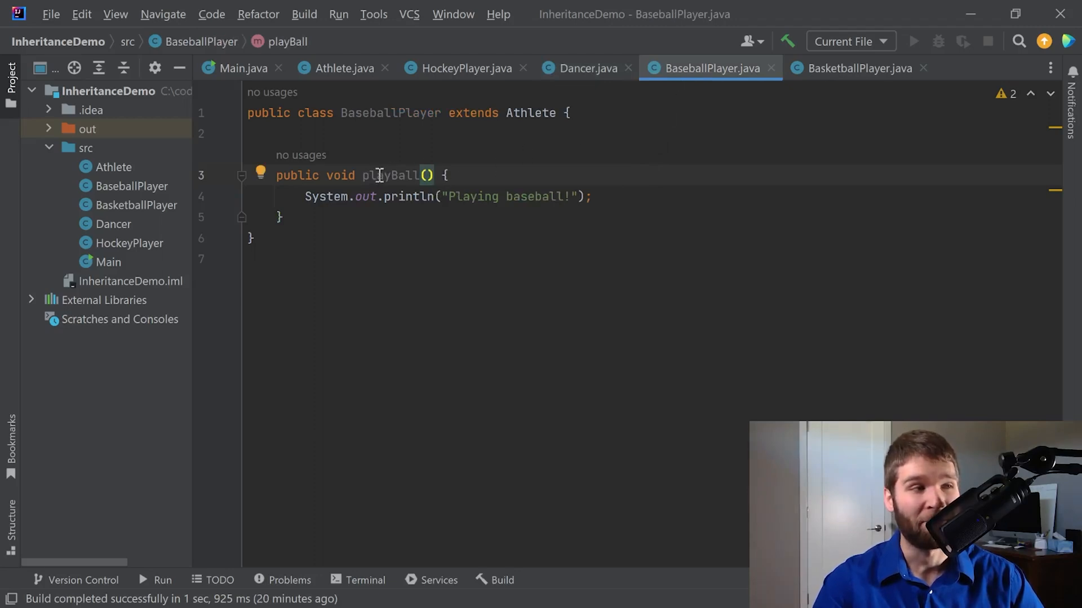
left_click(859, 67)
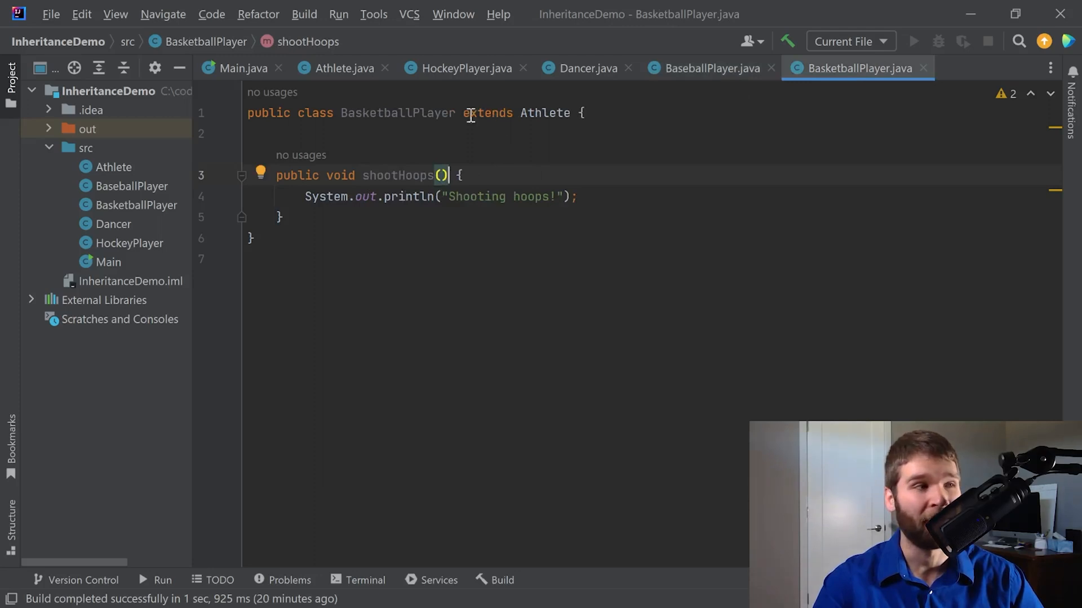
left_click(340, 68)
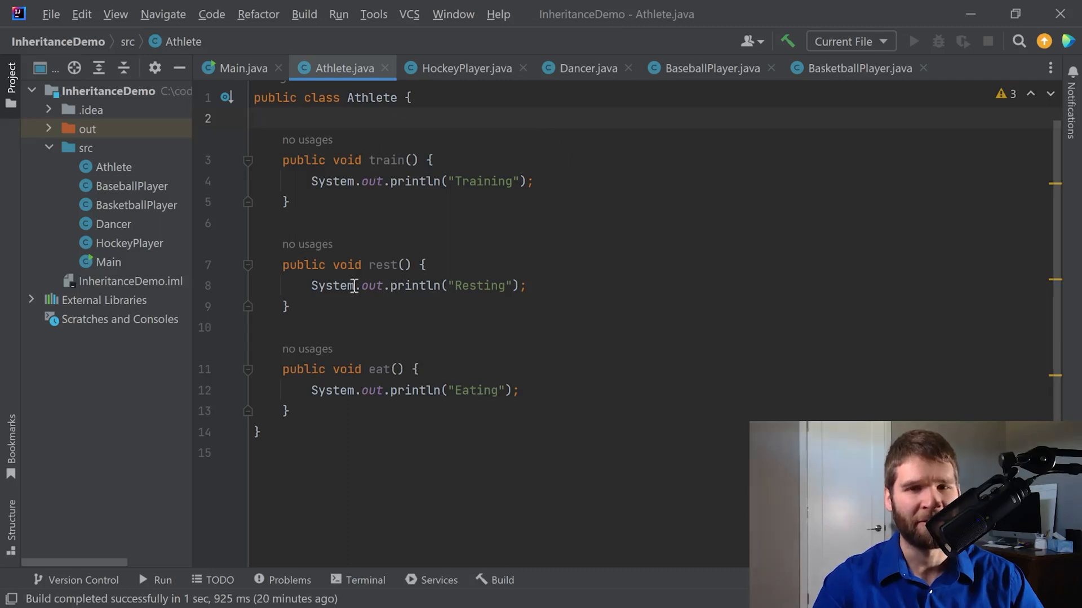
mouse_move(570, 124)
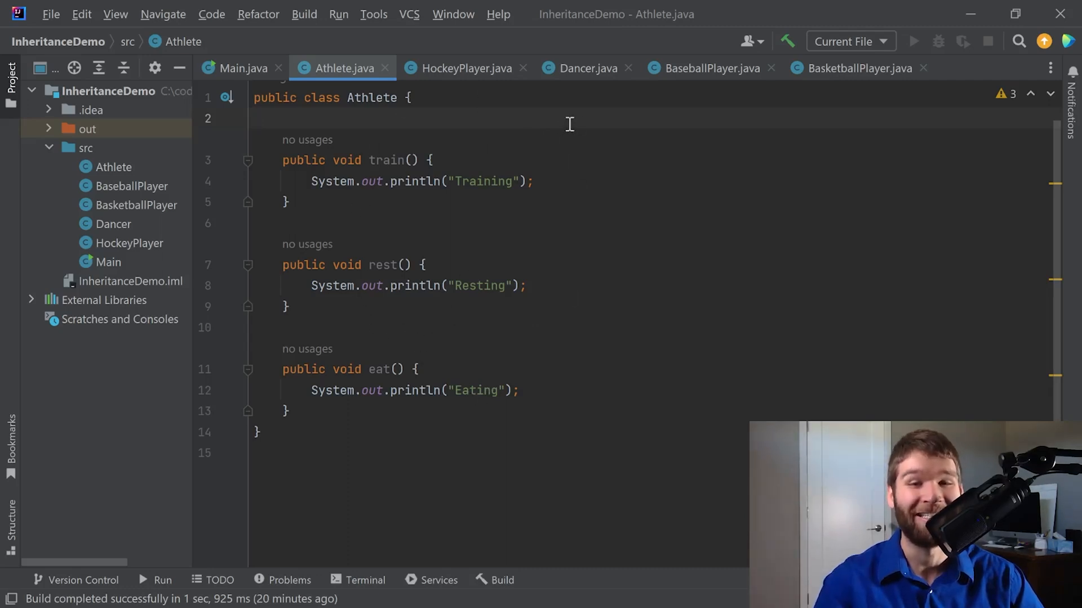
mouse_move(589, 91)
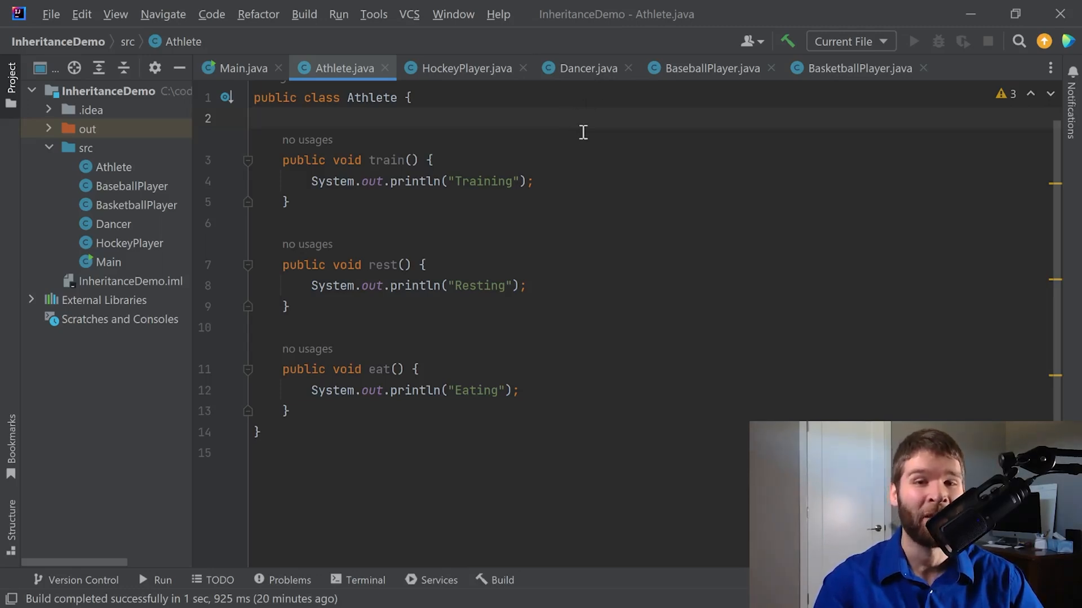
mouse_move(324, 90)
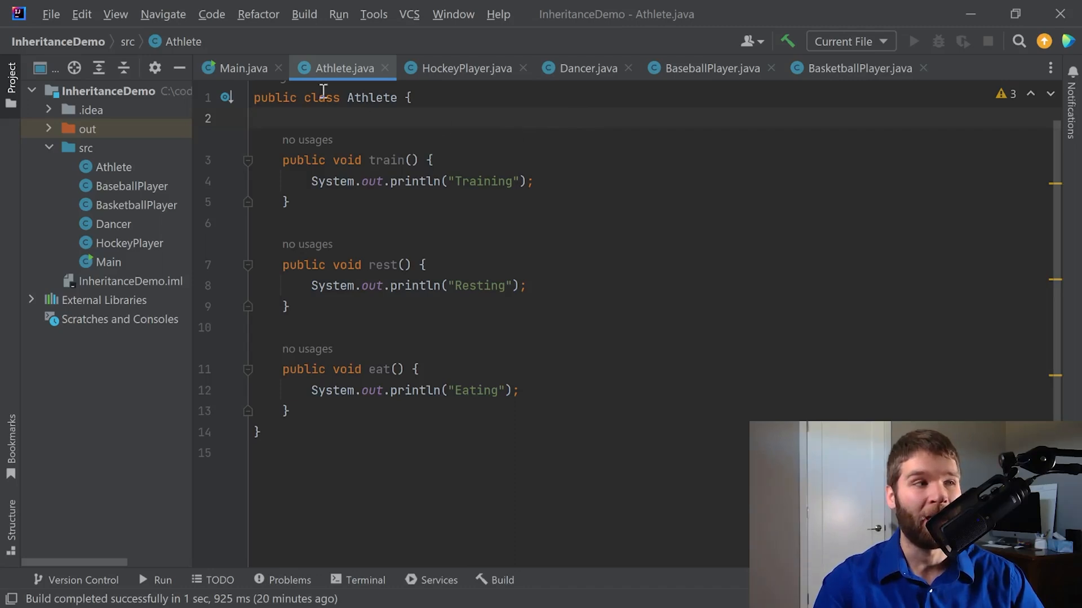
Step: In Main.java's main method add the statement Object o = new Object();
left_click(241, 68)
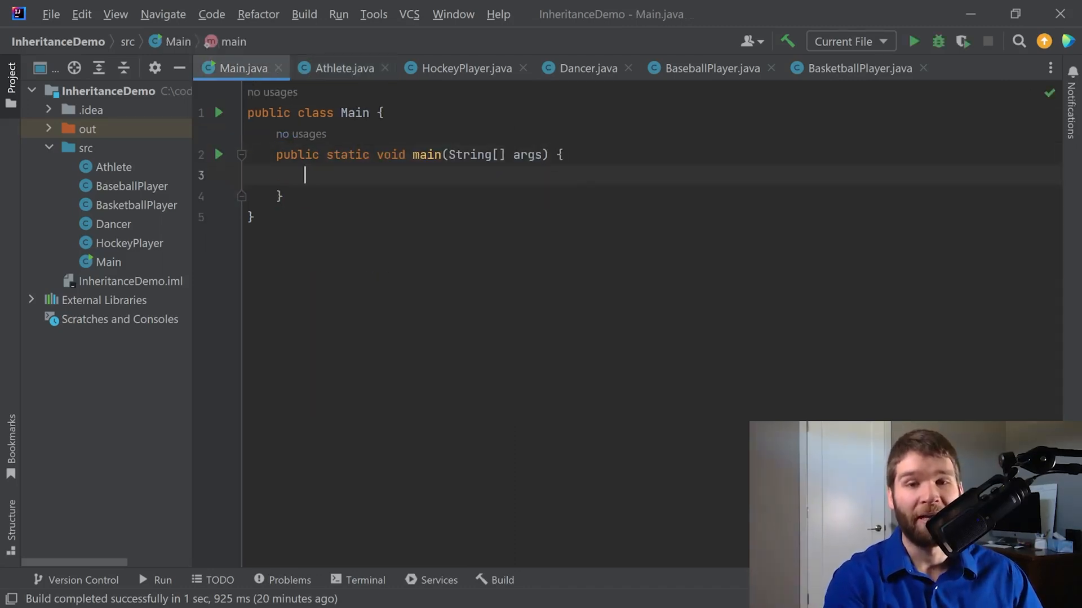
type("Object o = ne")
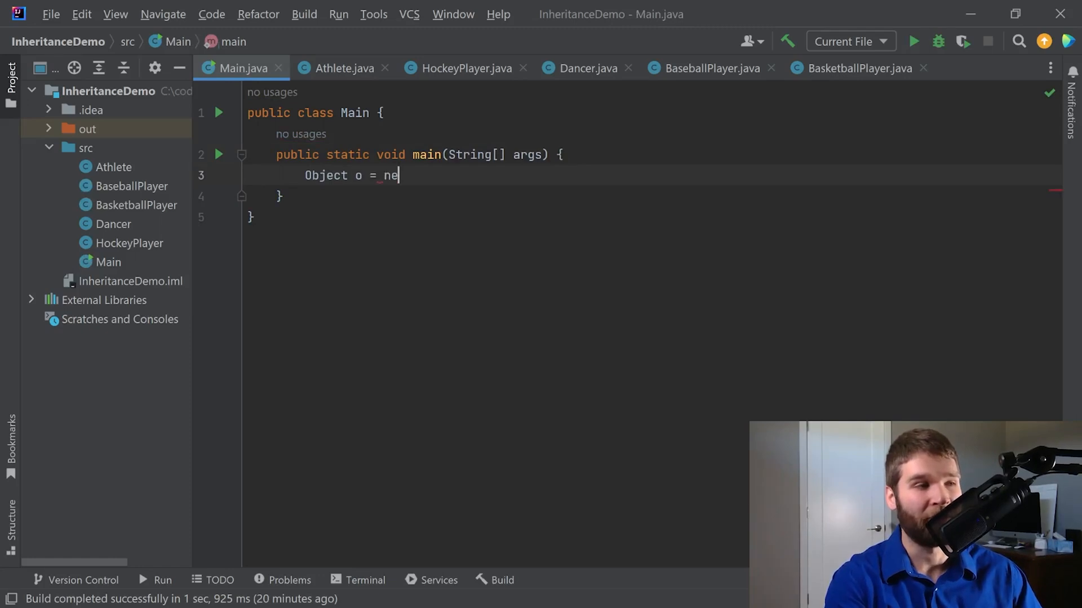
type("w Object[]")
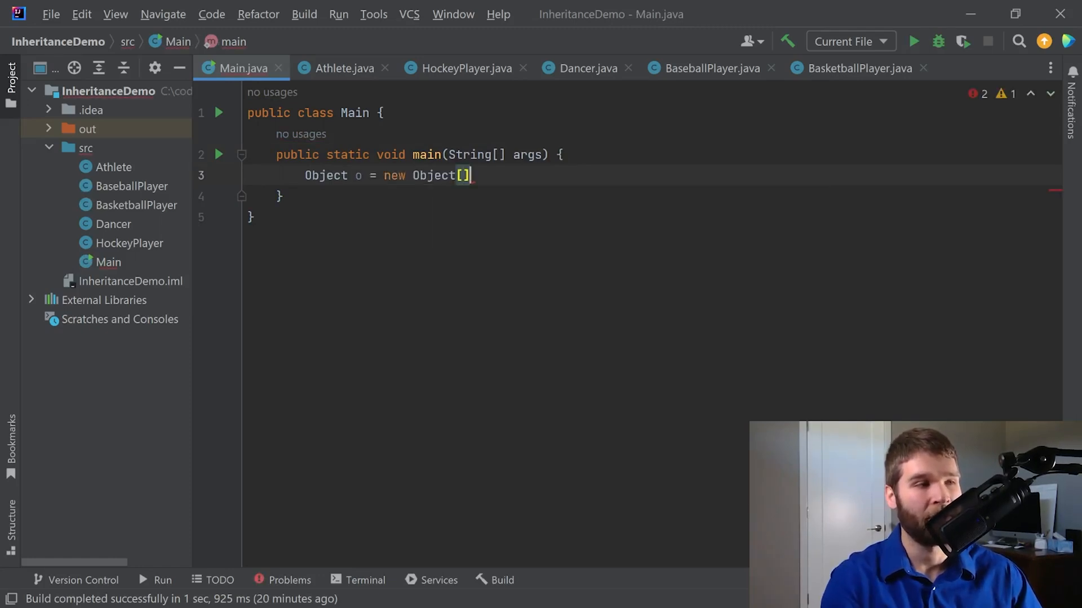
type("();")
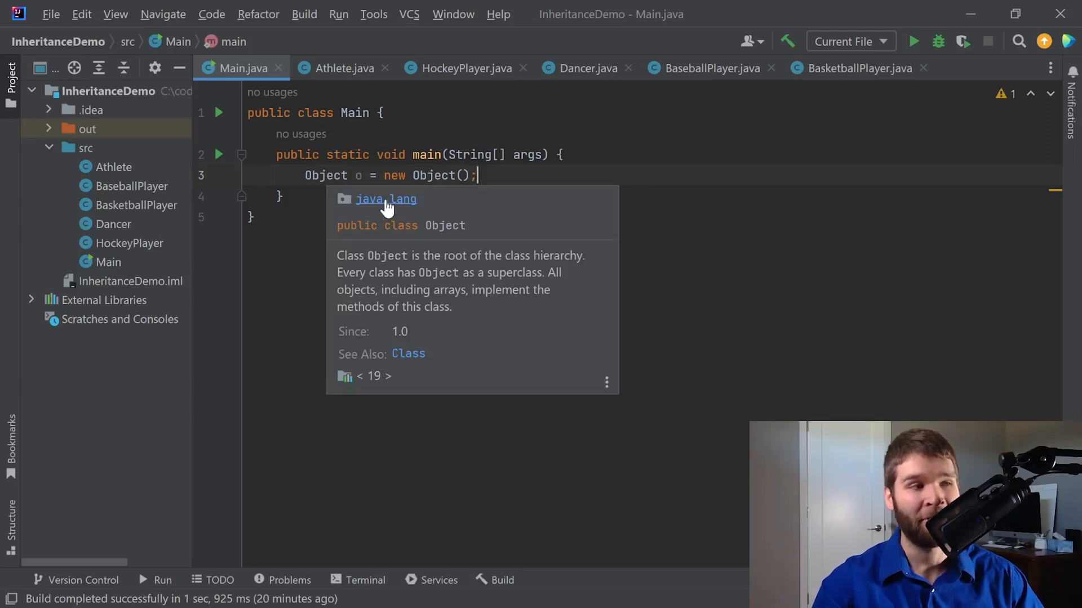
mouse_move(388, 254)
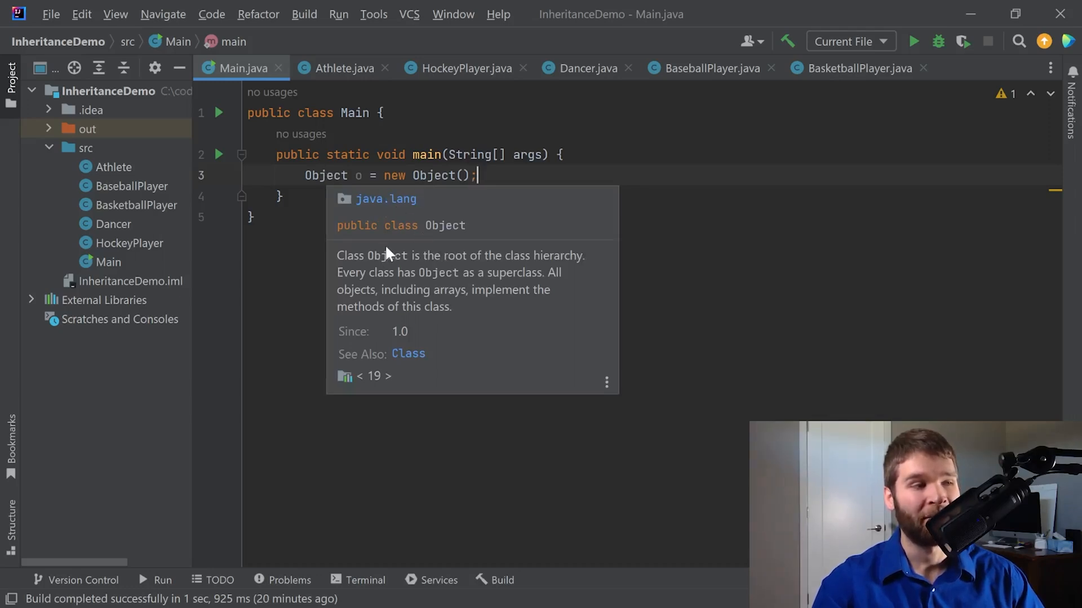
mouse_move(538, 260)
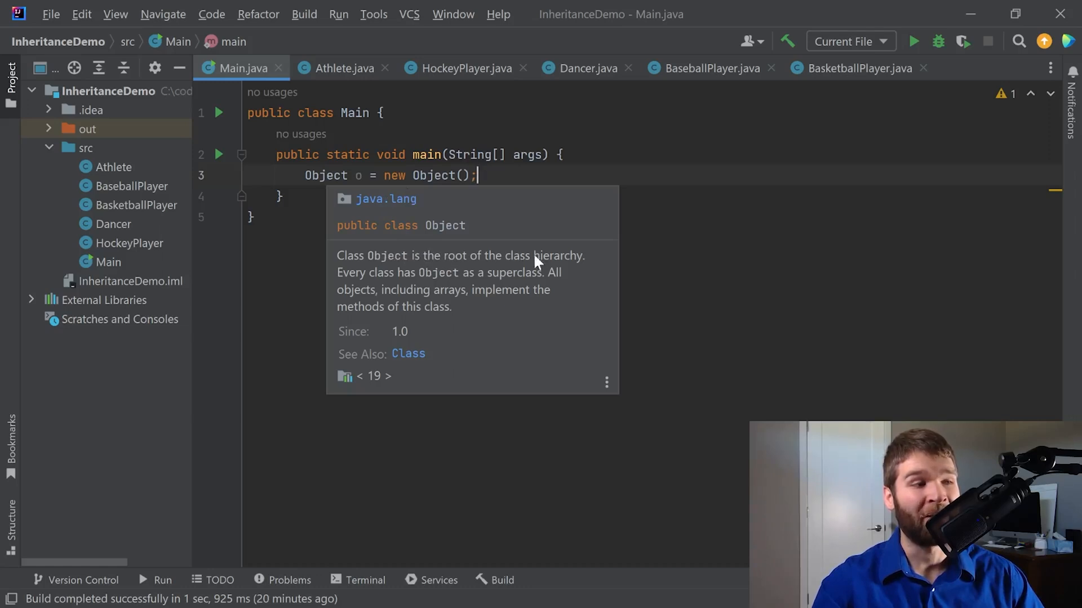
mouse_move(429, 279)
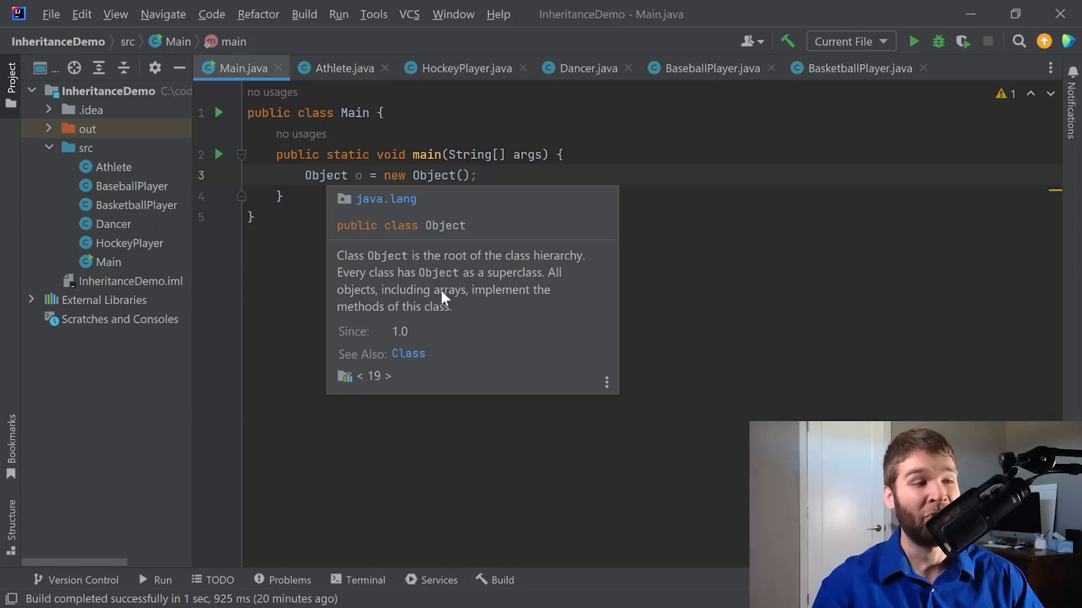
mouse_move(582, 305)
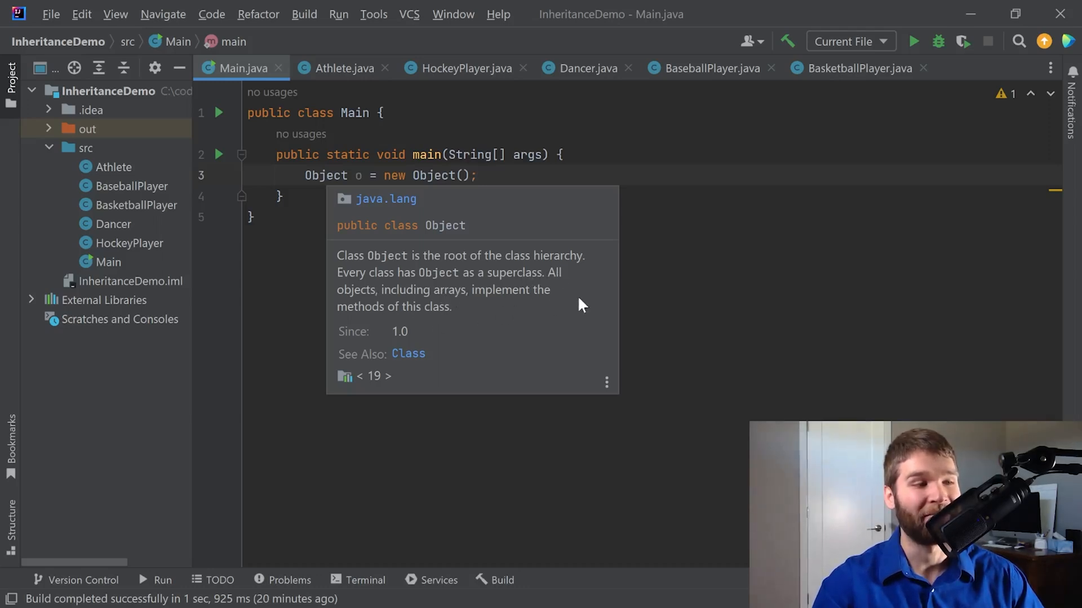
mouse_move(589, 305)
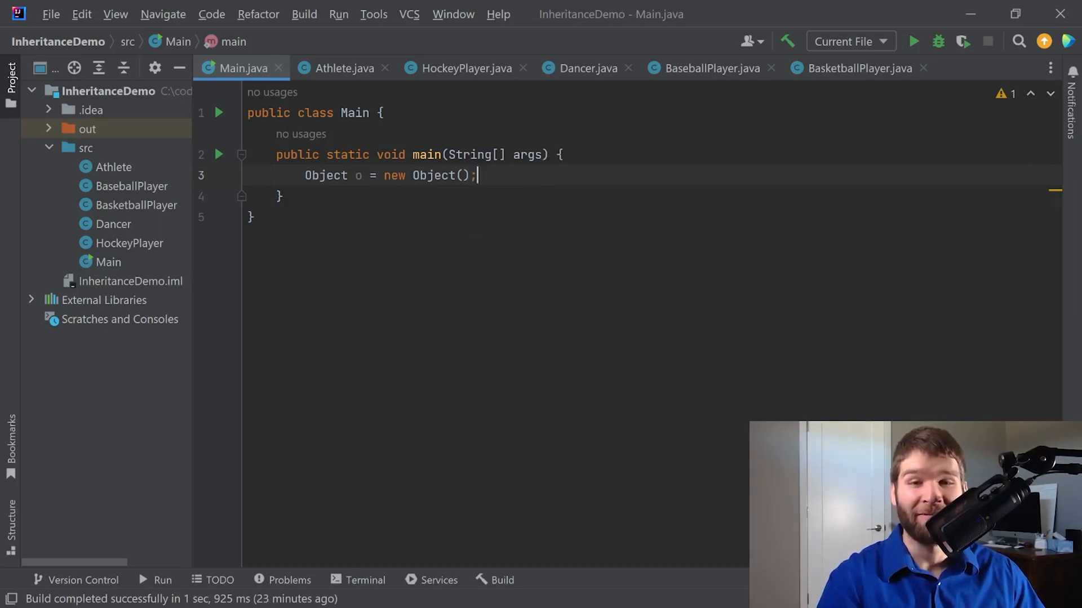
Step: Browse Object's methods via completion on o., then remove the Object example lines
type("o.")
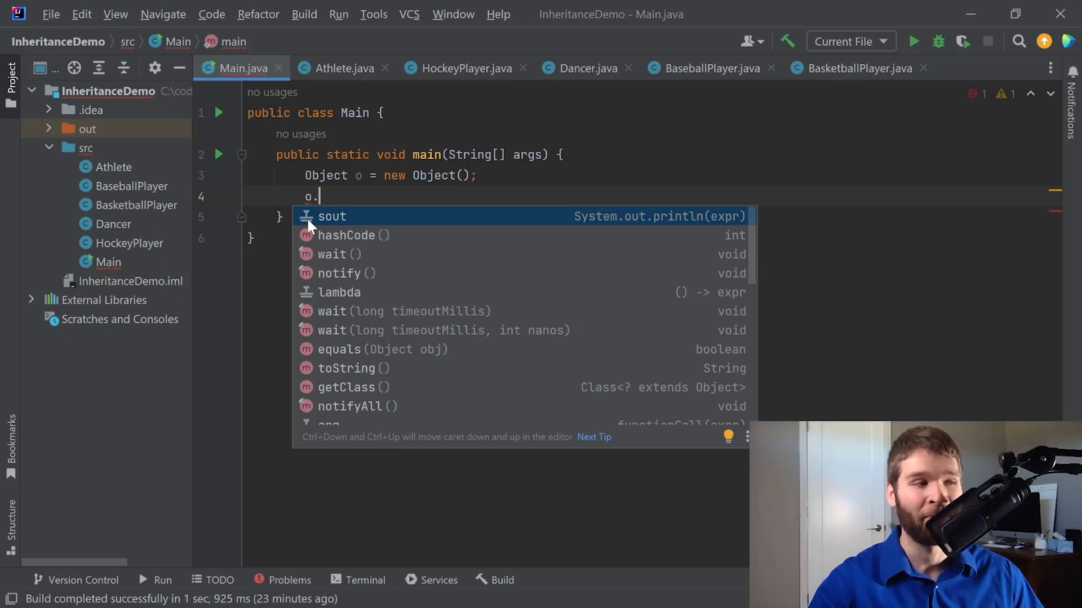
mouse_move(326, 227)
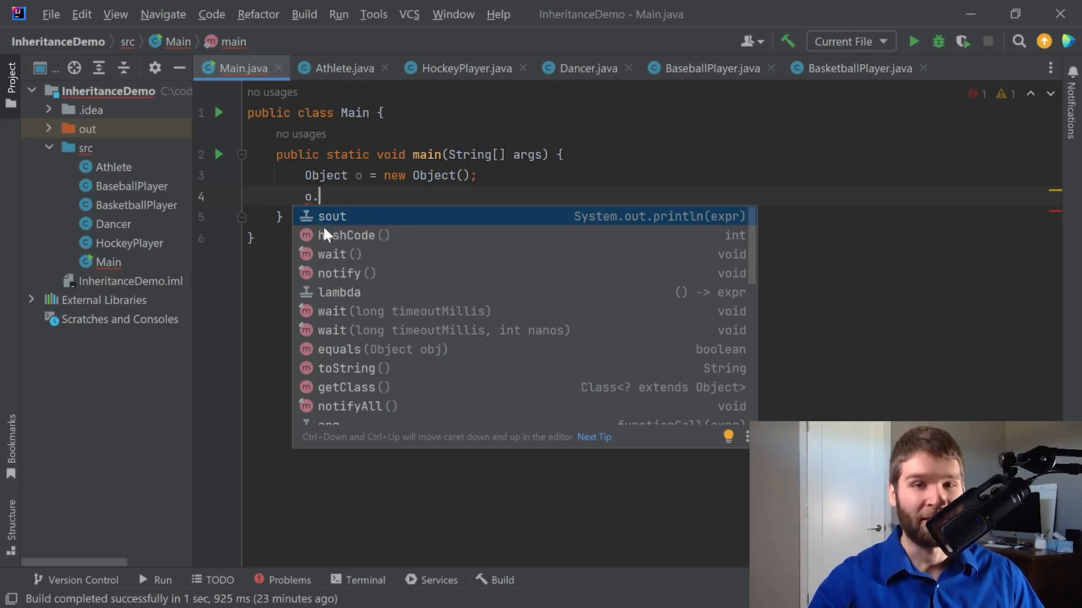
mouse_move(581, 221)
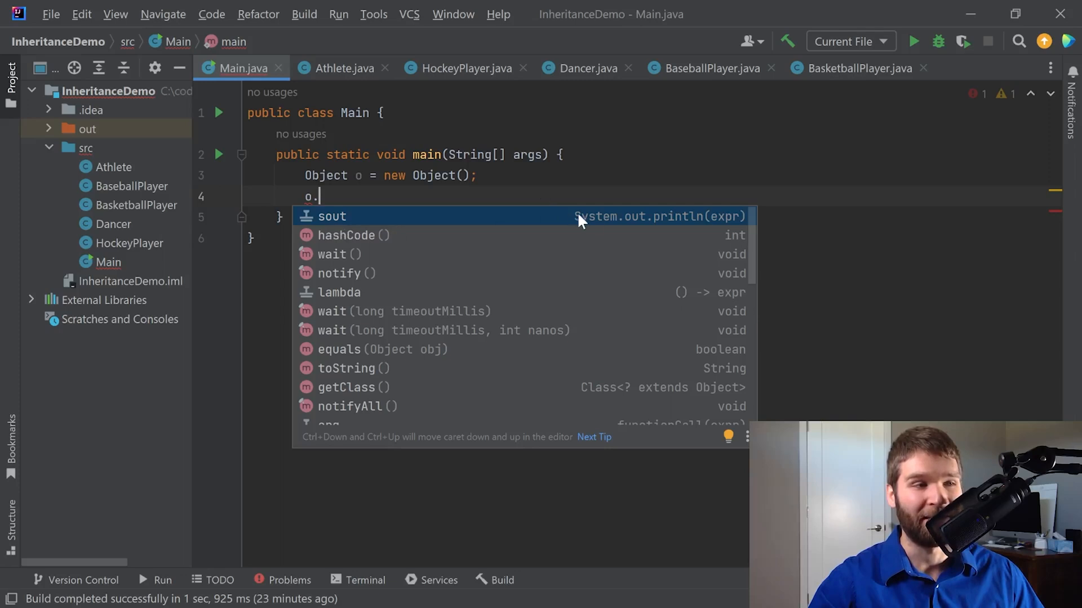
mouse_move(662, 223)
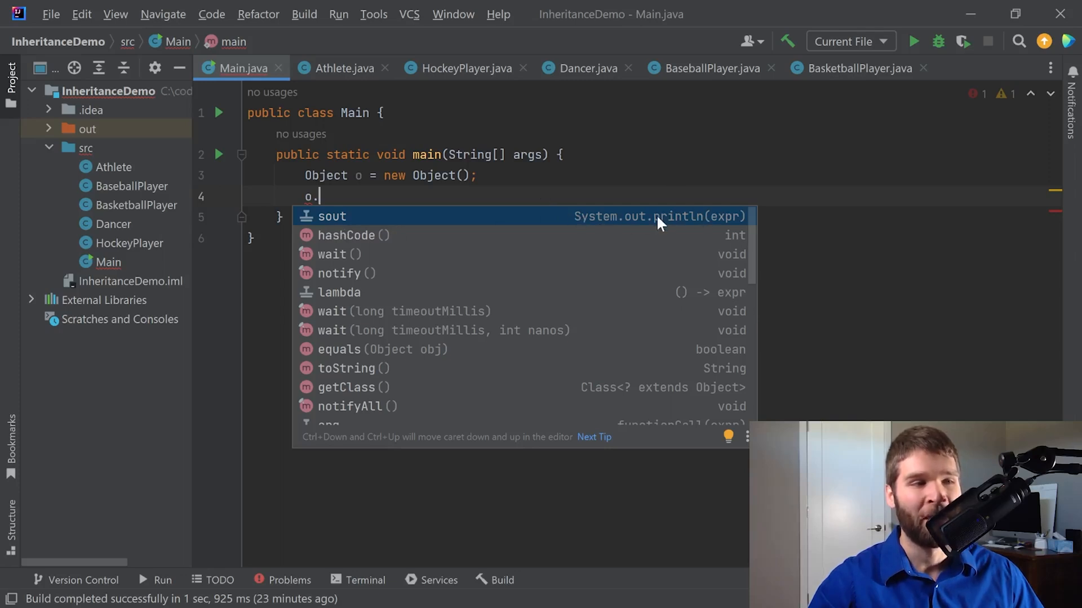
mouse_move(656, 224)
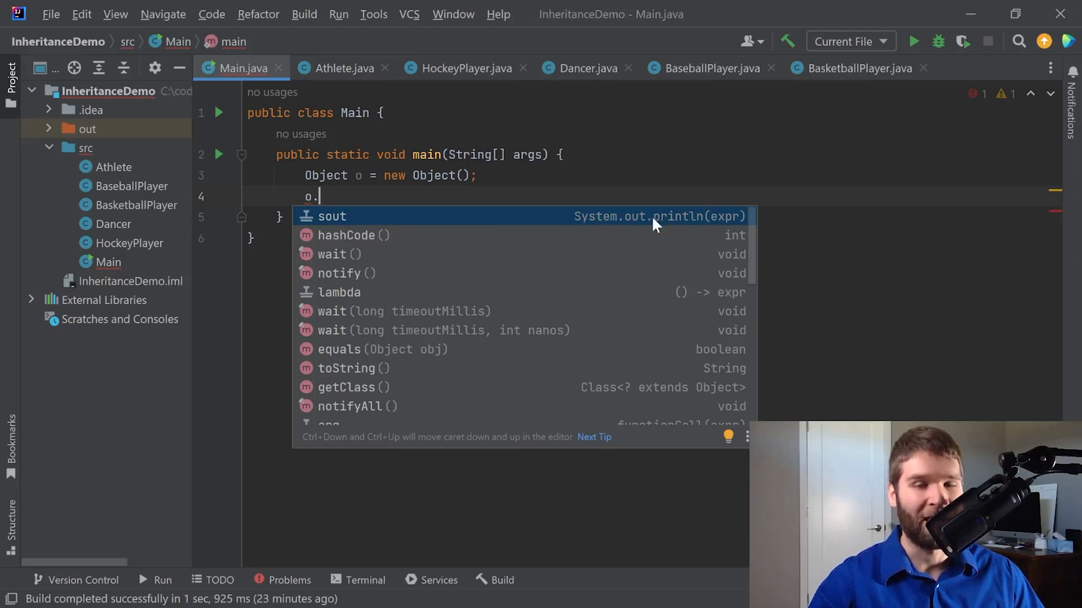
mouse_move(634, 227)
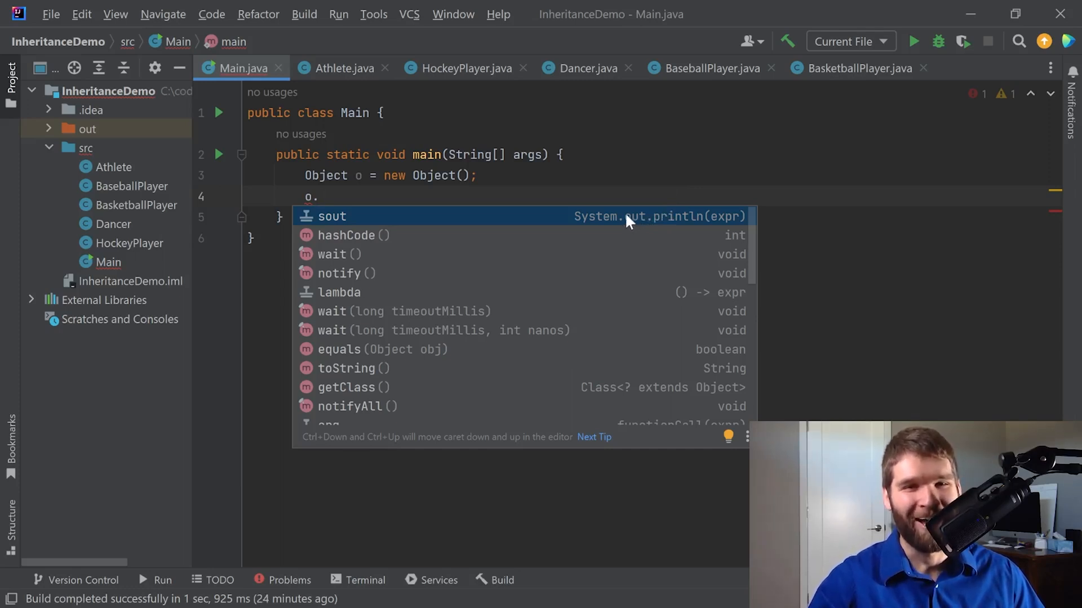
mouse_move(572, 228)
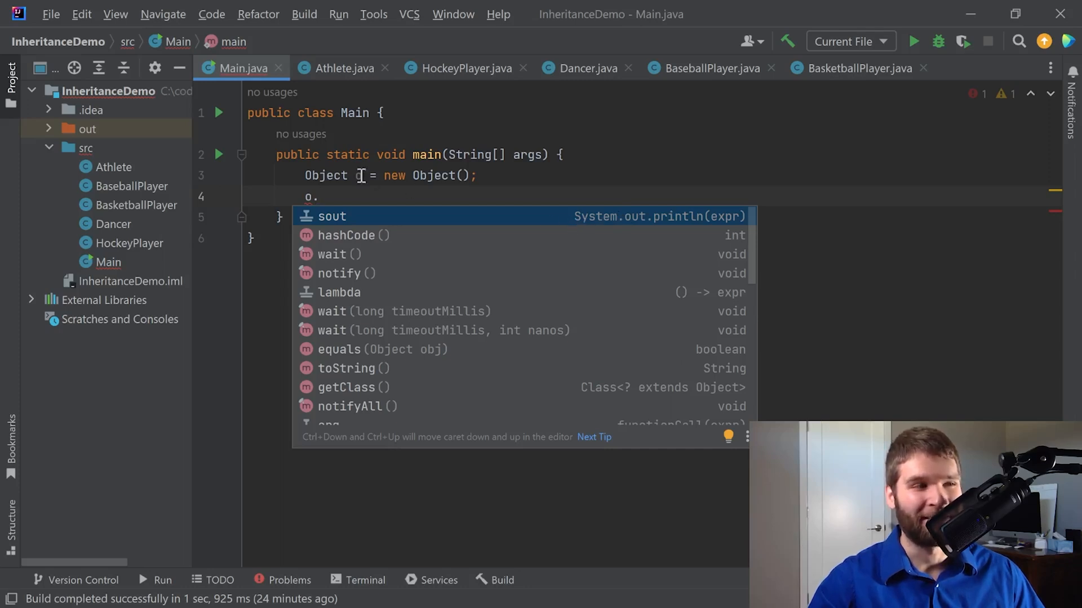
key("Down")
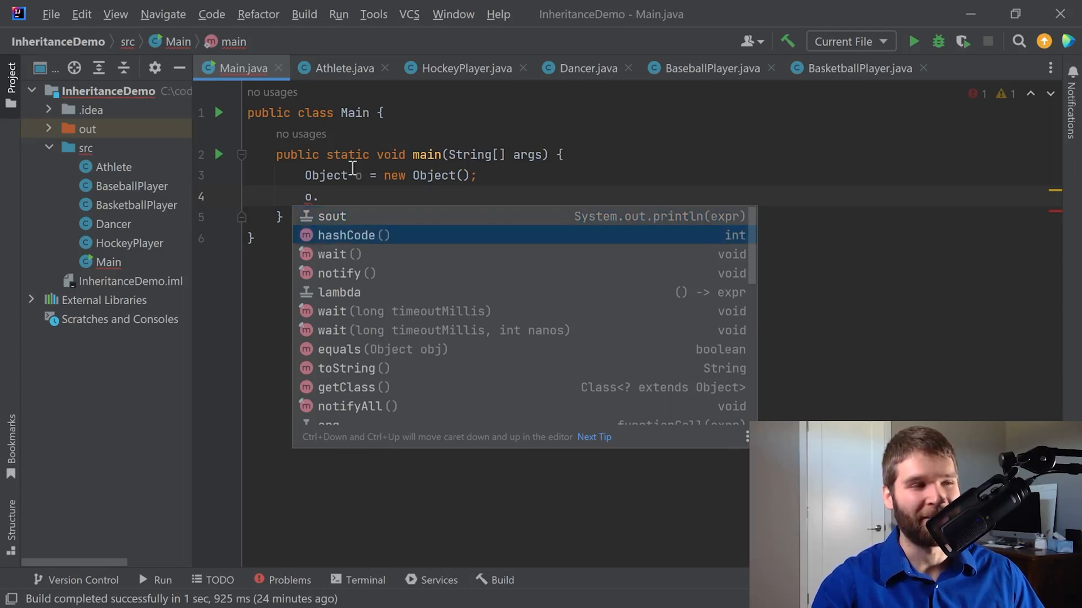
mouse_move(314, 238)
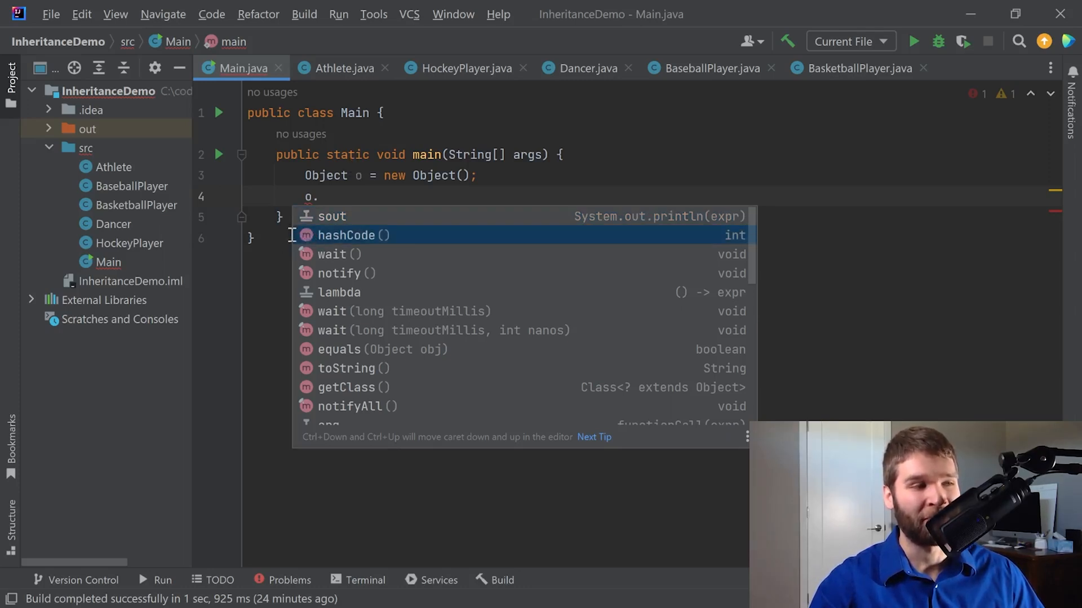
mouse_move(300, 248)
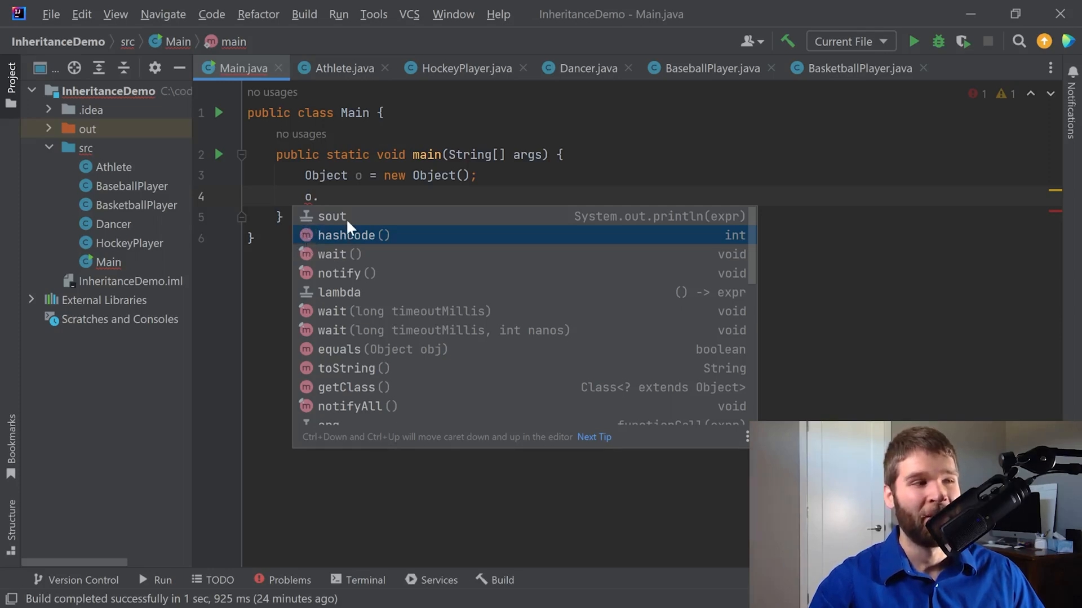
mouse_move(325, 241)
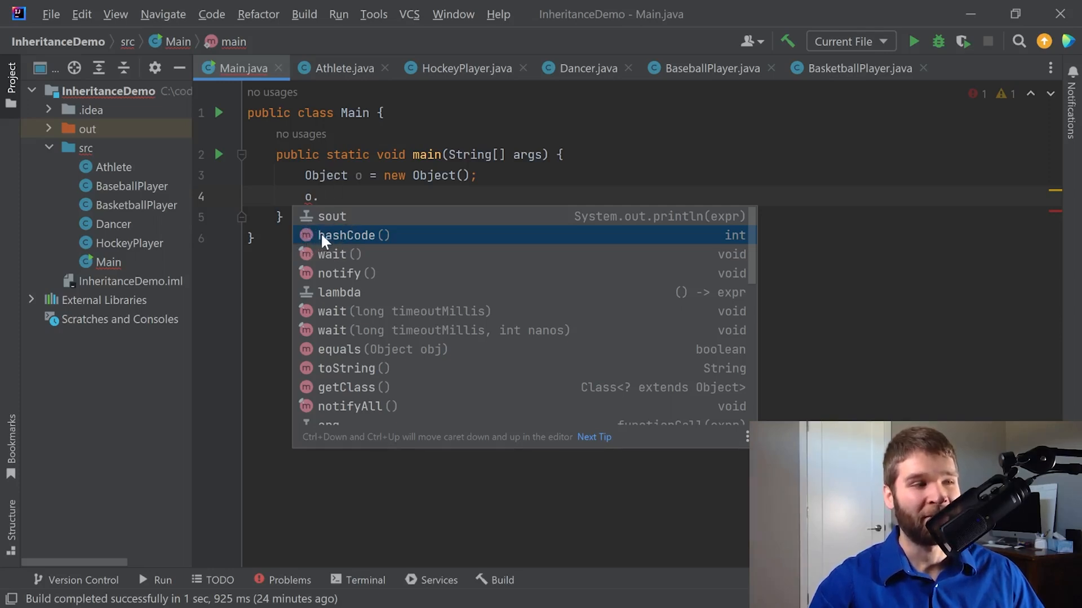
mouse_move(387, 239)
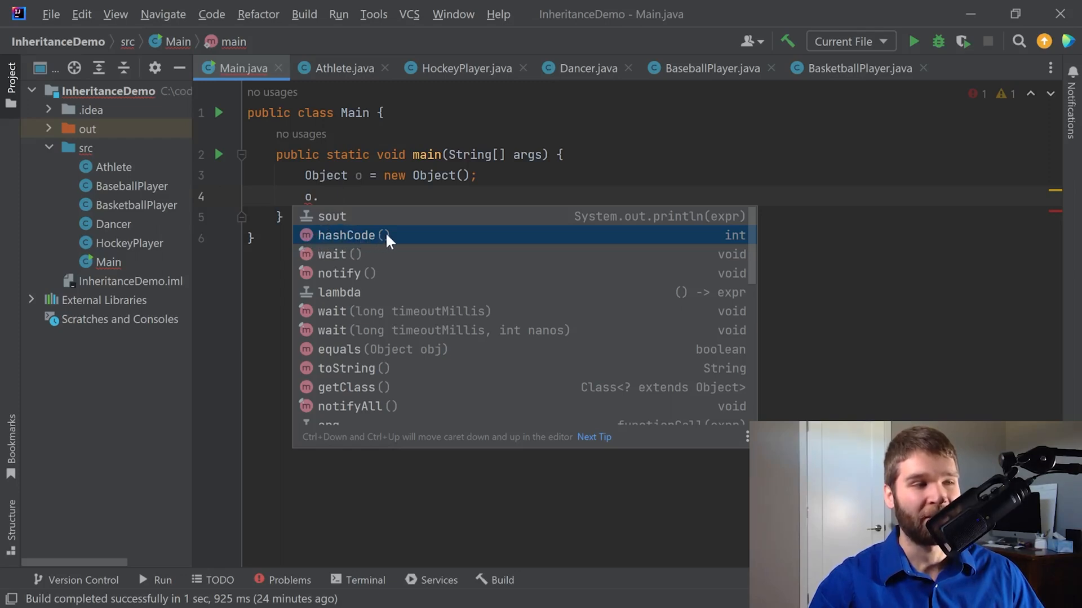
mouse_move(738, 243)
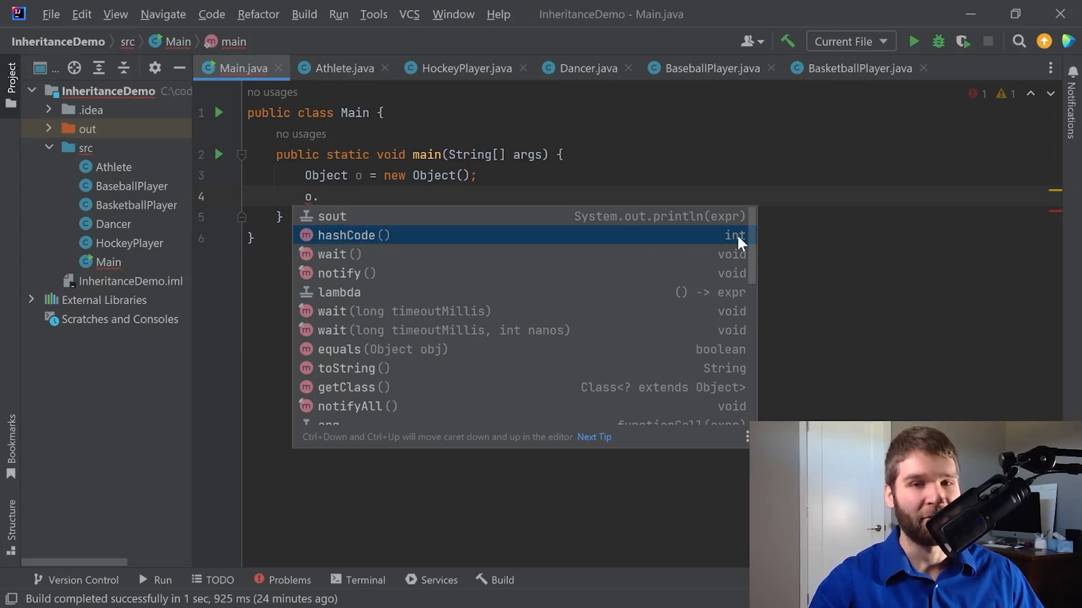
mouse_move(331, 251)
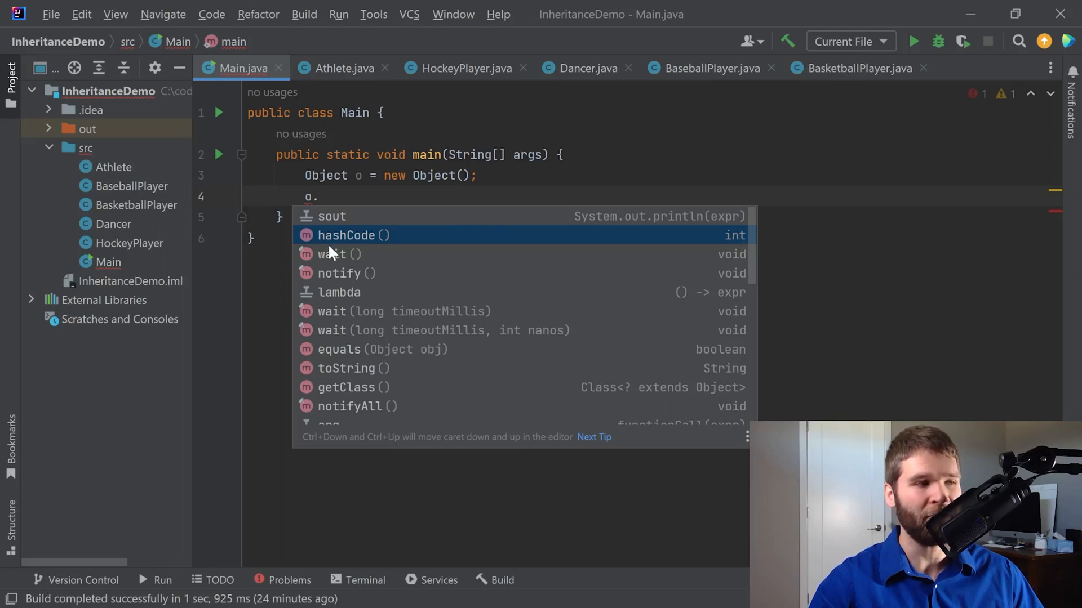
mouse_move(353, 140)
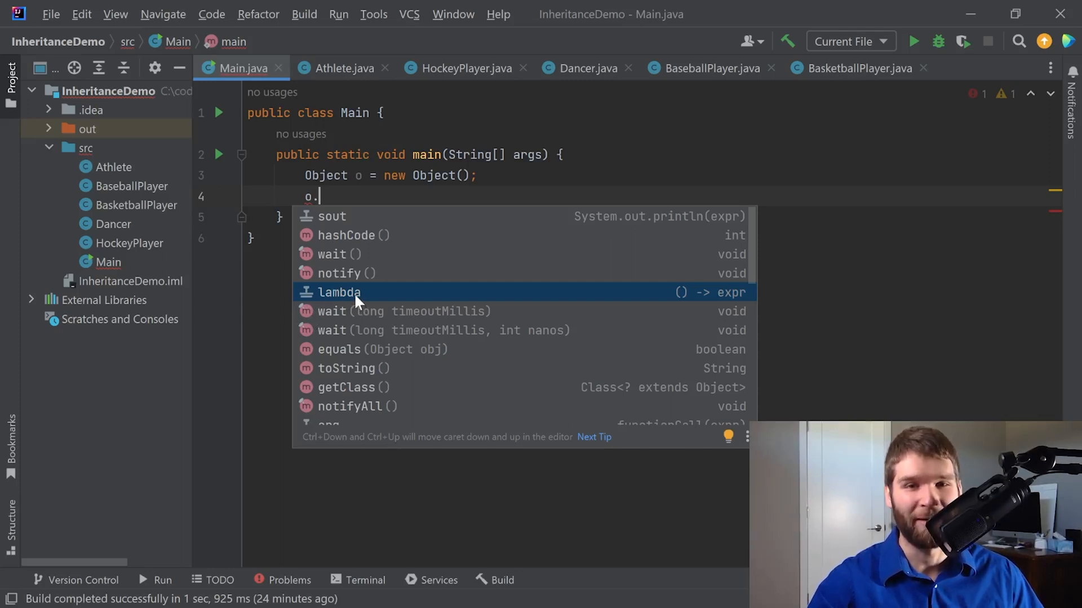
mouse_move(231, 236)
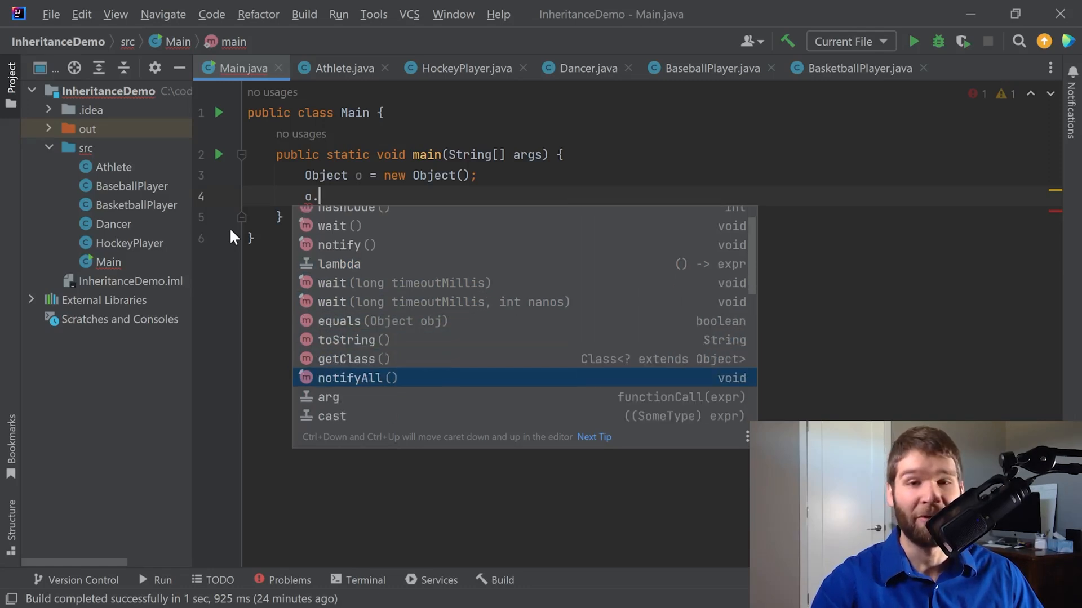
scroll("down", 3)
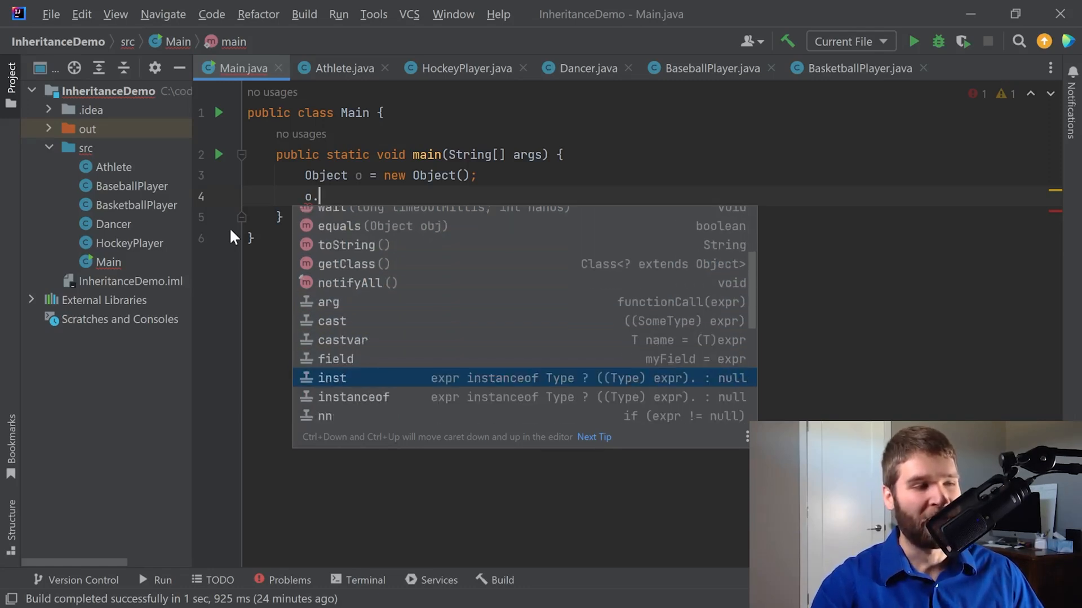
key("down")
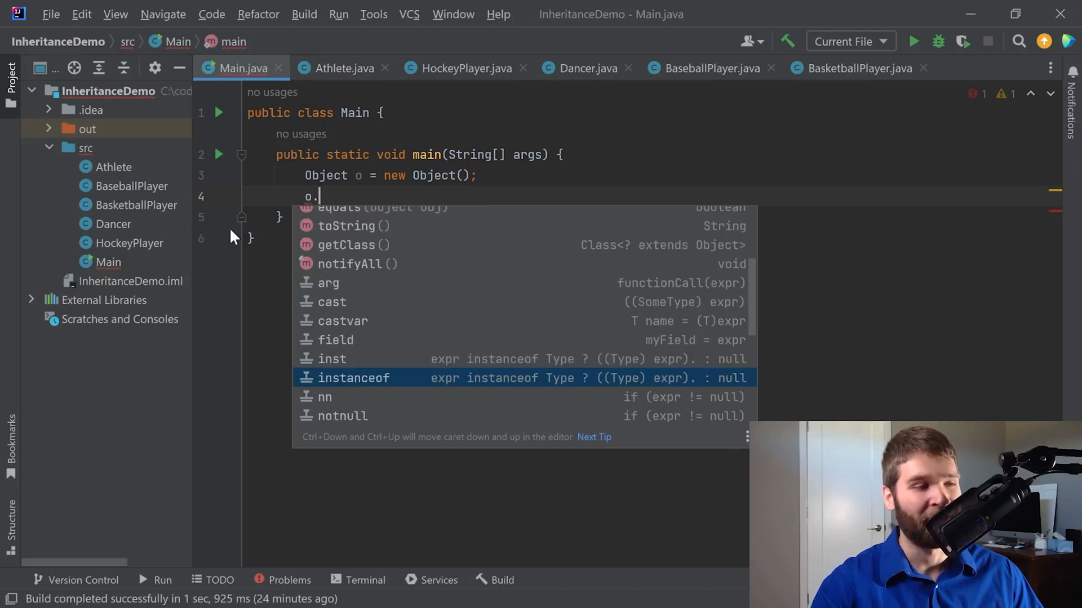
scroll("down", 3)
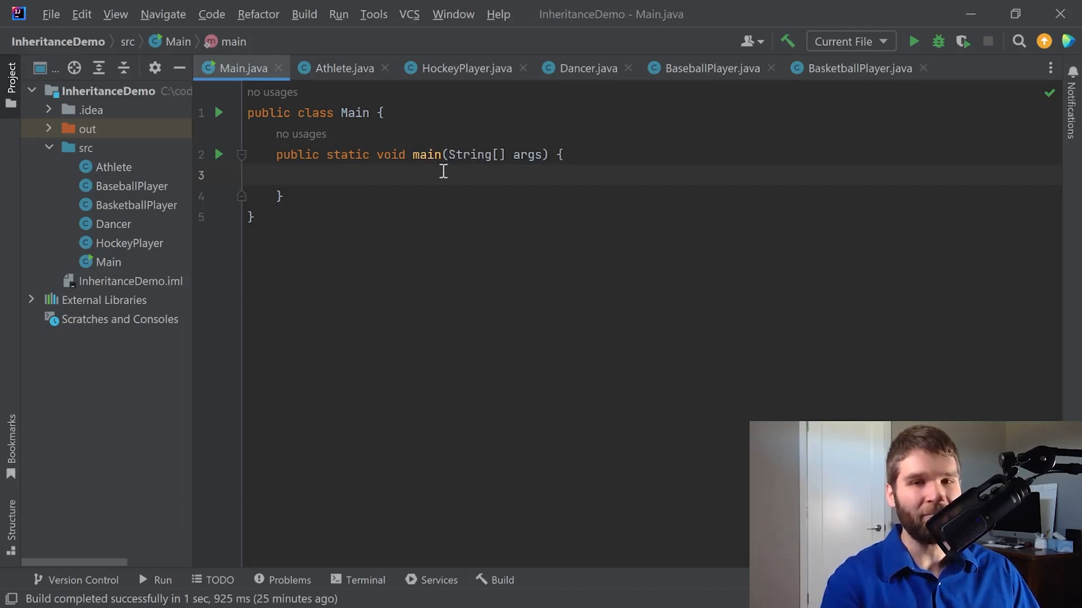
Step: Start args. and review its members (length, clone, hashCode) before dismissing the completion popup
type("args.")
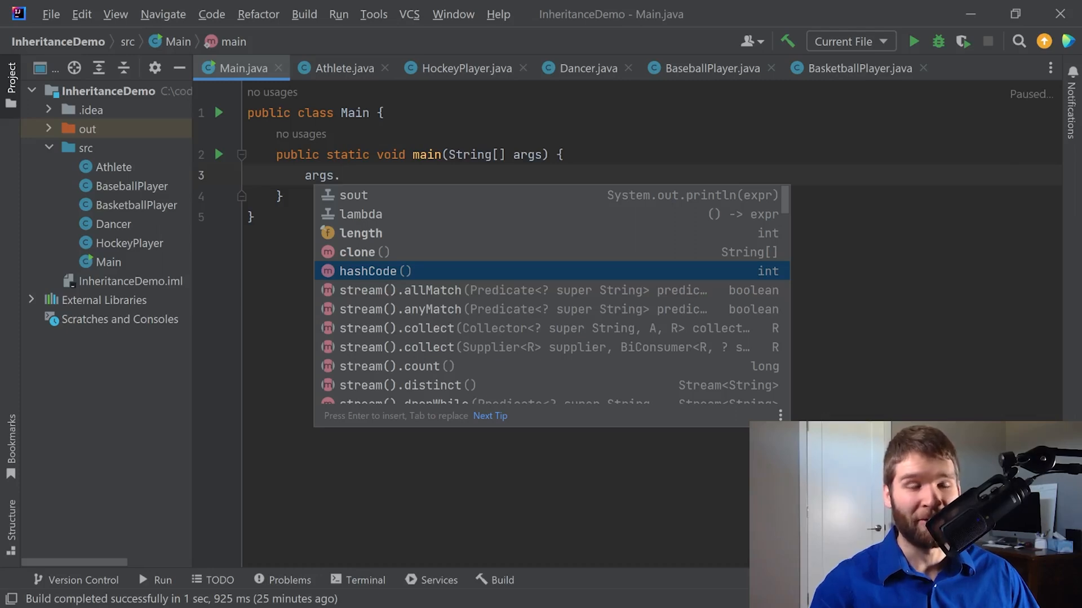
key("Up")
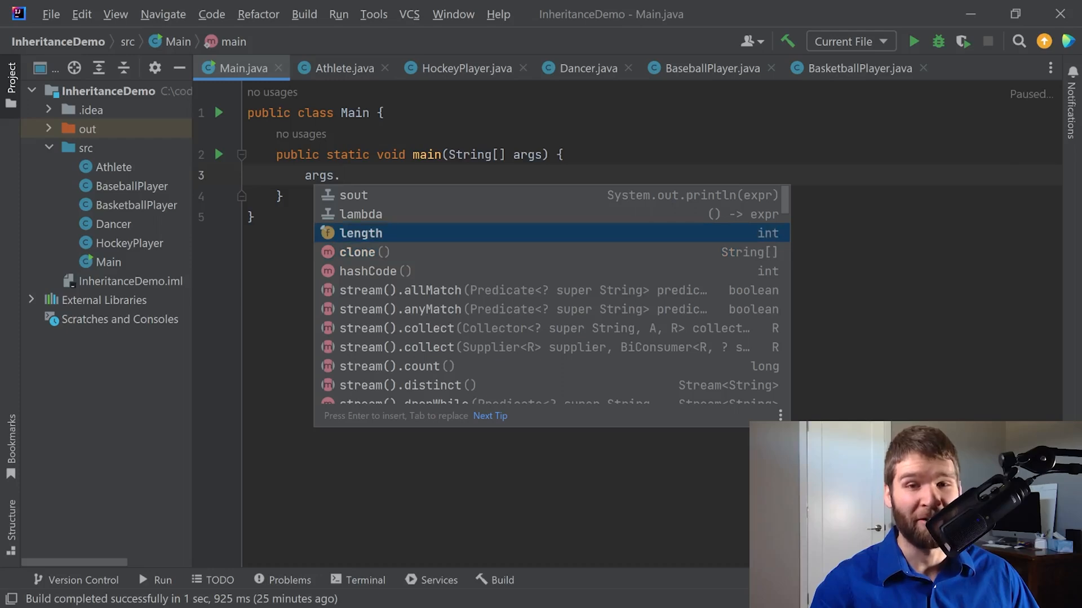
key("Down")
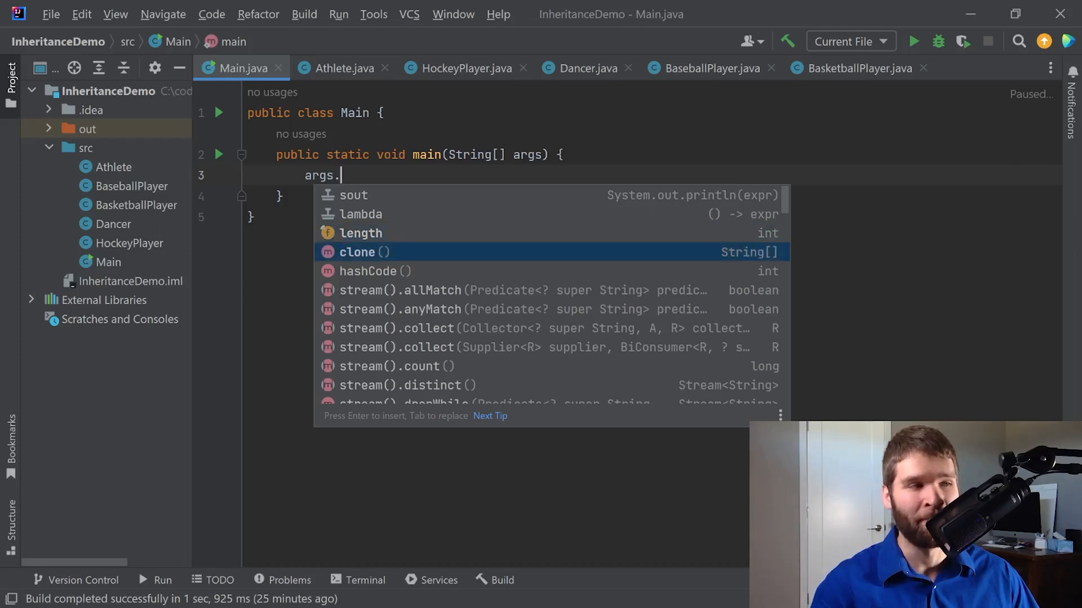
key("Down")
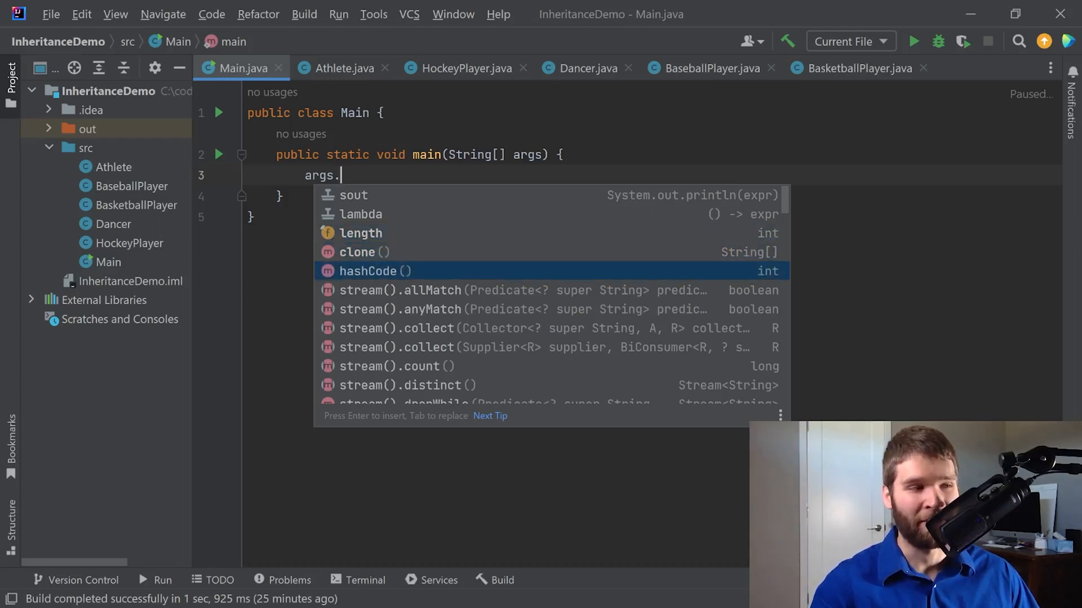
scroll("down", 3)
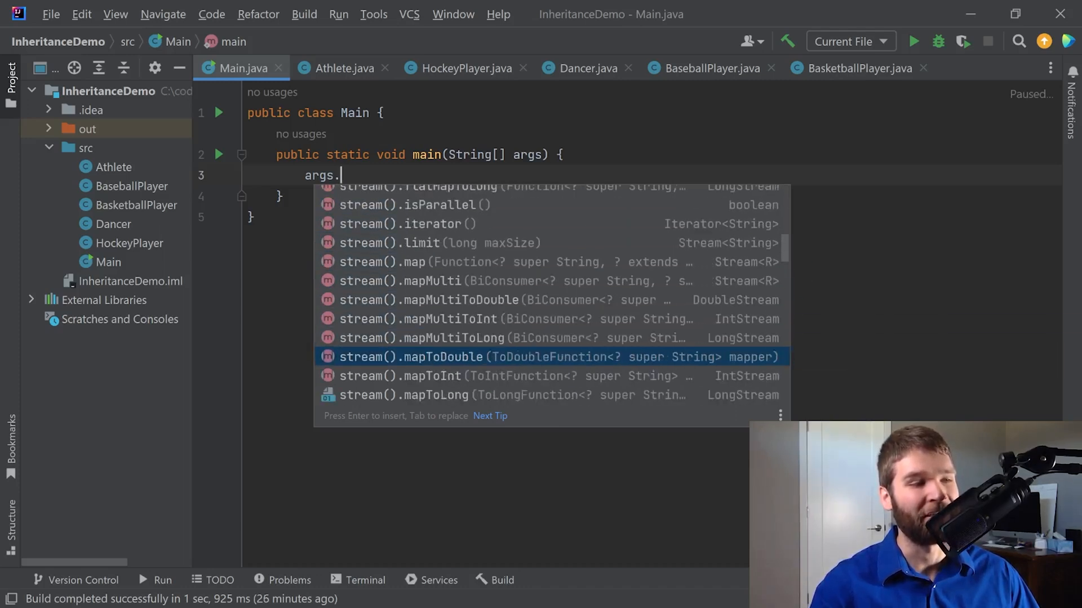
scroll("down", 3)
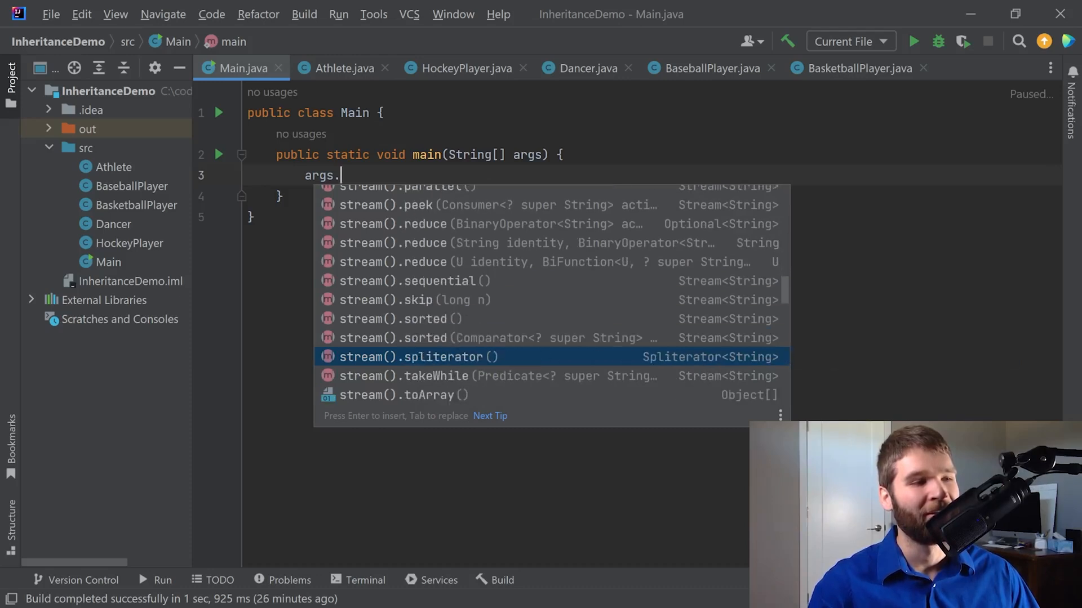
scroll("down", 3)
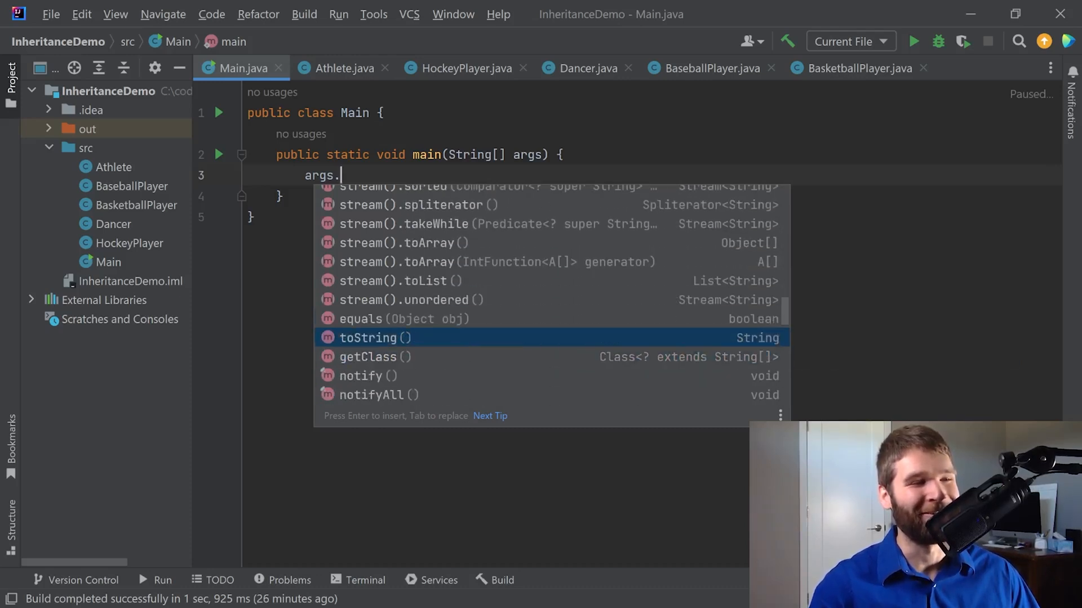
key("Down")
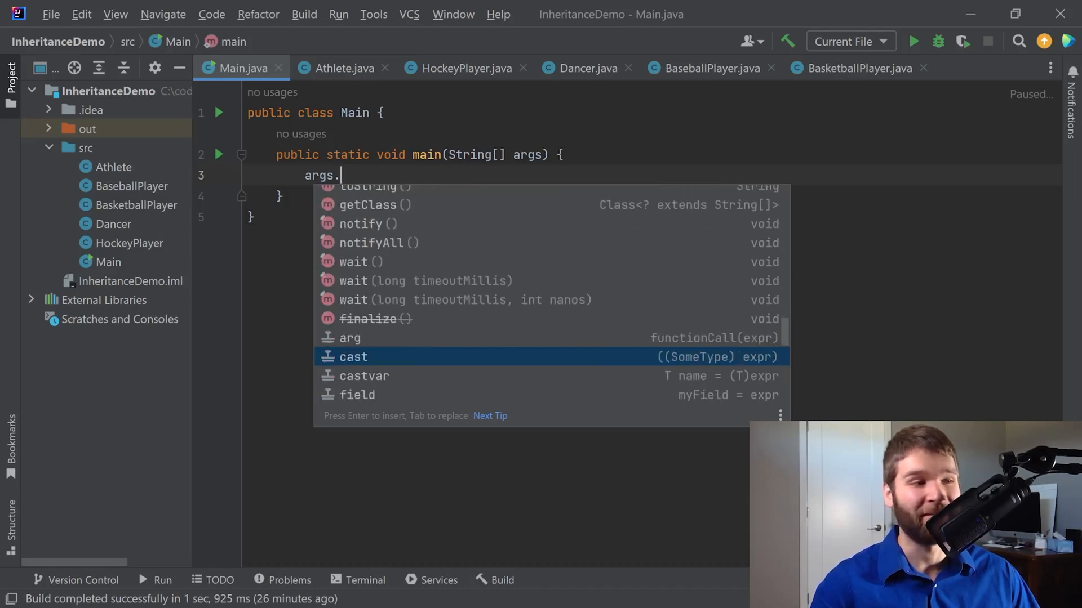
key("Escape")
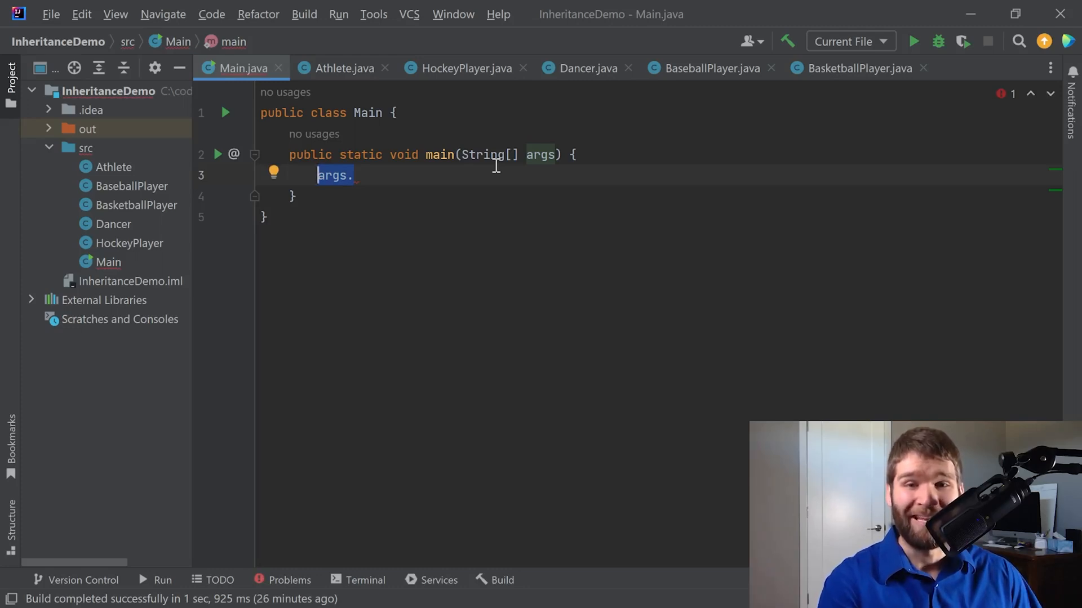
Step: Write an if/else printing True/False for args instanceof Object, run it, then change the type to String[]
type("if (args)")
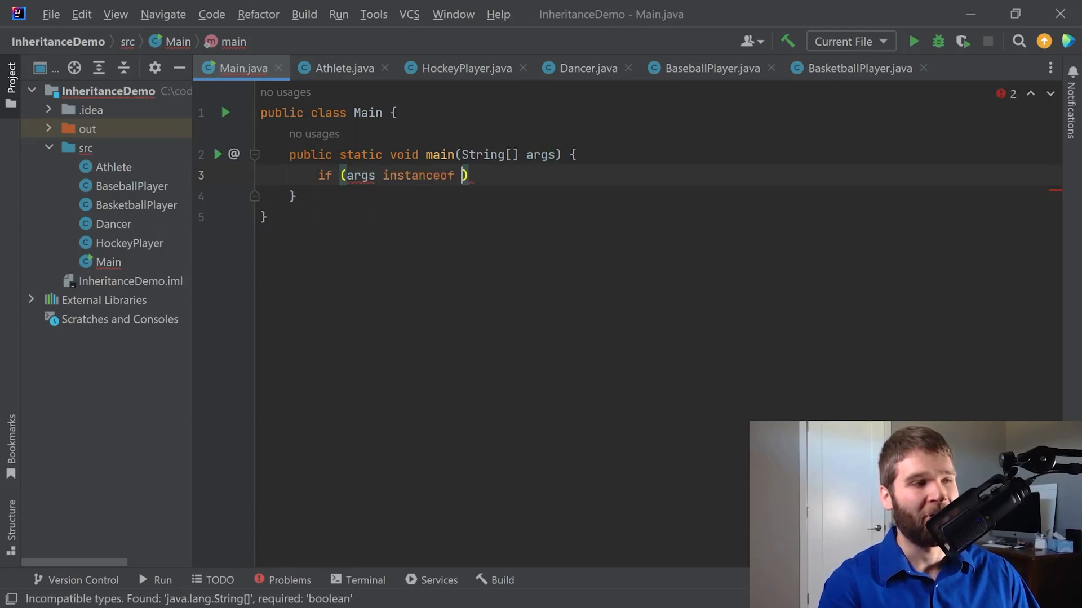
type("Object")
type("System.out.println();")
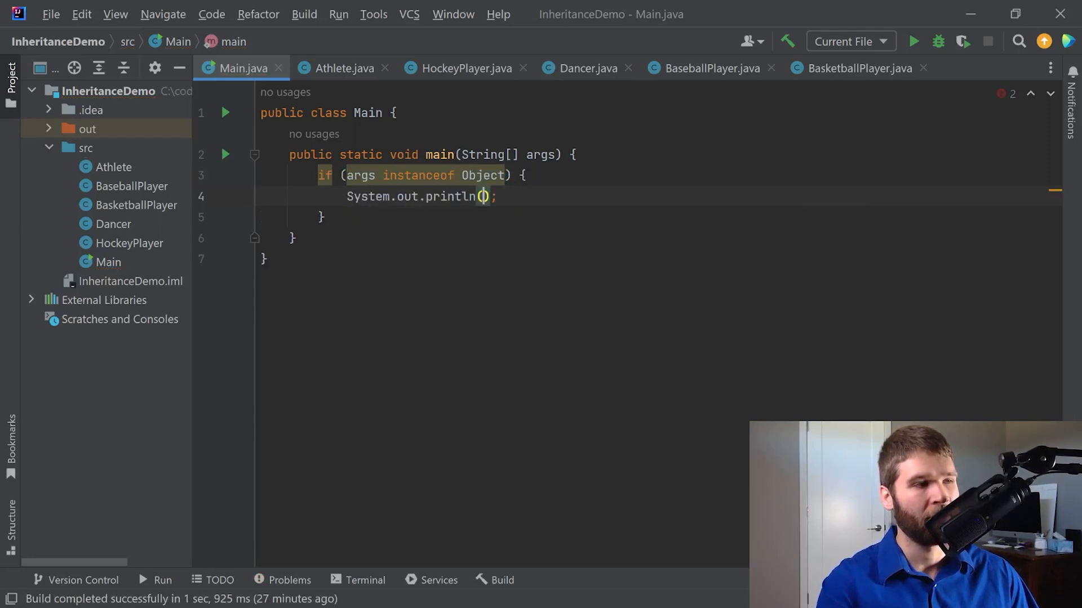
type("\"True\"")
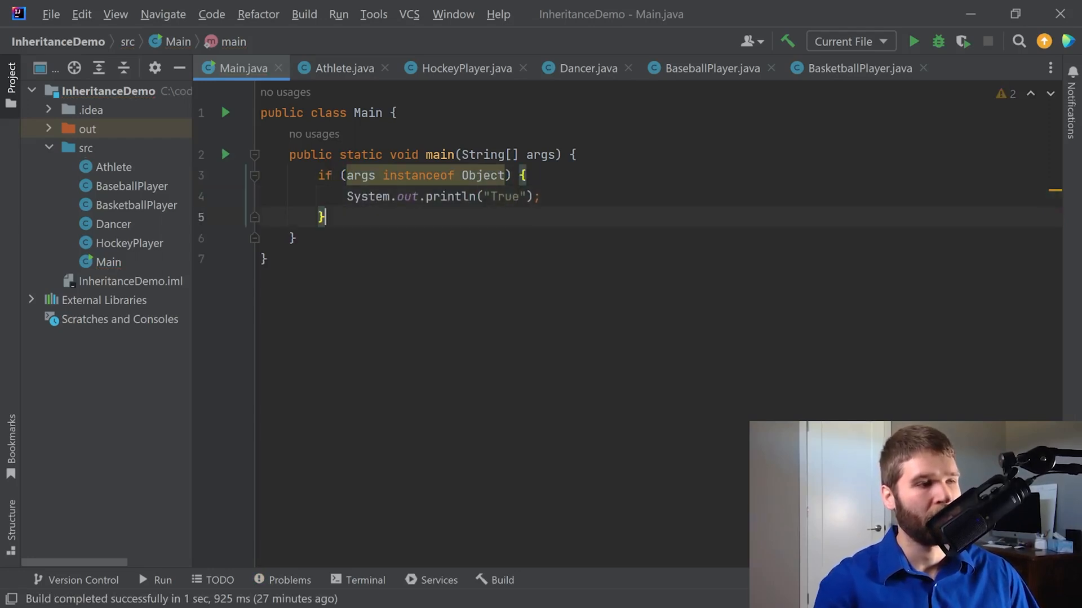
type("else {")
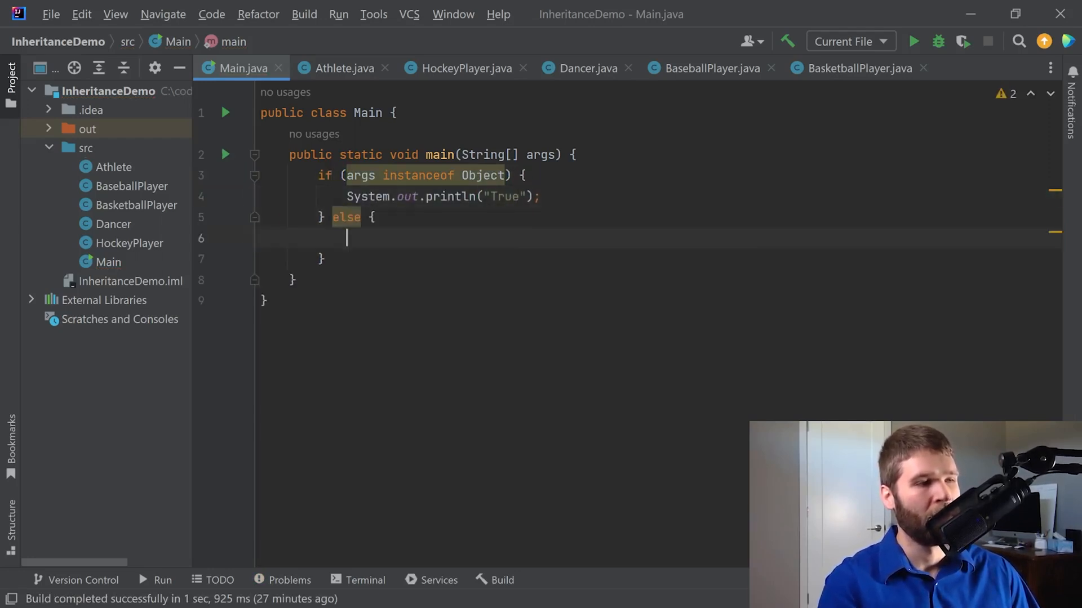
type("System.out.println(\"FAlse\");")
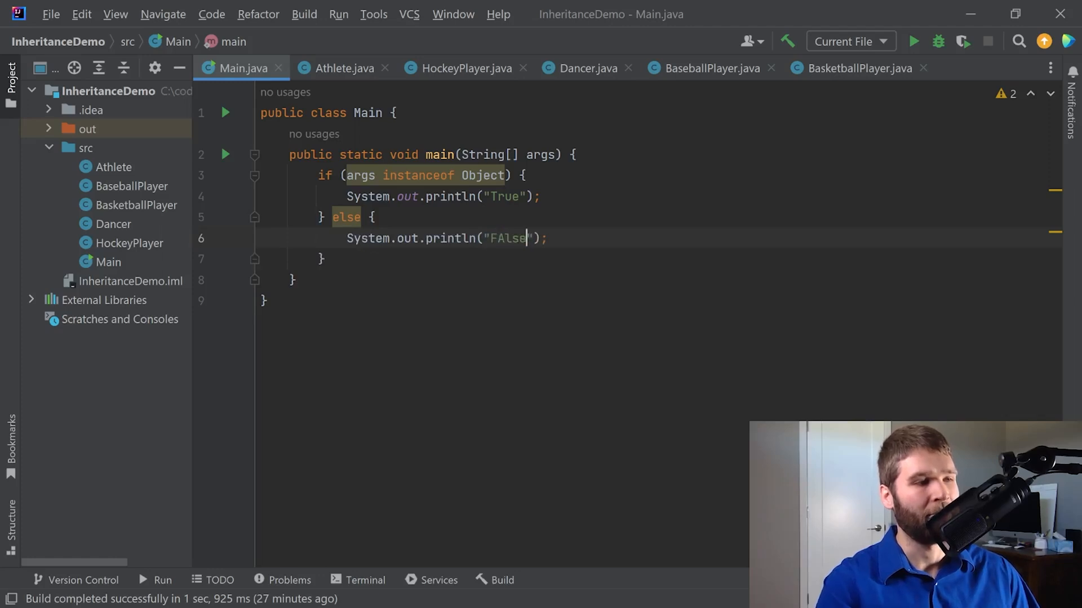
type("False")
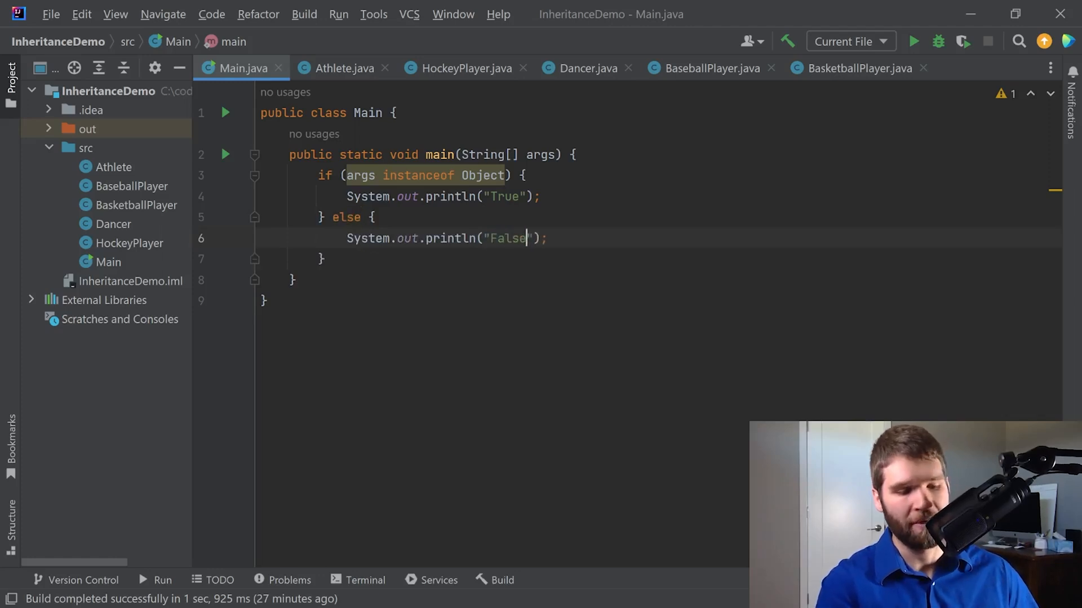
left_click(912, 42)
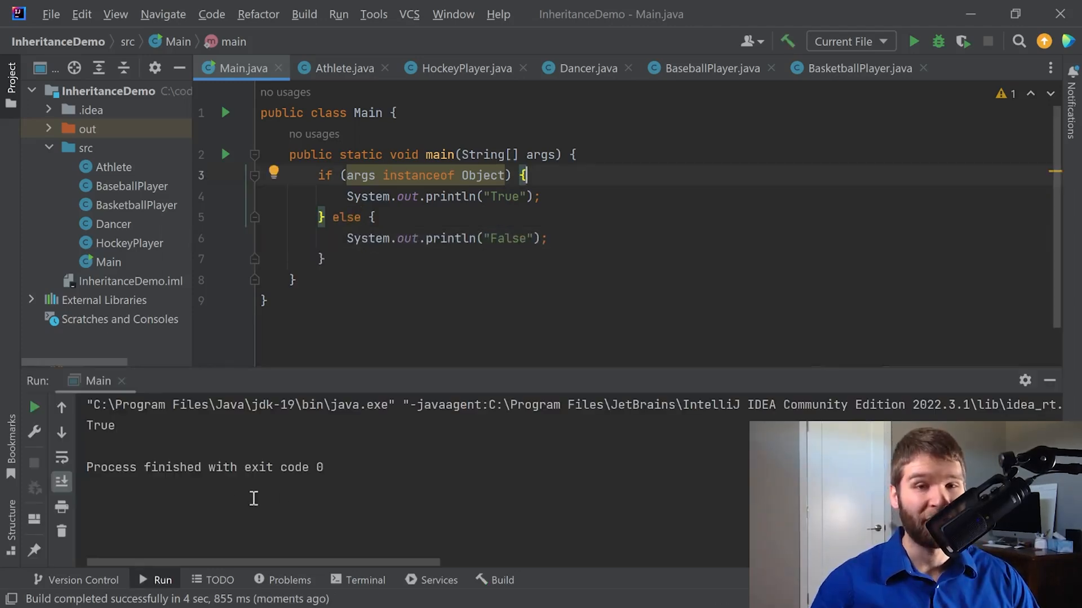
mouse_move(508, 198)
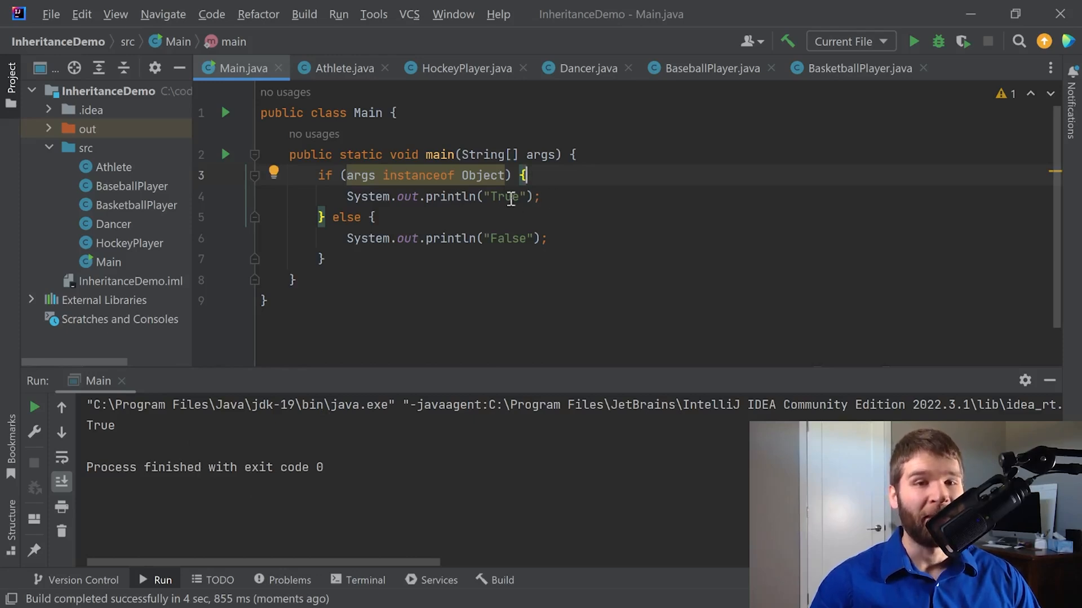
mouse_move(607, 227)
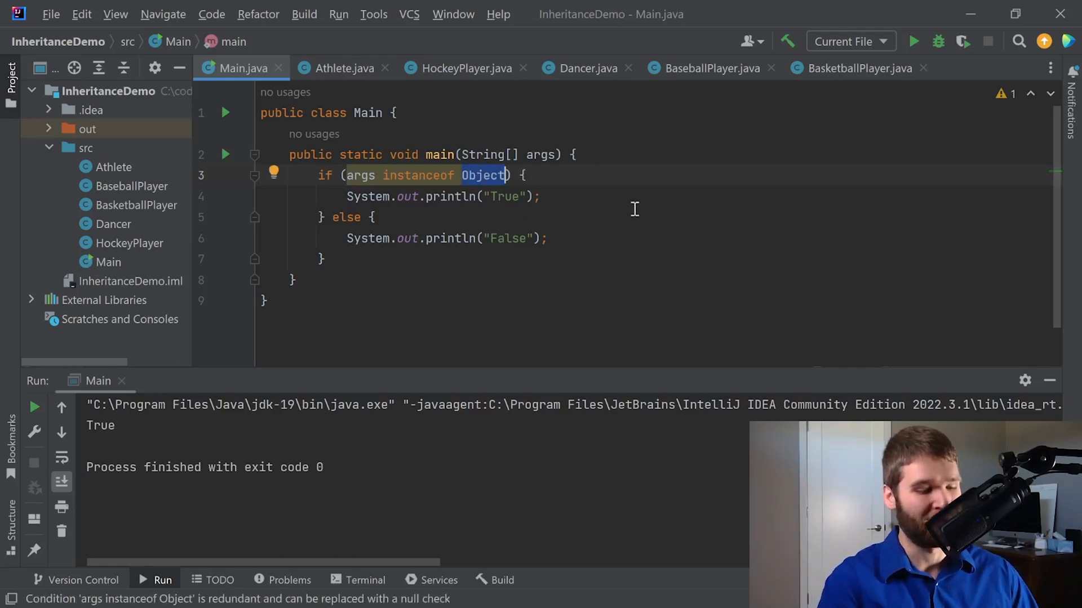
type("String[]")
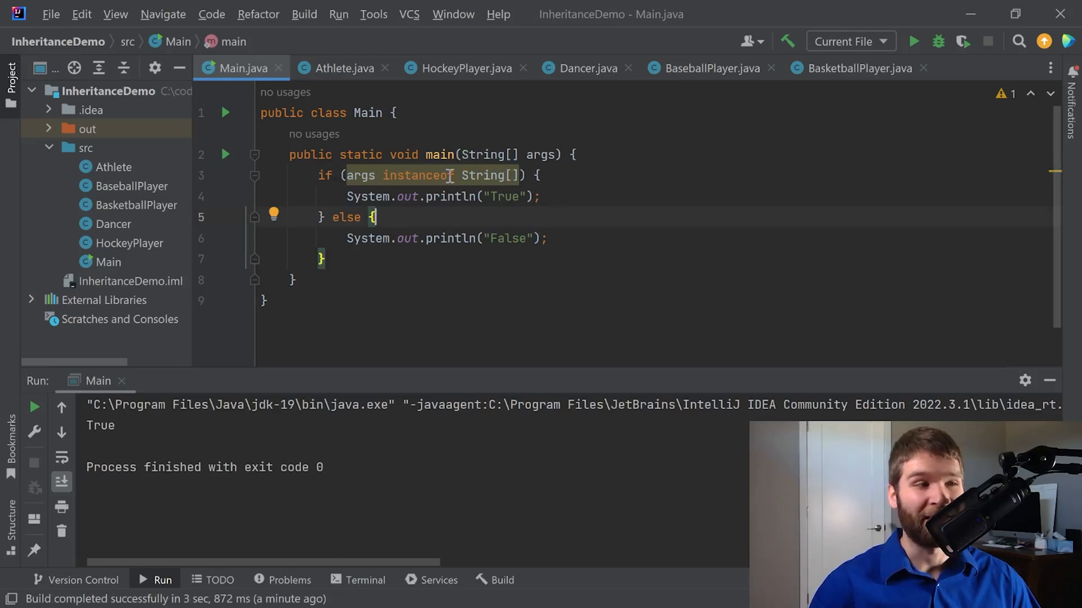
mouse_move(598, 155)
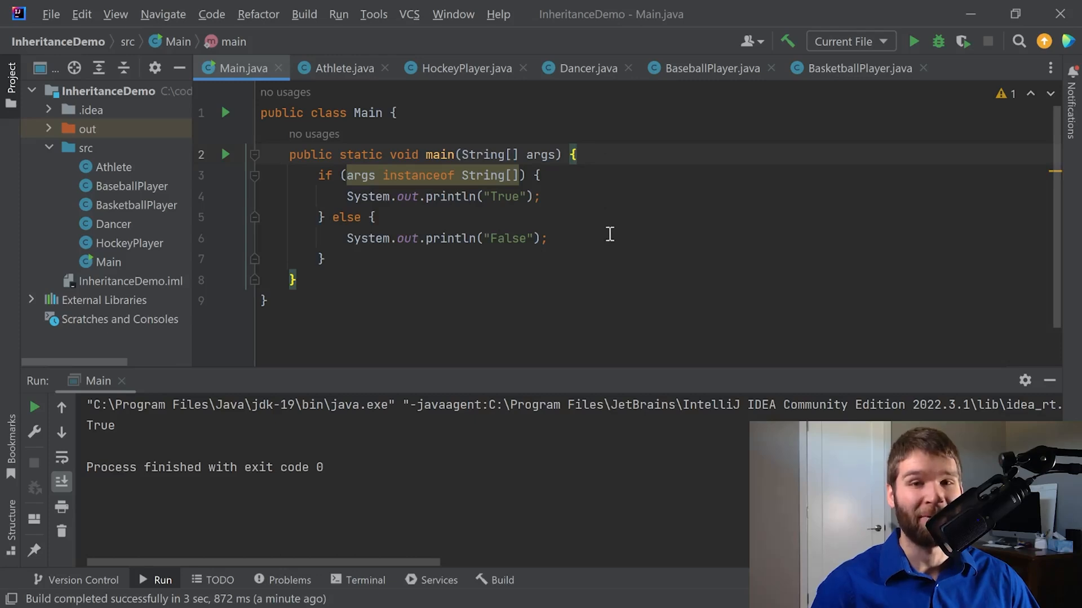
Step: Add Object objArgs = args; and change the condition to test instanceof Athlete
type("Ob")
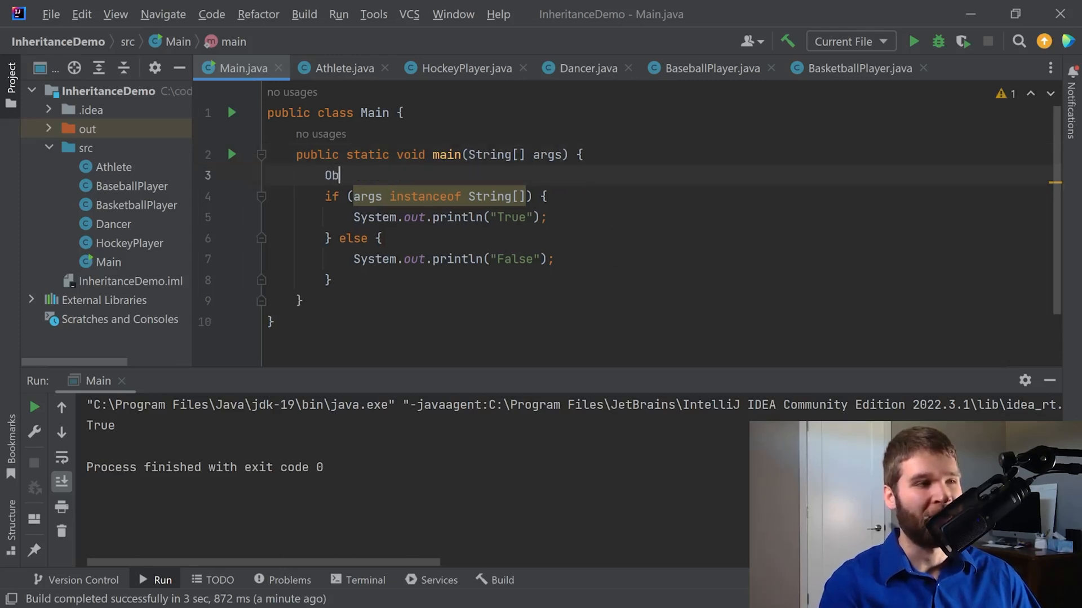
type("ject obj")
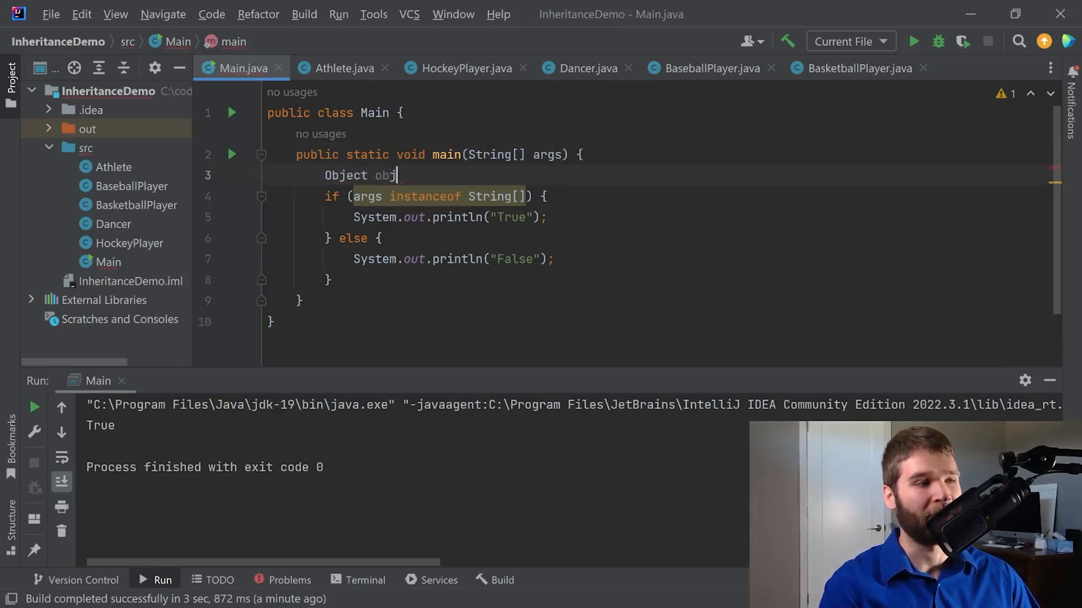
type("Args = args;")
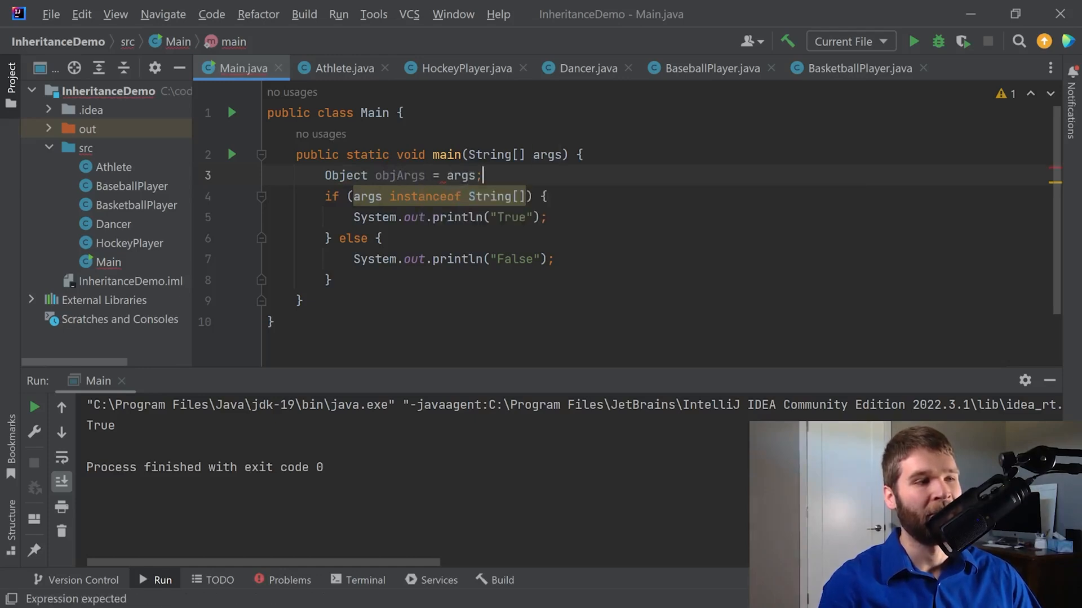
double_click(399, 176)
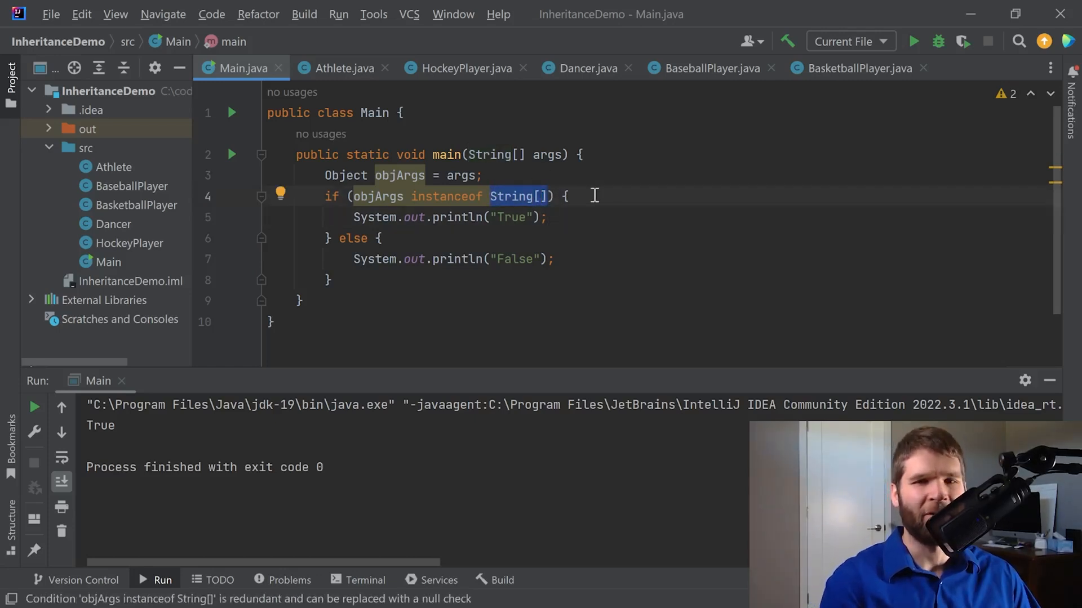
type("Athlete")
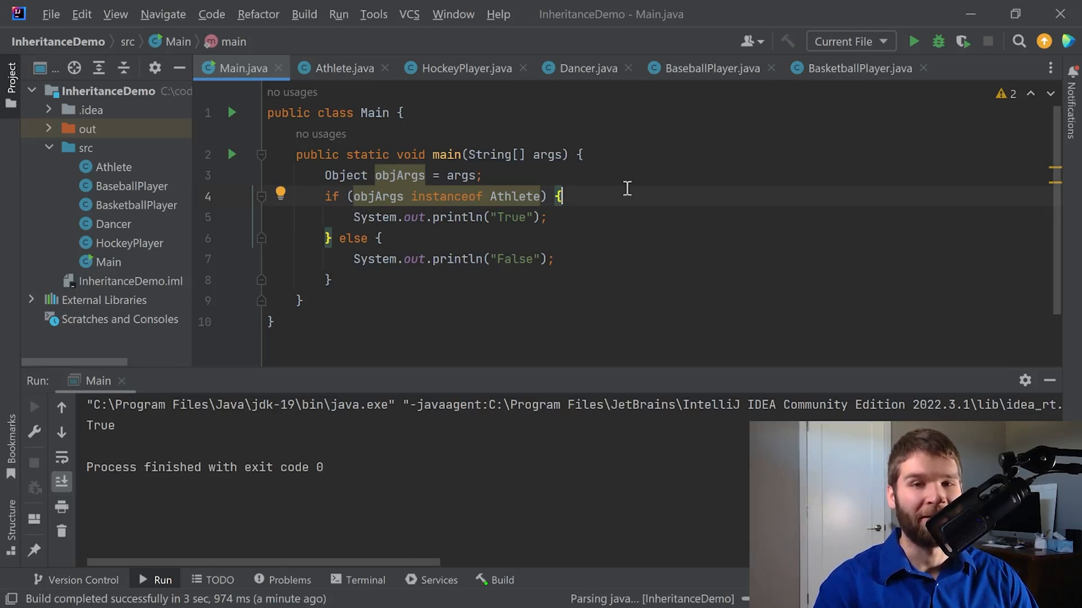
Step: Run the program so it prints False and inspect objArgs and Athlete in the condition
left_click(912, 42)
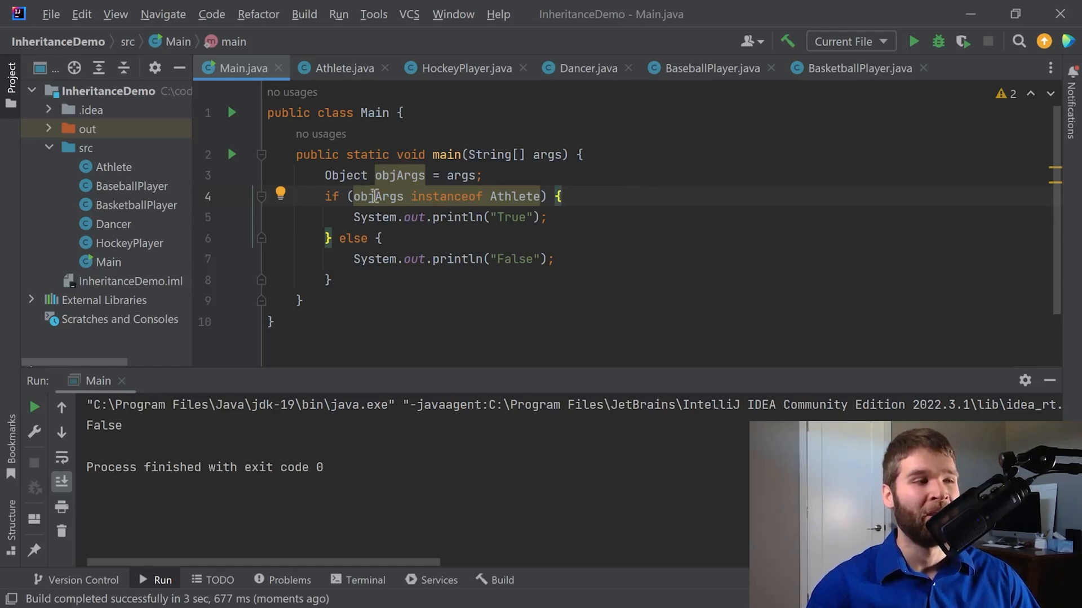
double_click(345, 175)
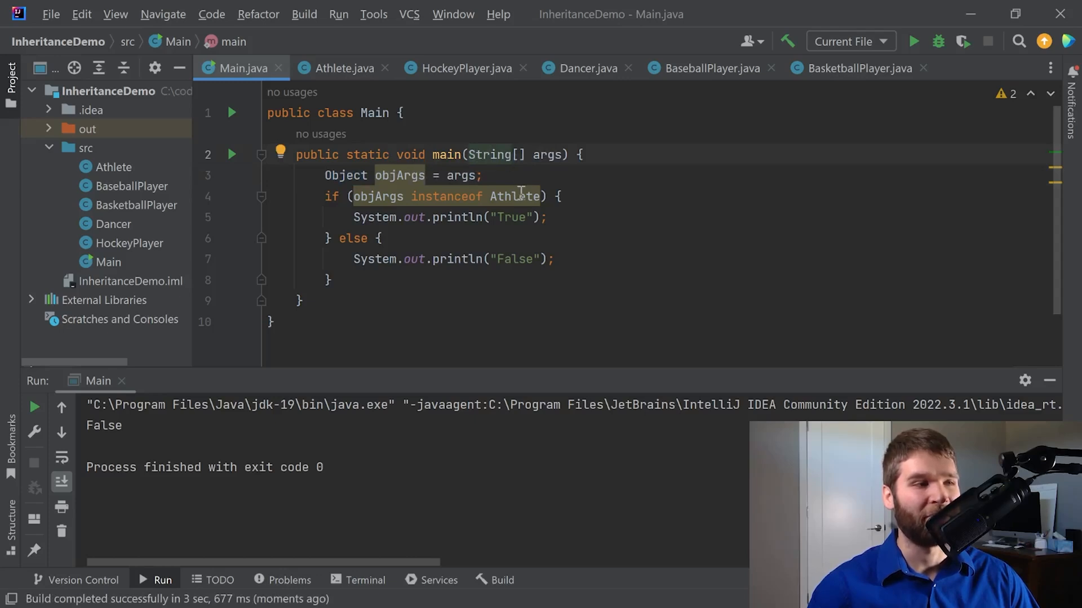
double_click(514, 196)
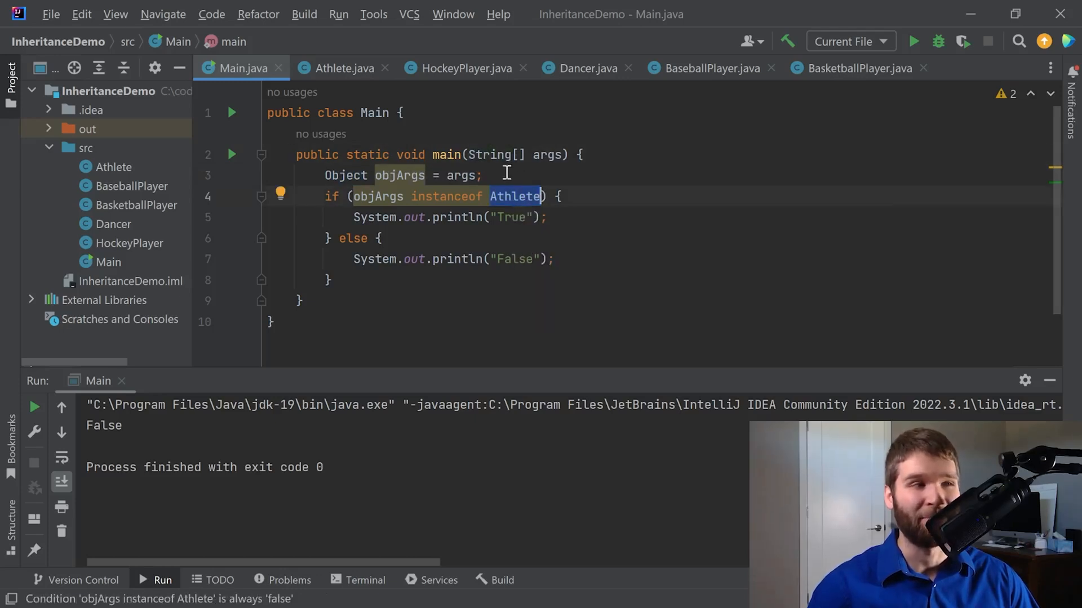
Step: Replace the if/else block in main with Athlete athlete = new Athlete();
left_click(341, 68)
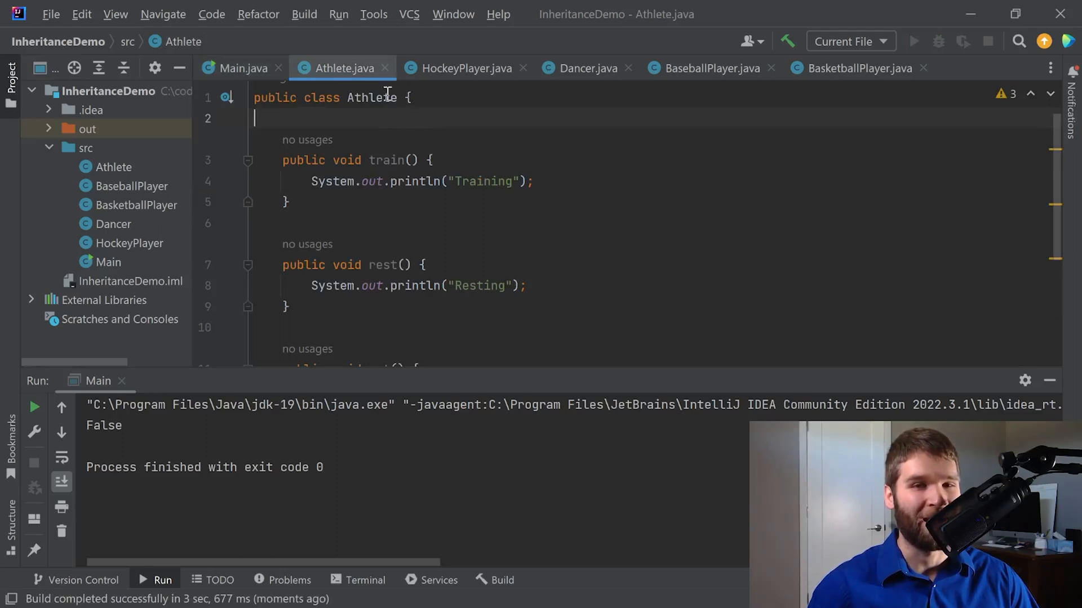
mouse_move(629, 180)
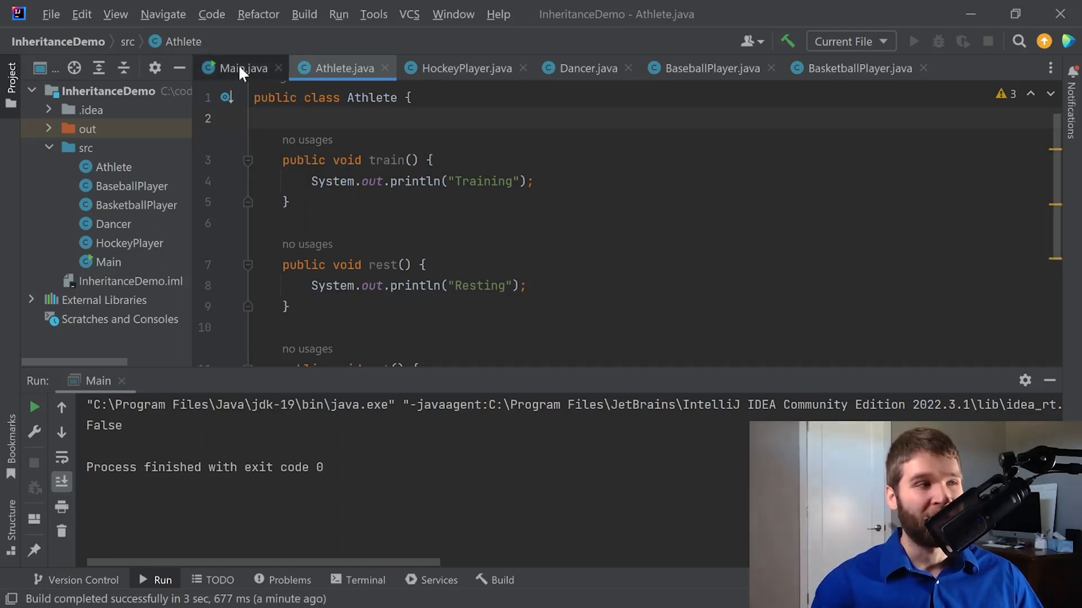
left_click(242, 68)
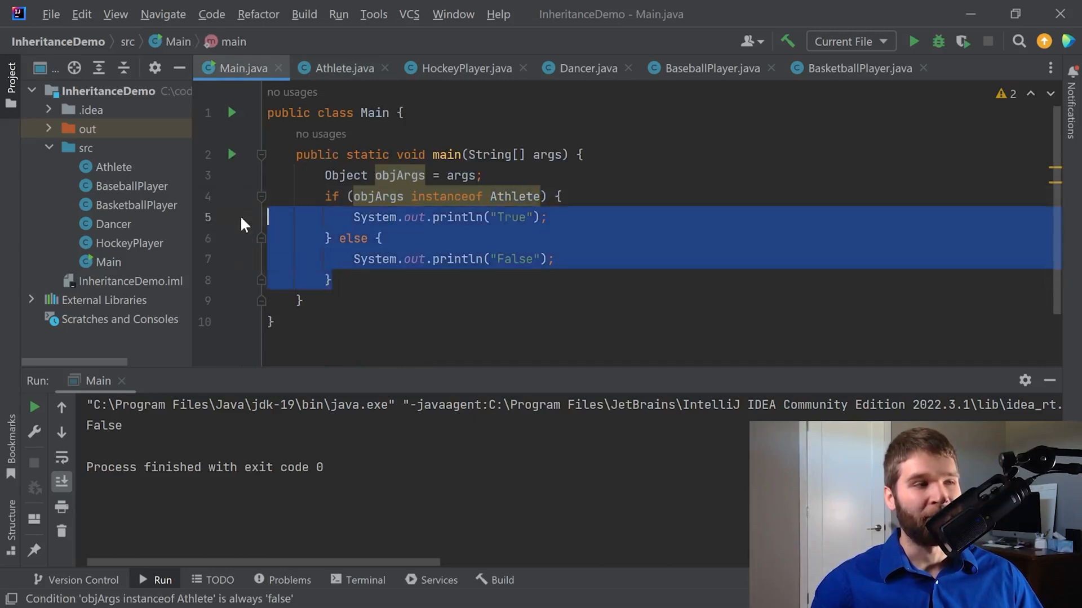
key("Delete")
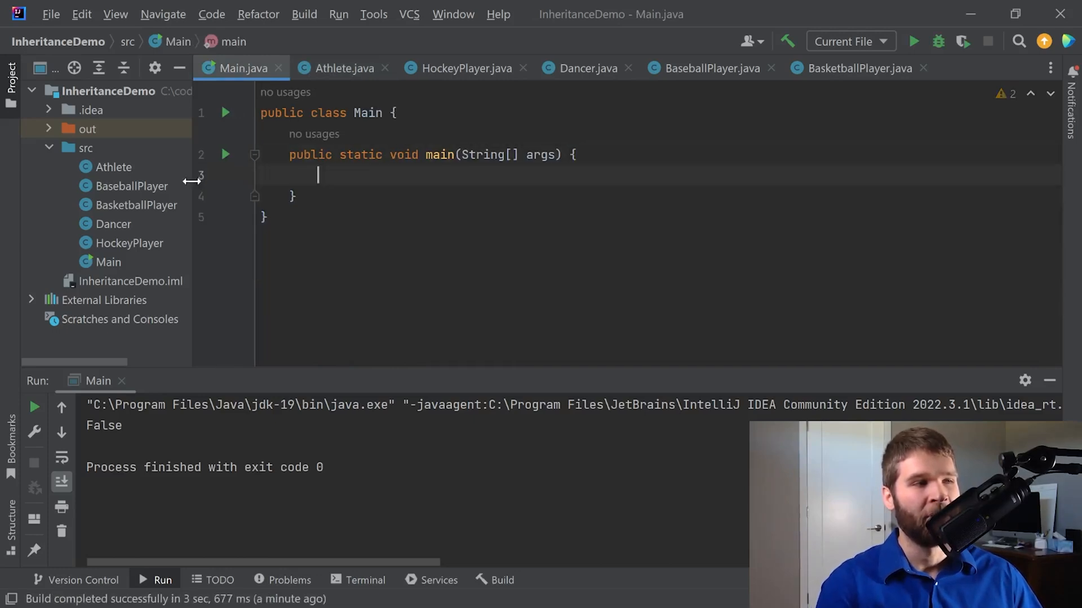
type("Athlete athlete =")
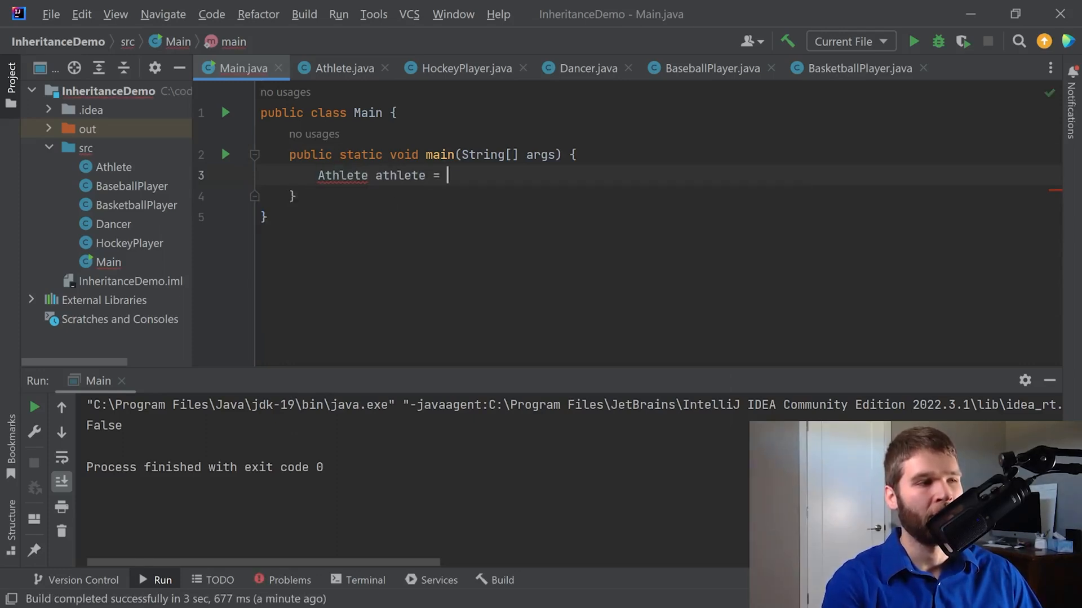
type("new Athlete();")
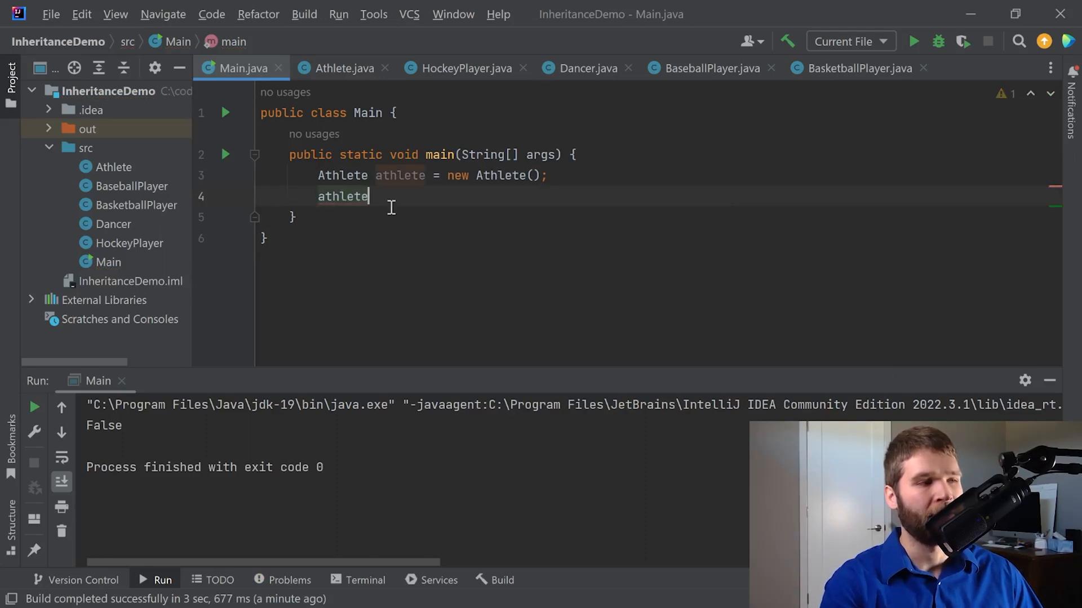
Step: Browse athlete's inherited methods like equals and toString, then view the Athlete class
type(".")
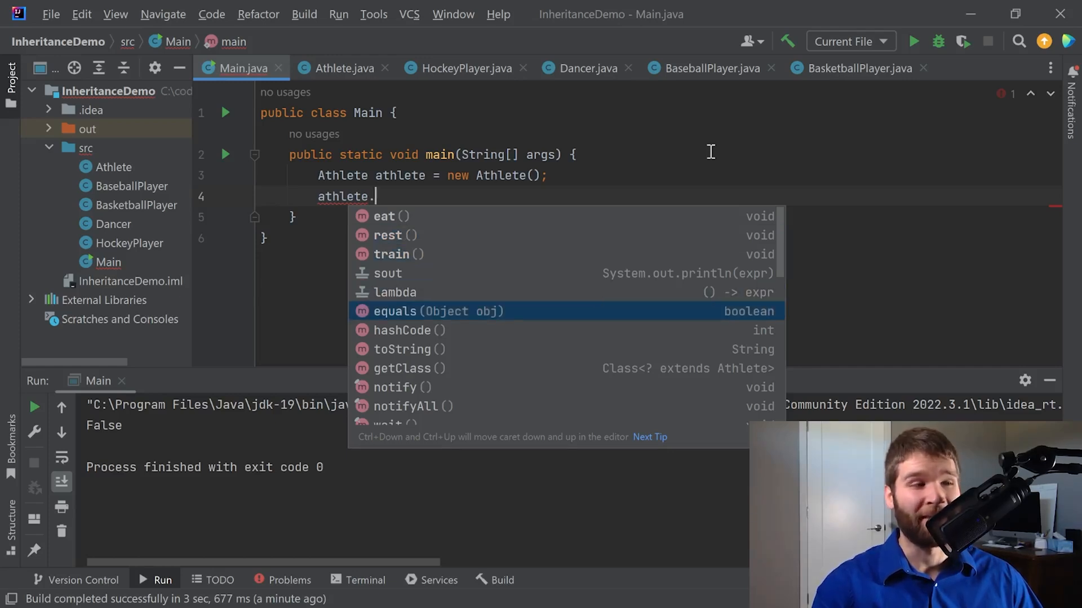
key("Down")
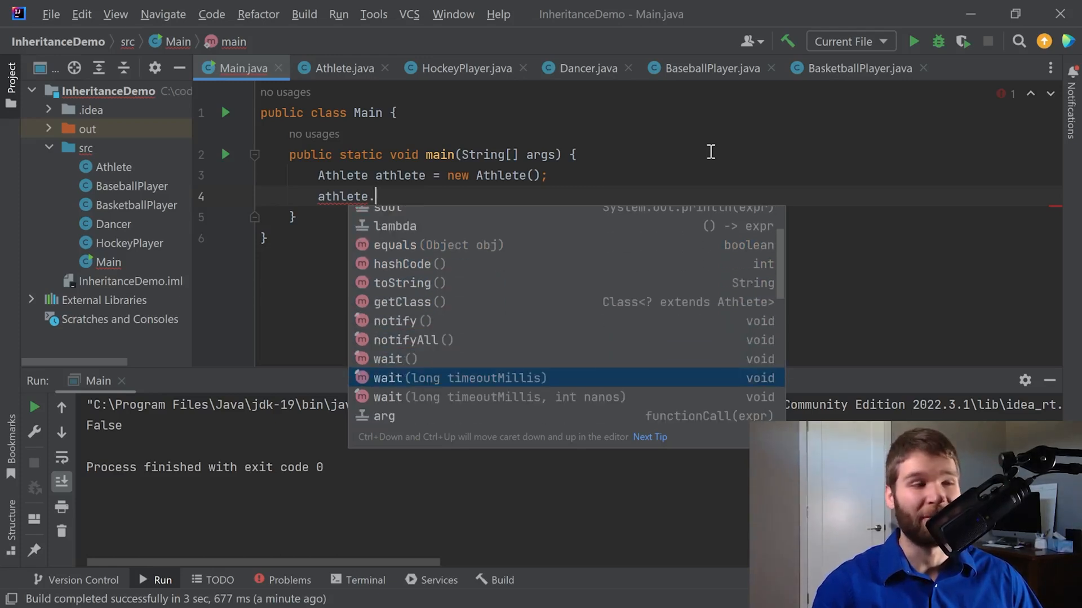
left_click(343, 68)
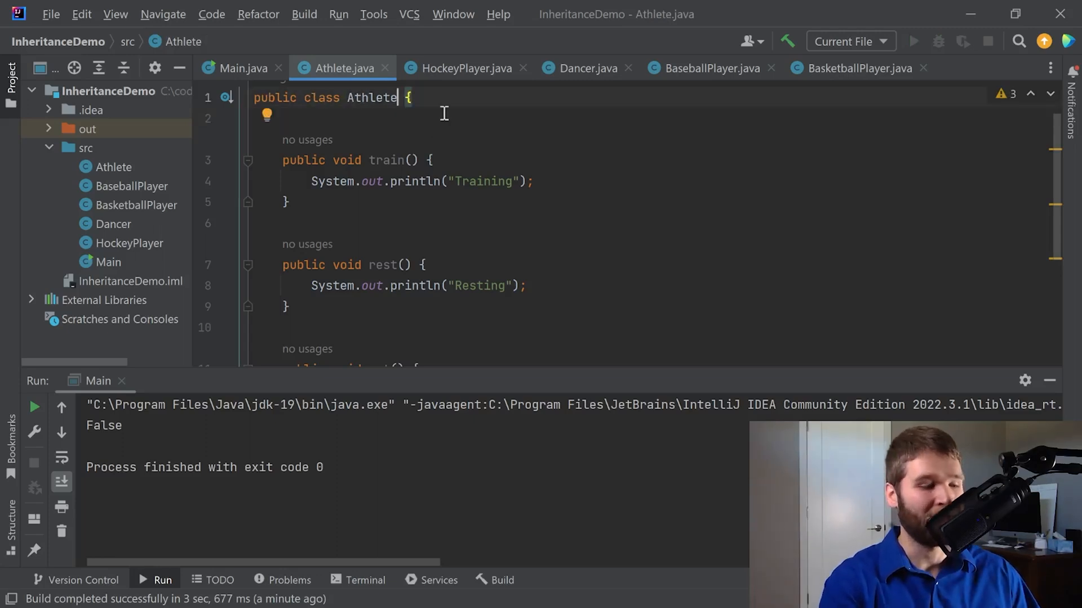
type("extends Object")
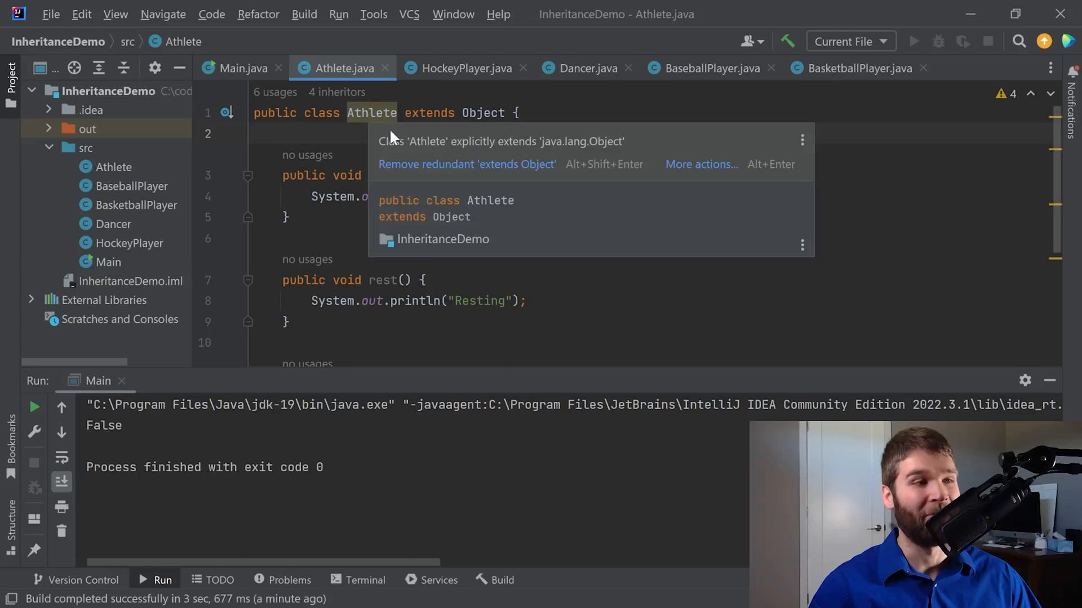
mouse_move(623, 146)
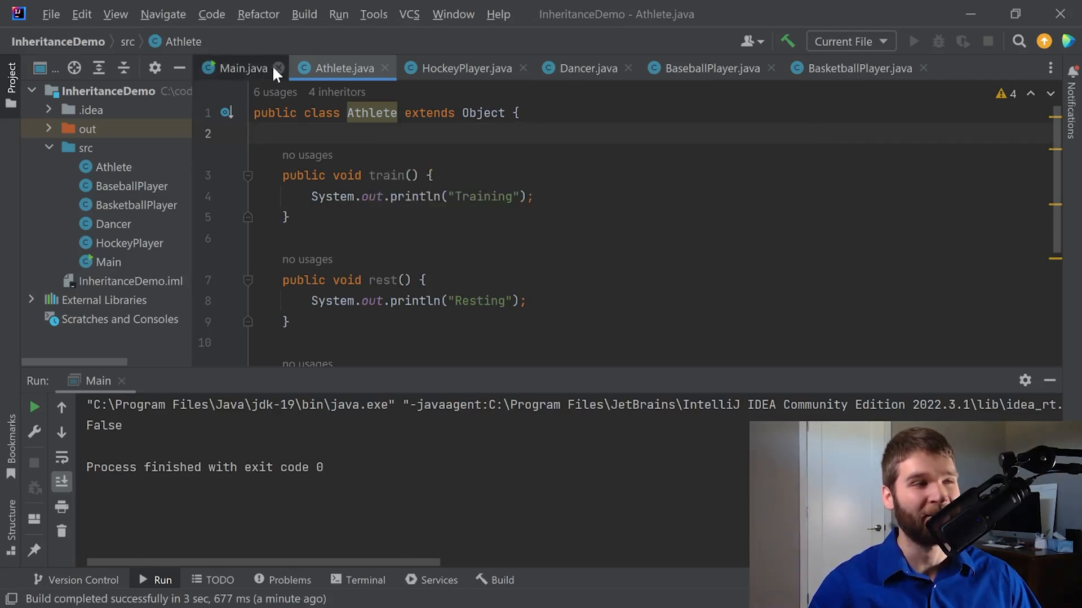
left_click(243, 67)
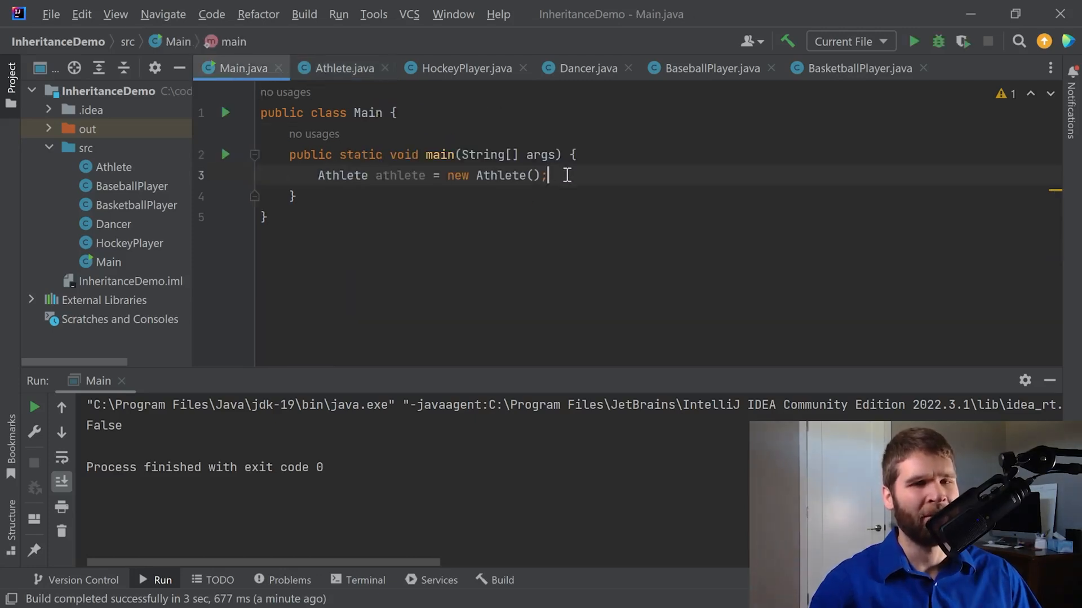
type("athlete")
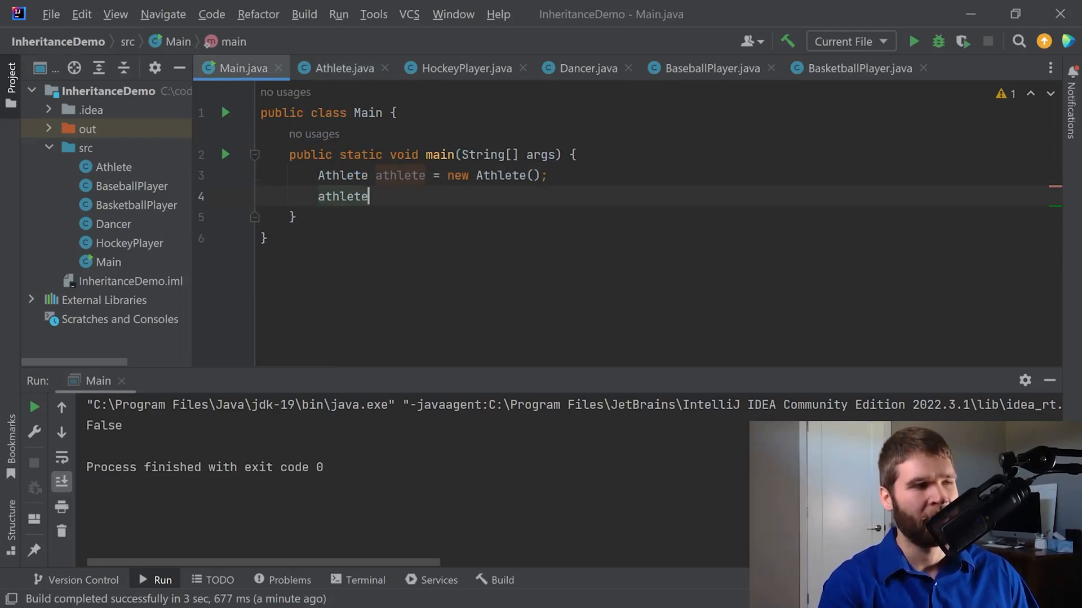
type(".")
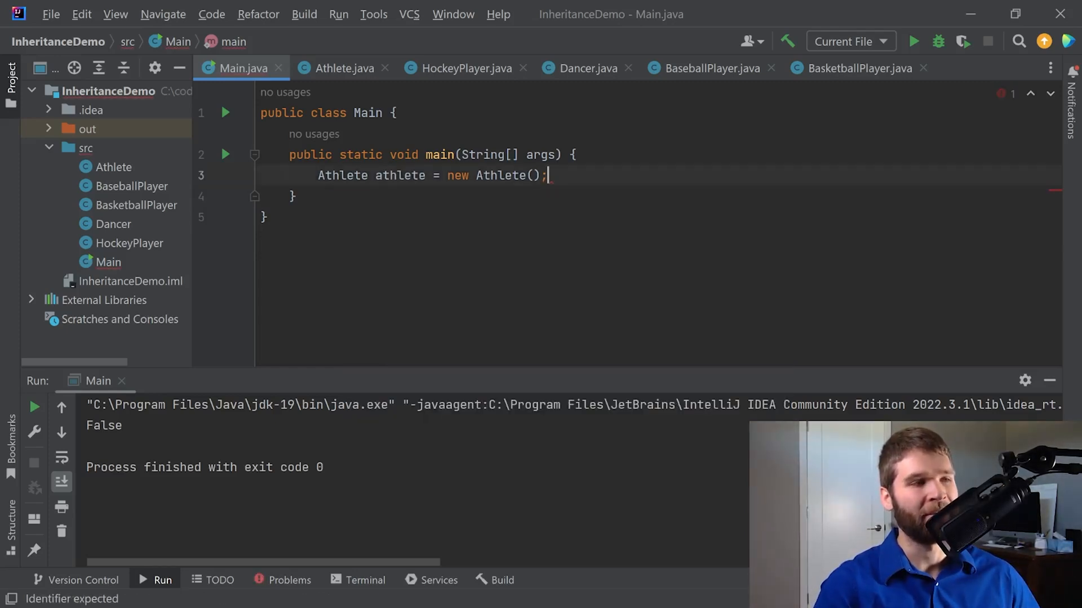
left_click(343, 68)
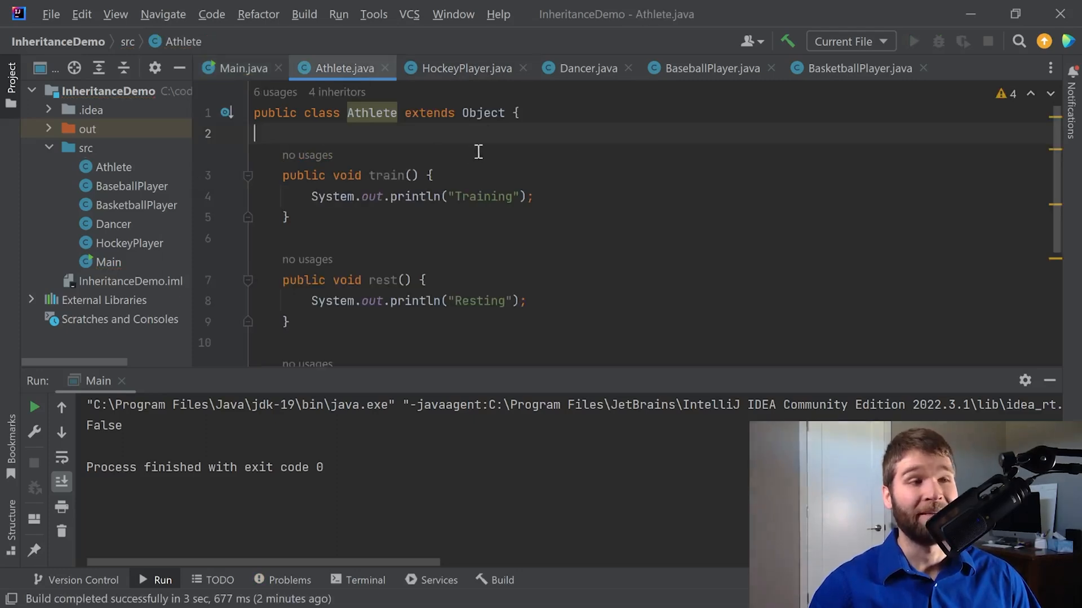
left_click_drag(405, 113, 504, 112)
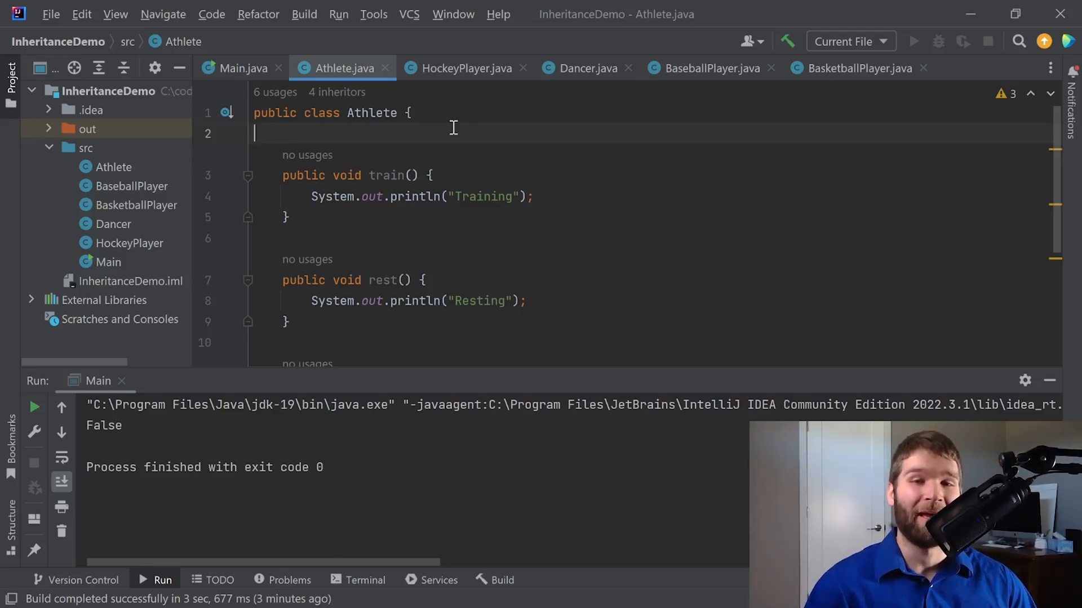
Step: Review that HockeyPlayer extends Athlete, then return to Main.java
double_click(371, 113)
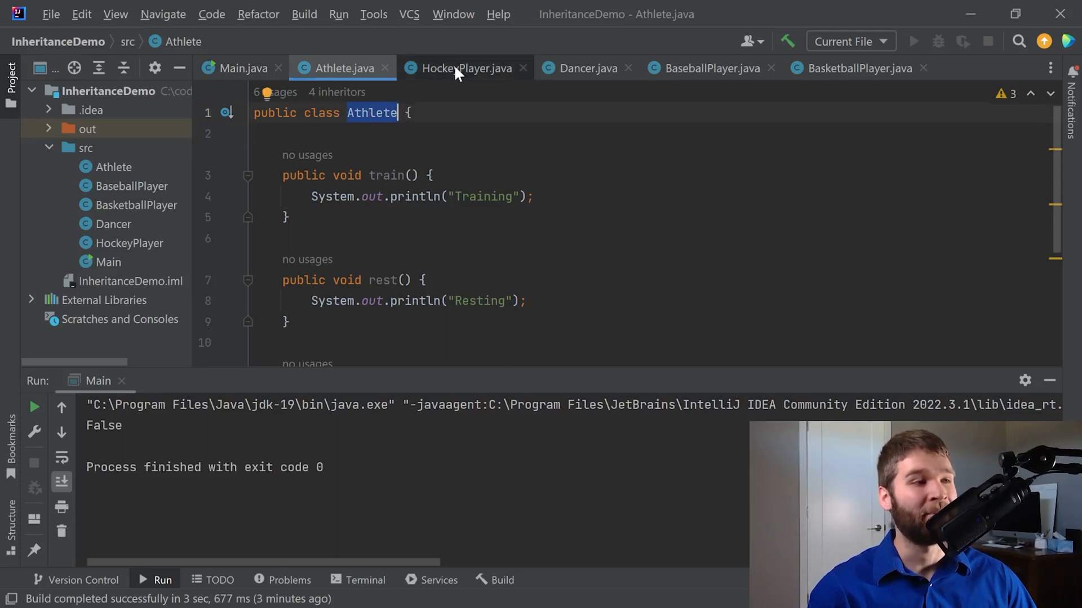
left_click(466, 68)
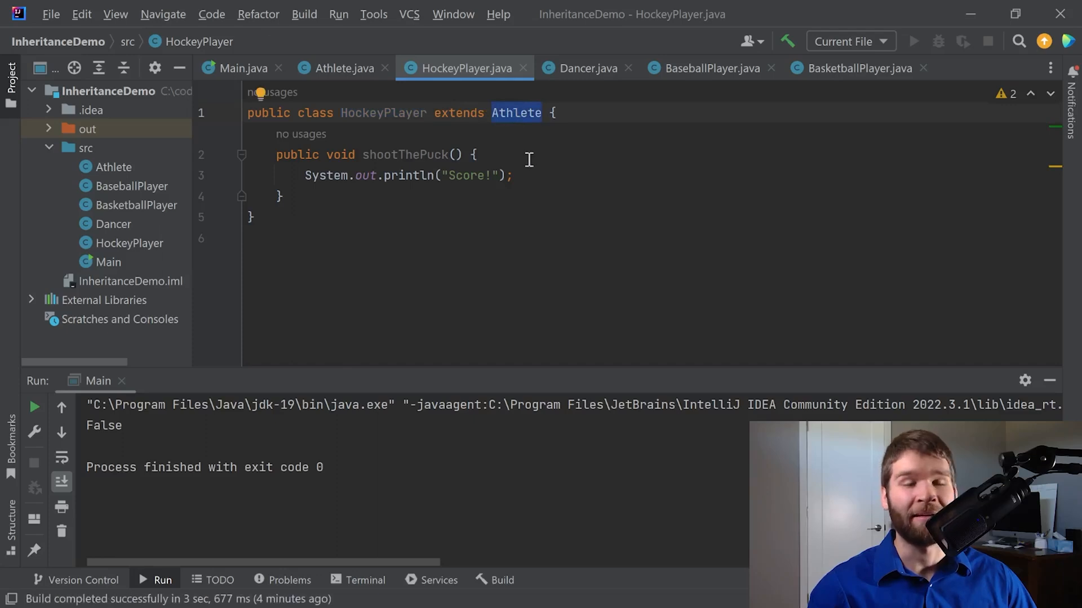
double_click(383, 112)
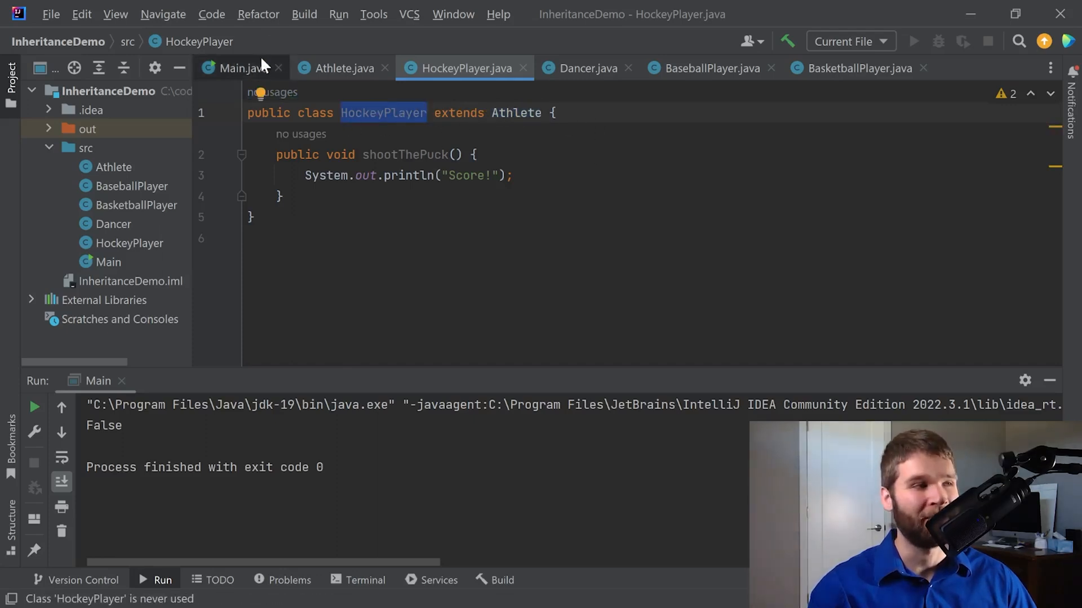
left_click(241, 67)
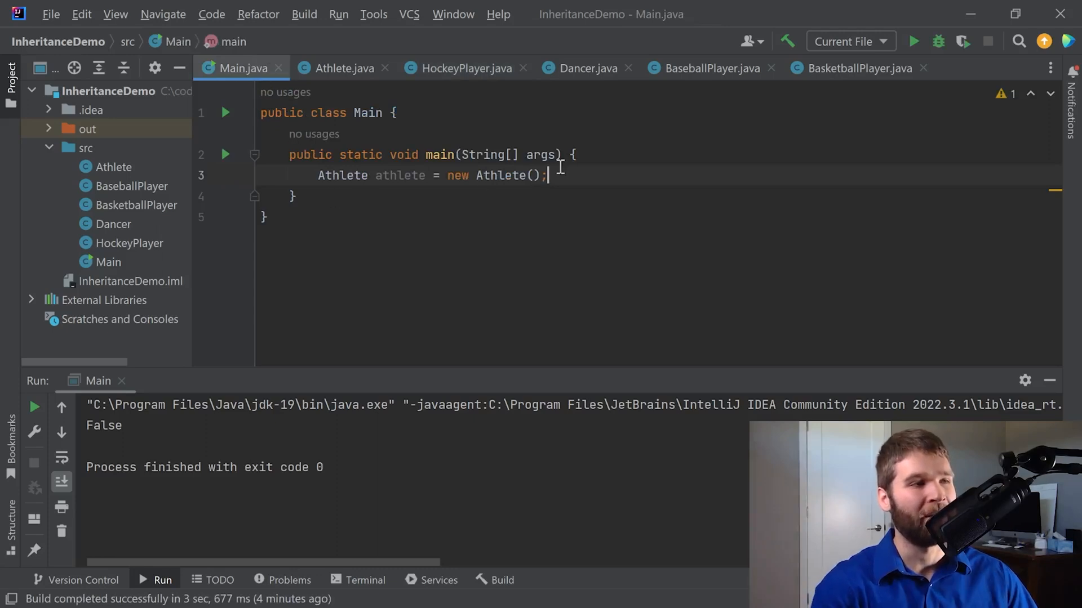
type("Ho")
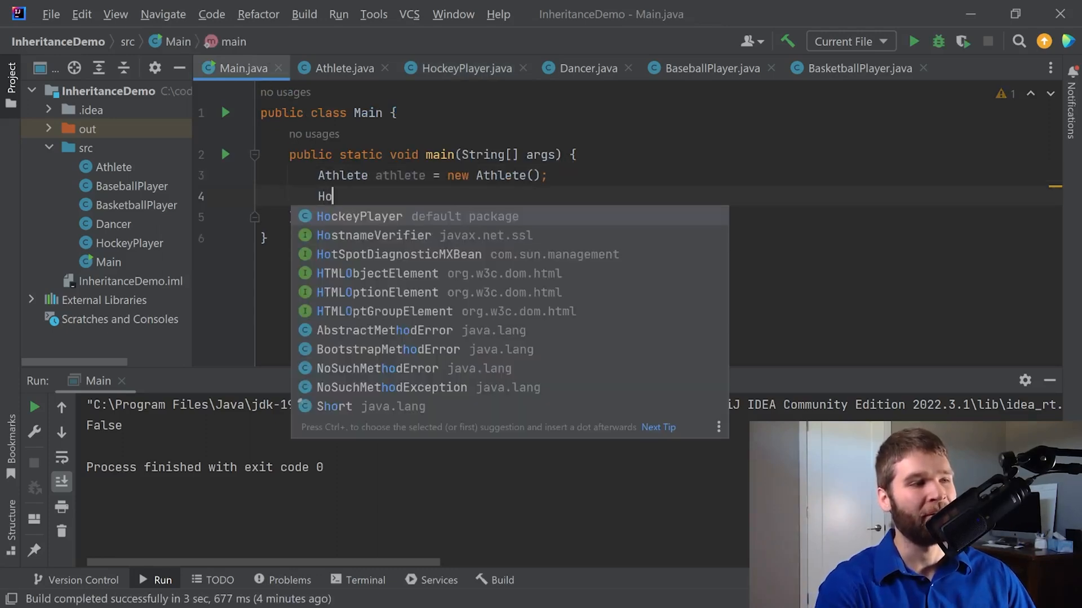
type("ckeyPlayer player =-")
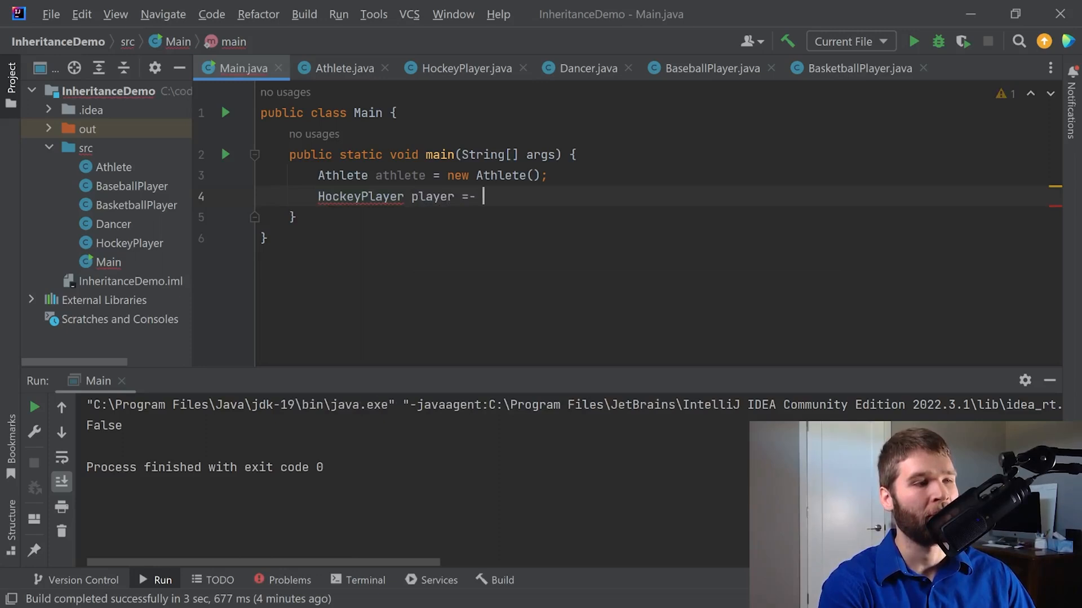
type("new HockeyPlayer();")
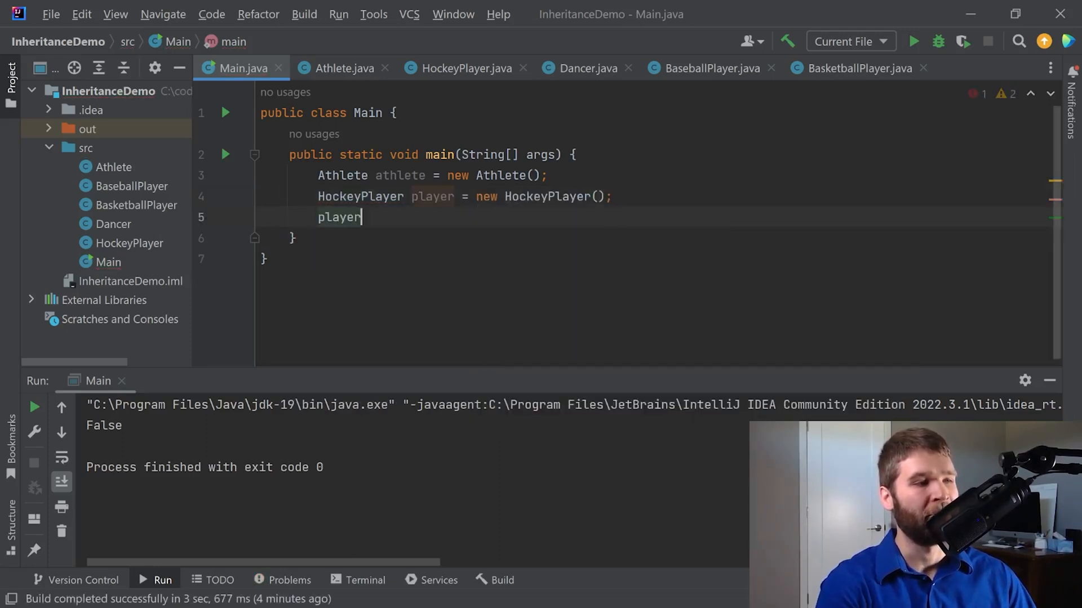
type(".")
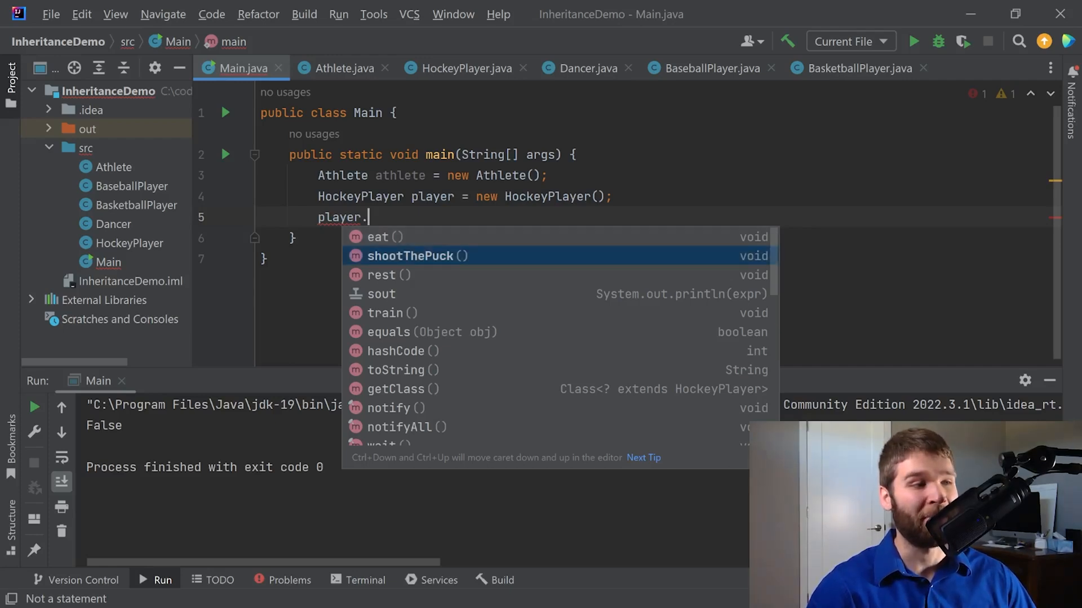
key("Down")
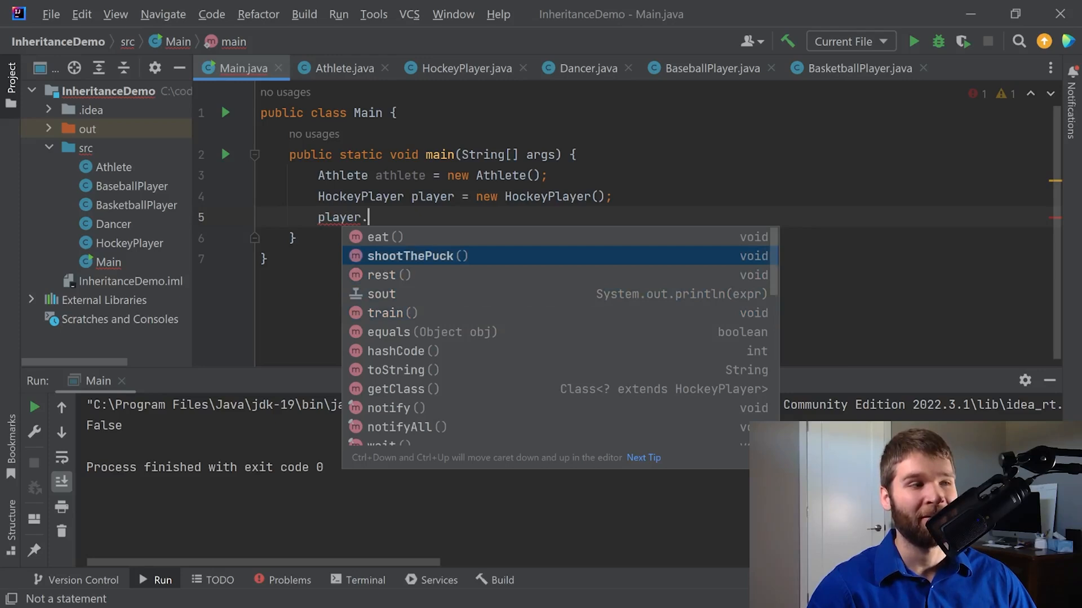
key("Down")
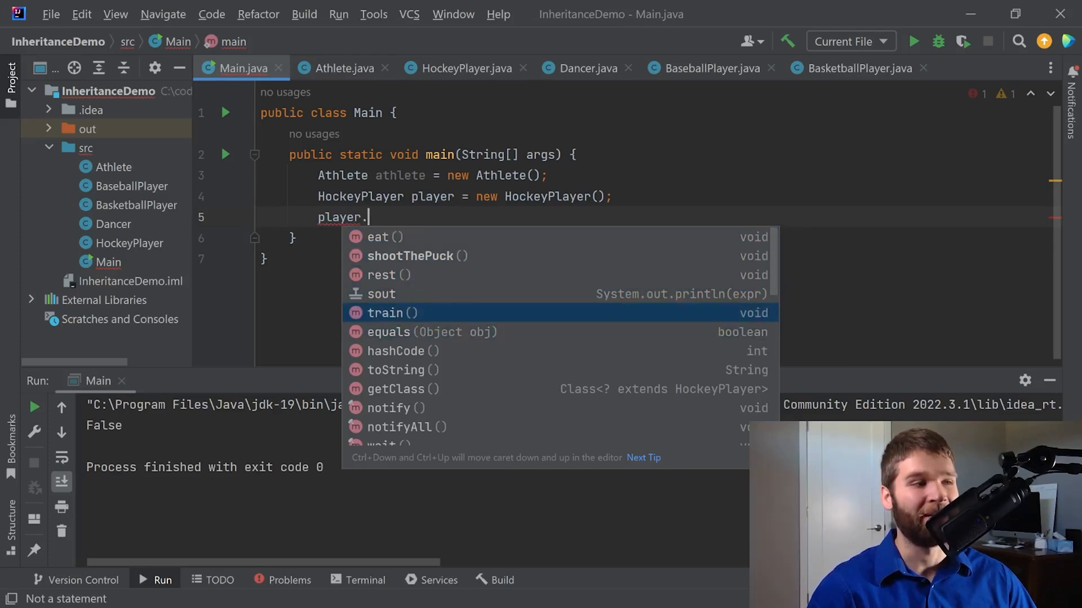
key("Down")
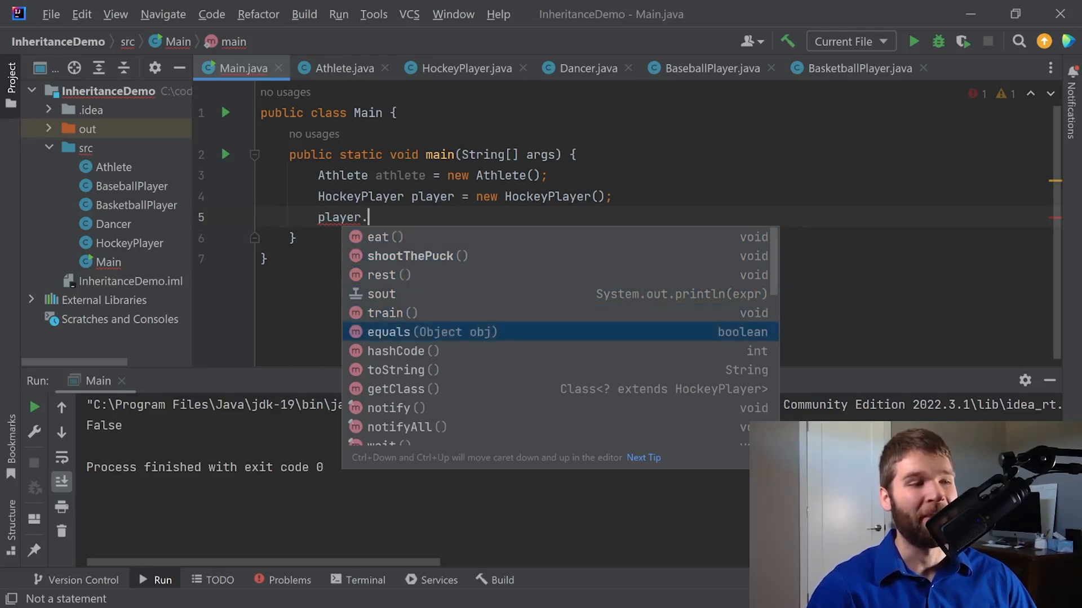
scroll("down", 3)
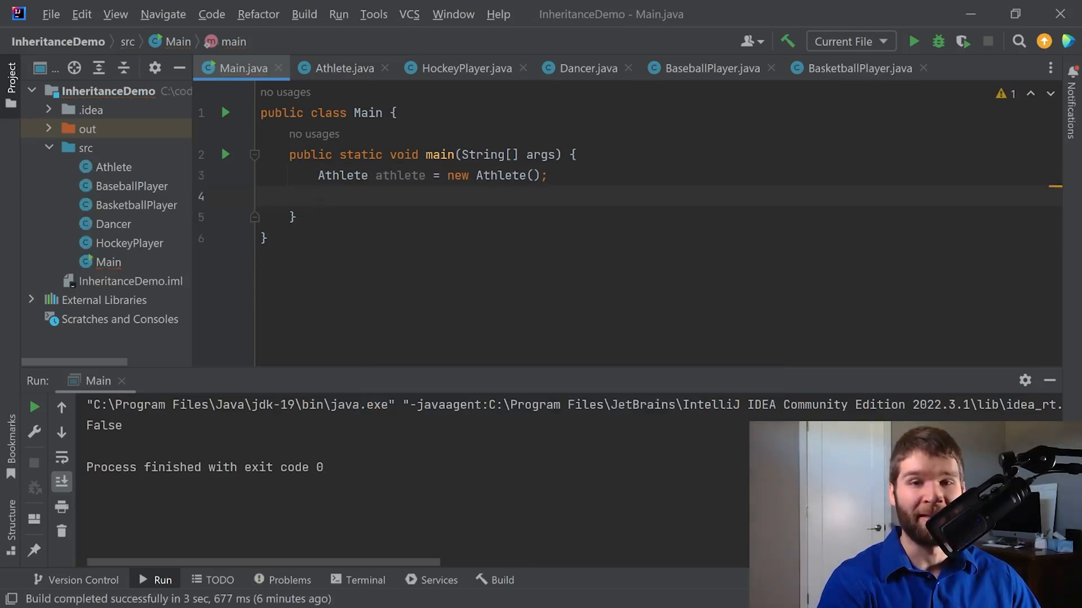
Step: Add athlete.equals(new Athlete()); below the Athlete creation line
type("ath")
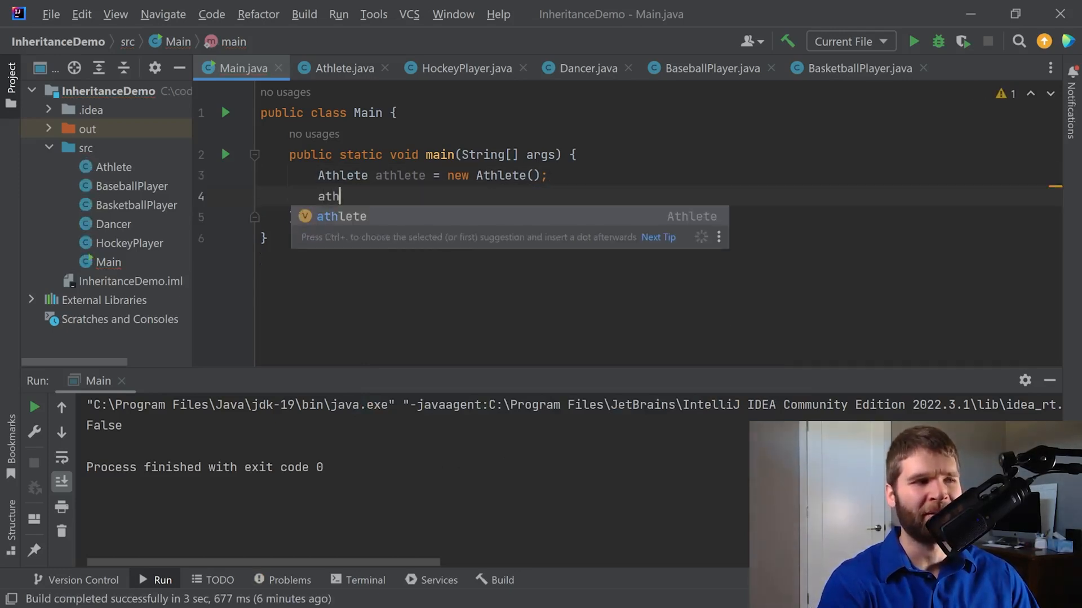
type("ete.equals(")
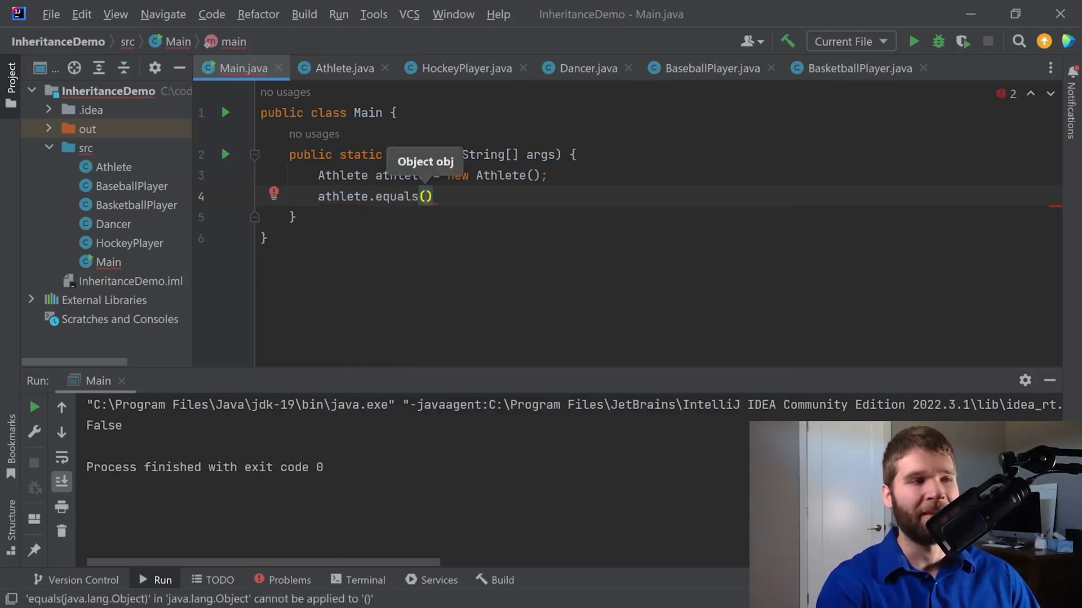
type("new Athlete(")
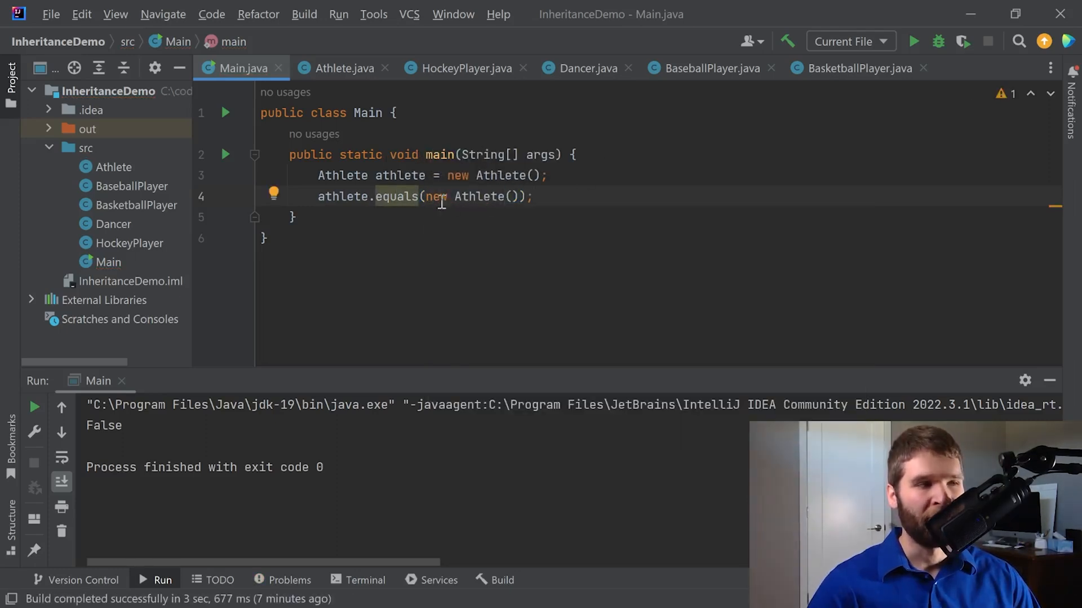
mouse_move(396, 196)
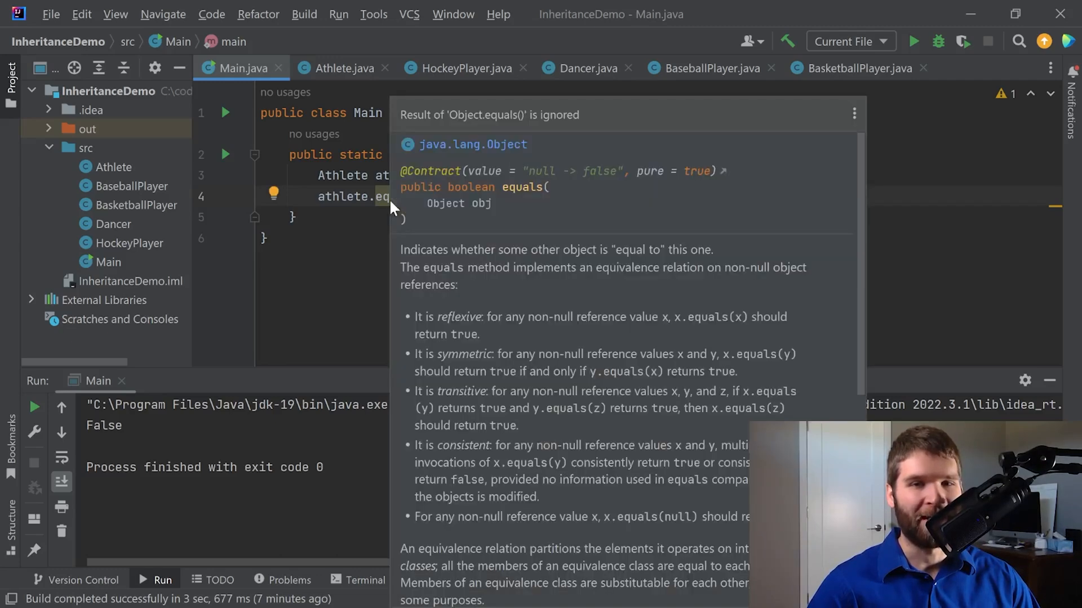
Step: Read through the Object.equals documentation and wrap the call in System.out.println
scroll("down", 3)
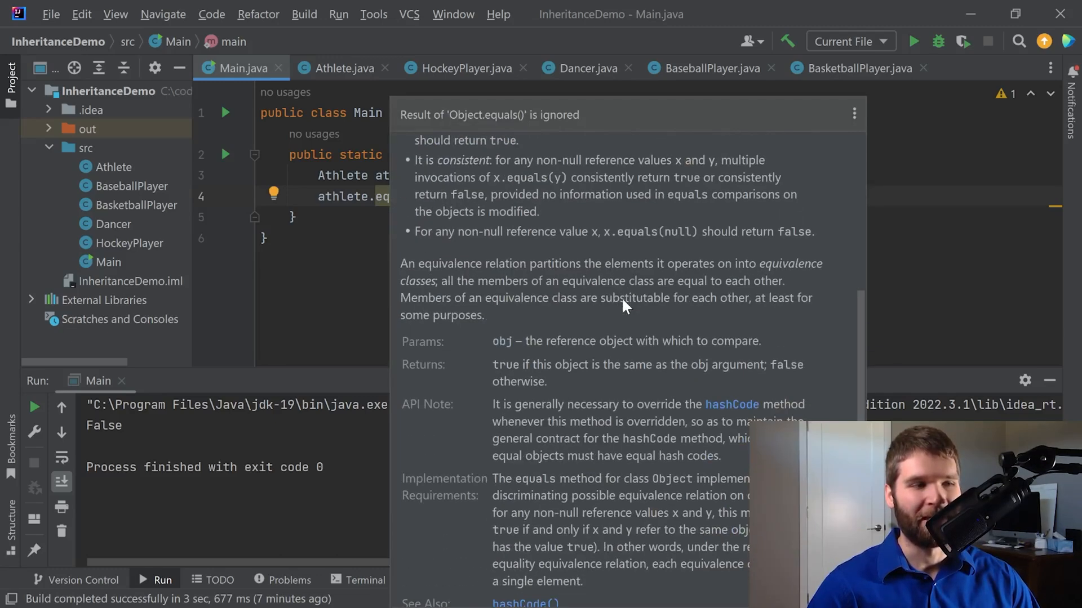
scroll("down", 3)
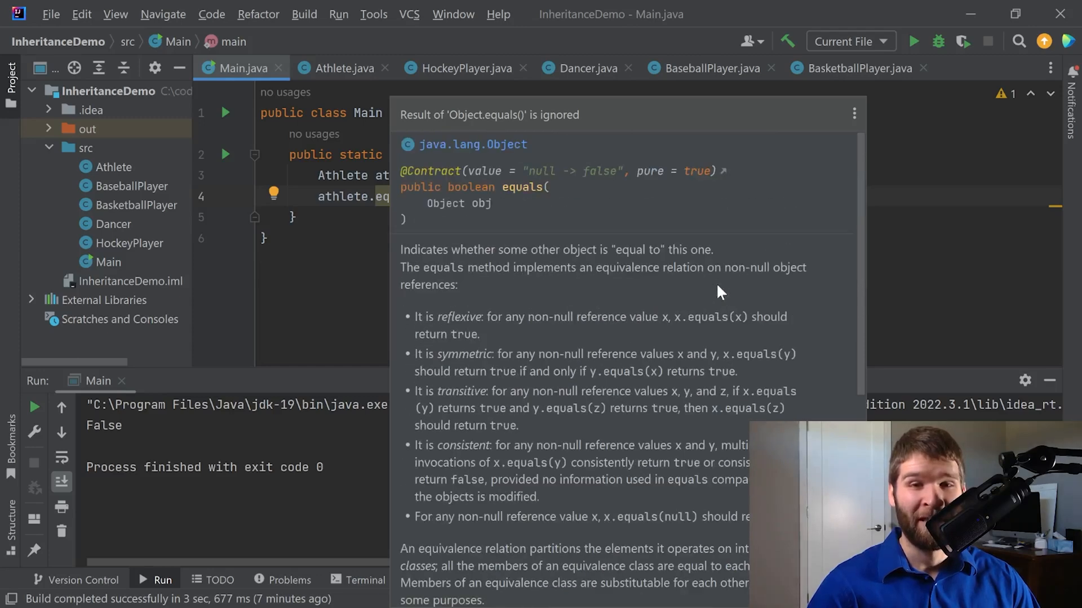
mouse_move(793, 282)
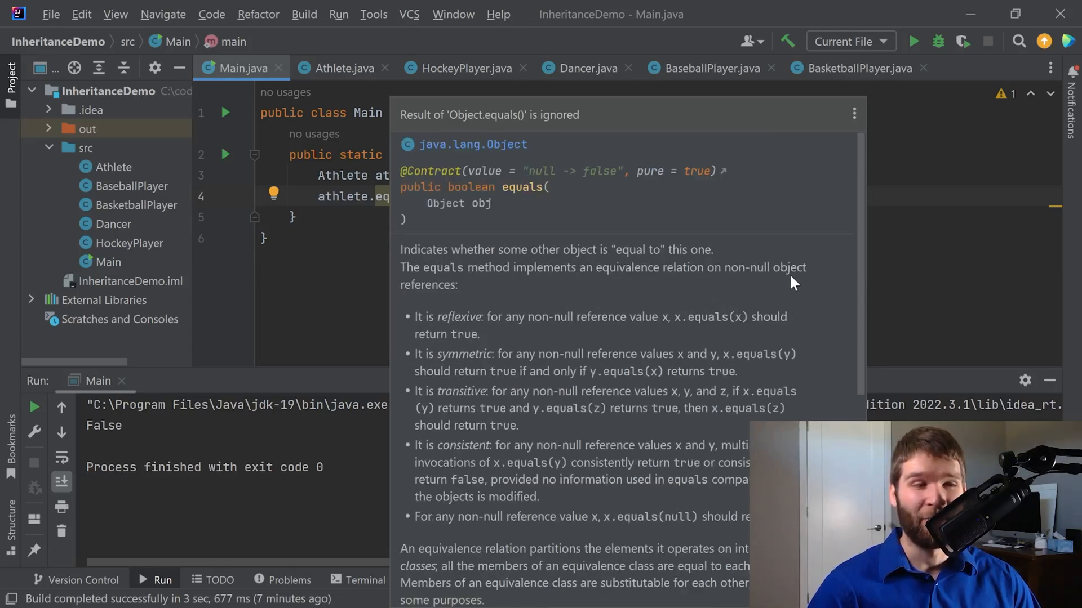
mouse_move(798, 266)
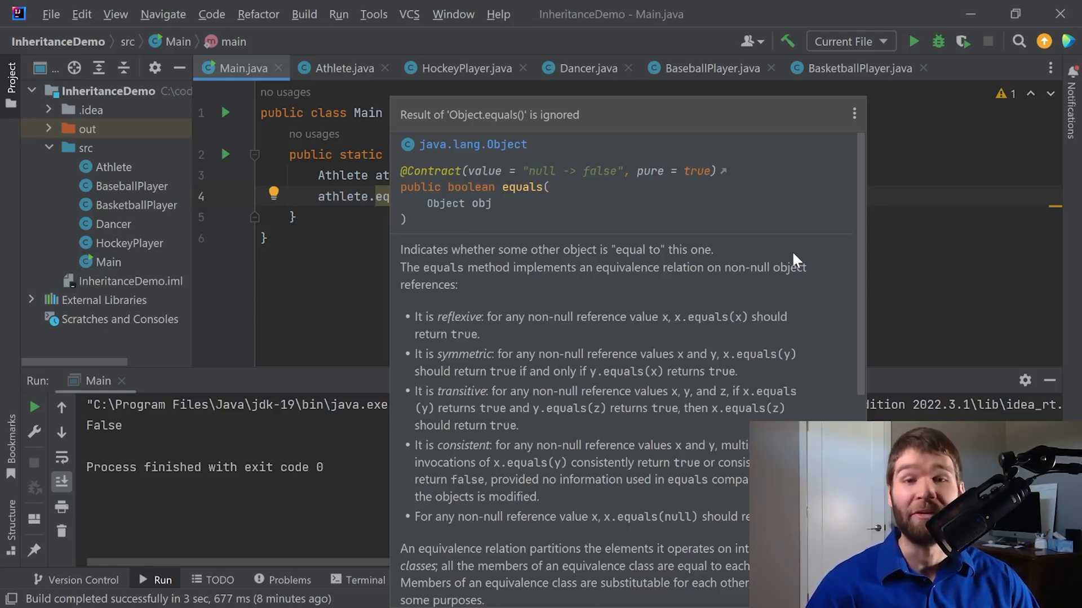
type("sout")
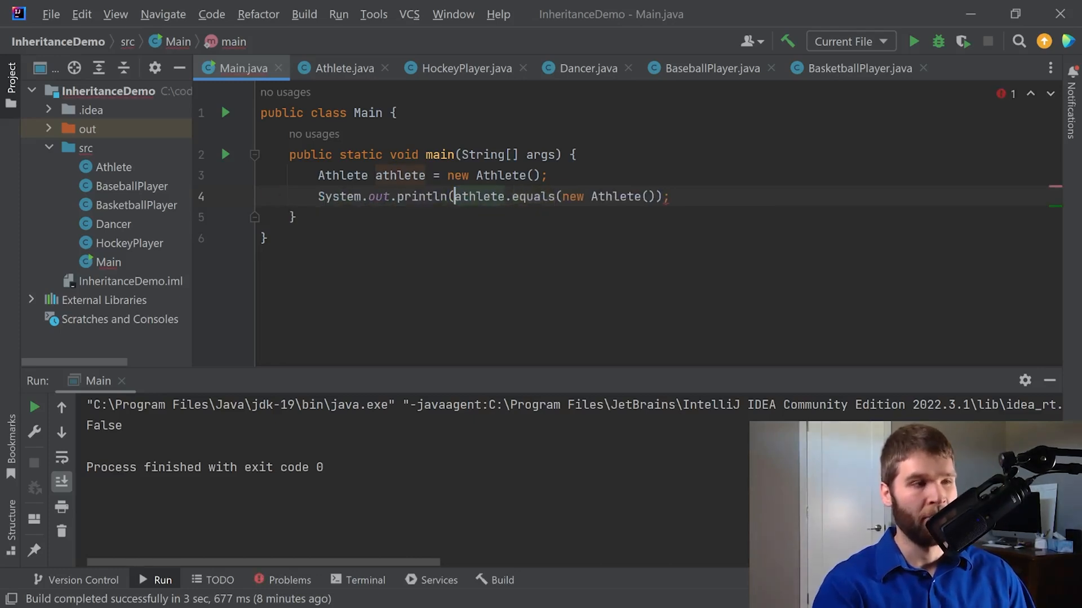
Step: Close the println around athlete.equals(new Athlete()) and run Main, printing false
type(")")
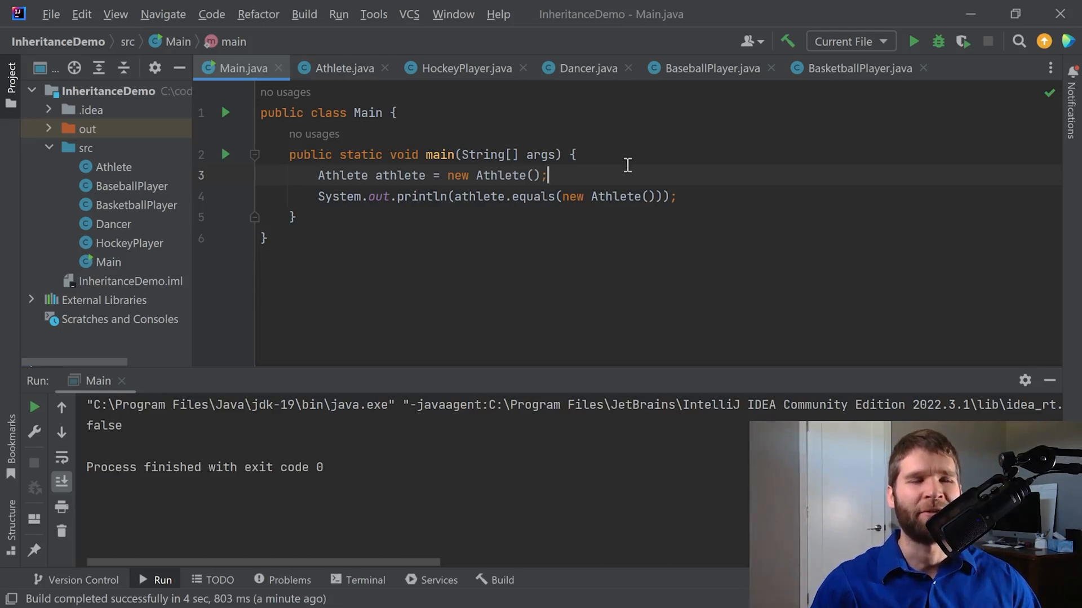
double_click(104, 426)
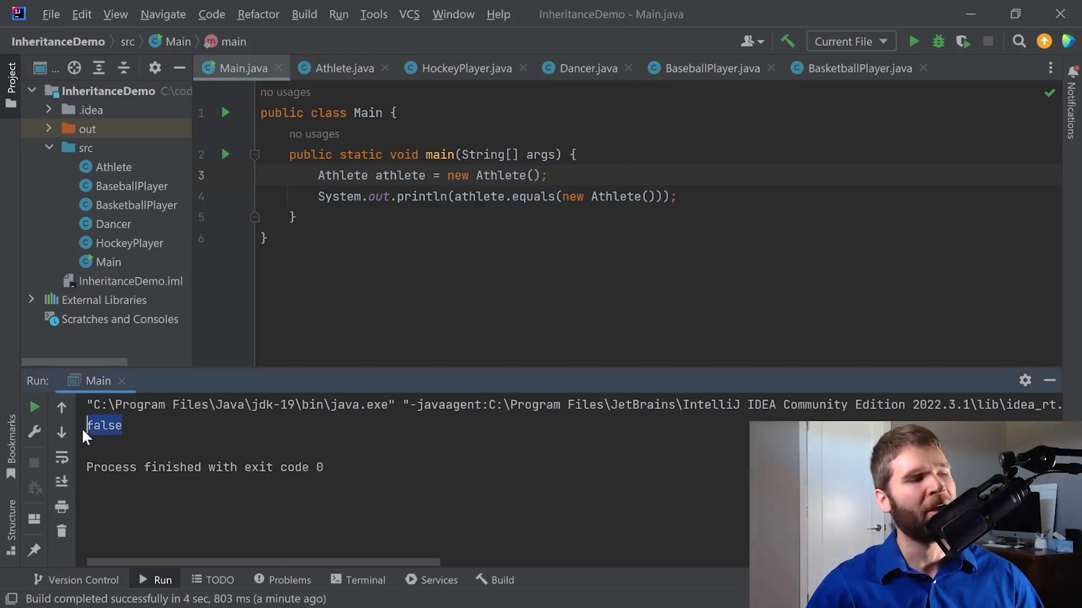
mouse_move(624, 189)
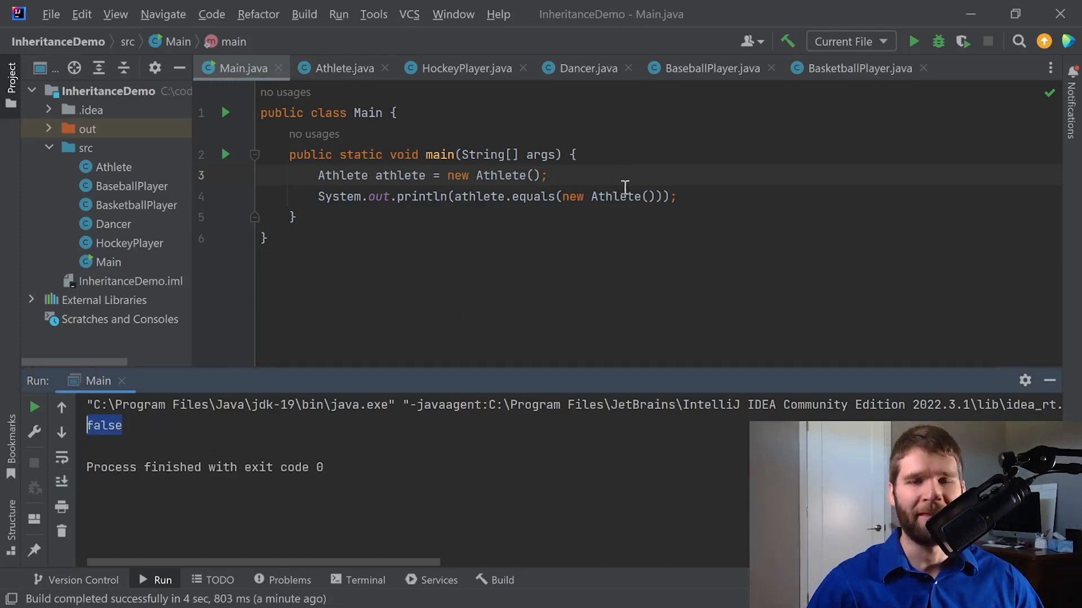
mouse_move(245, 431)
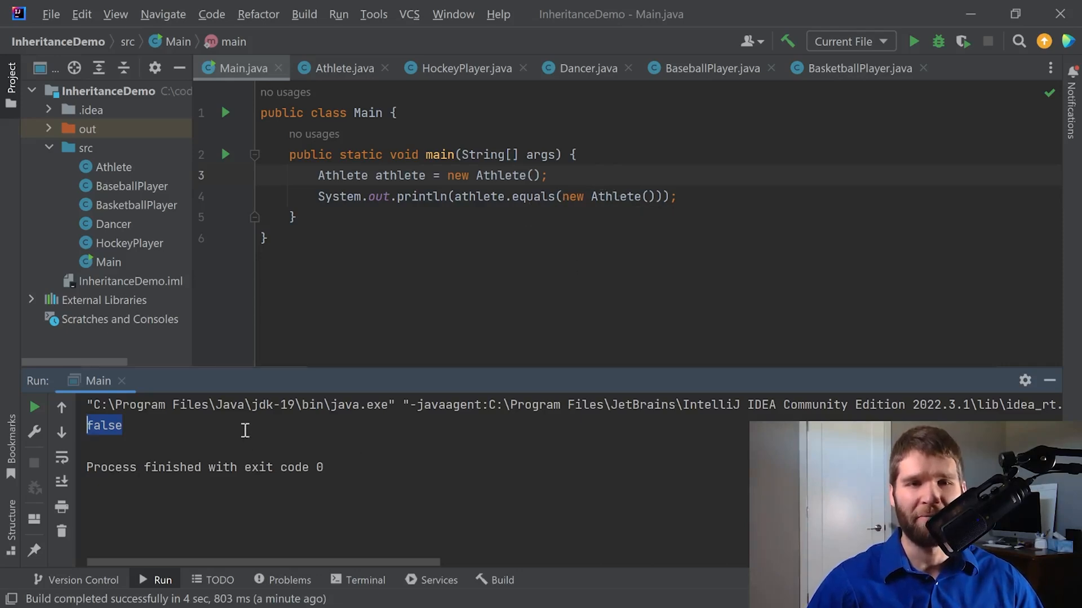
mouse_move(636, 264)
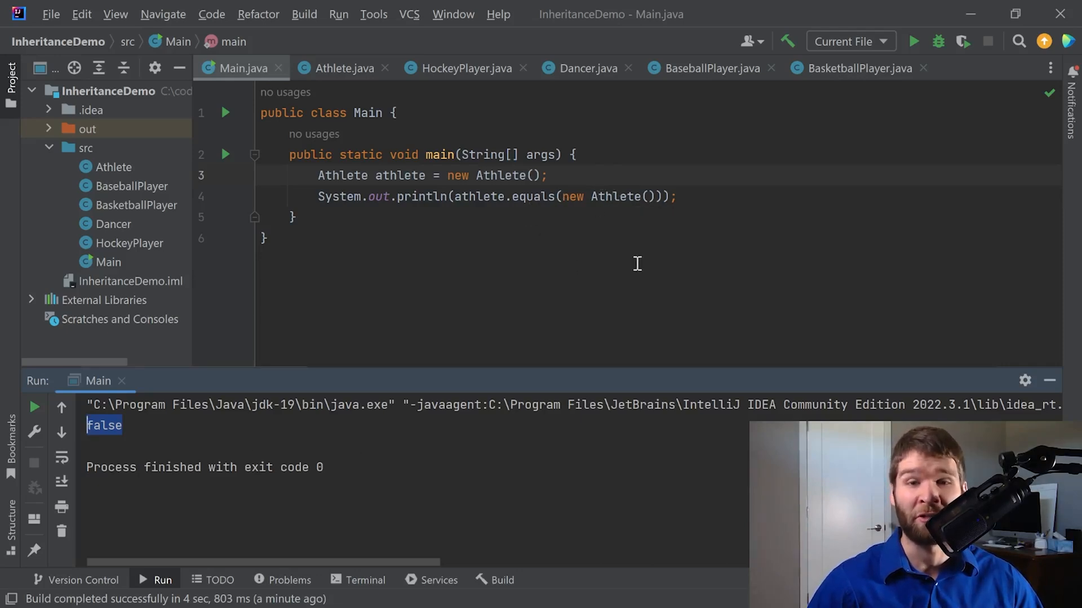
mouse_move(687, 170)
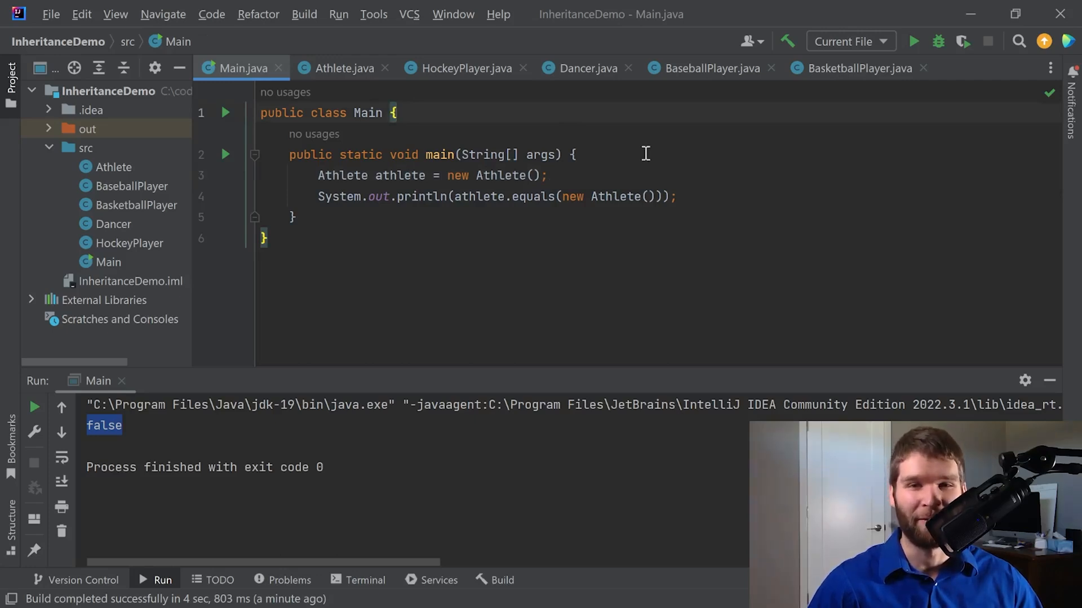
mouse_move(711, 205)
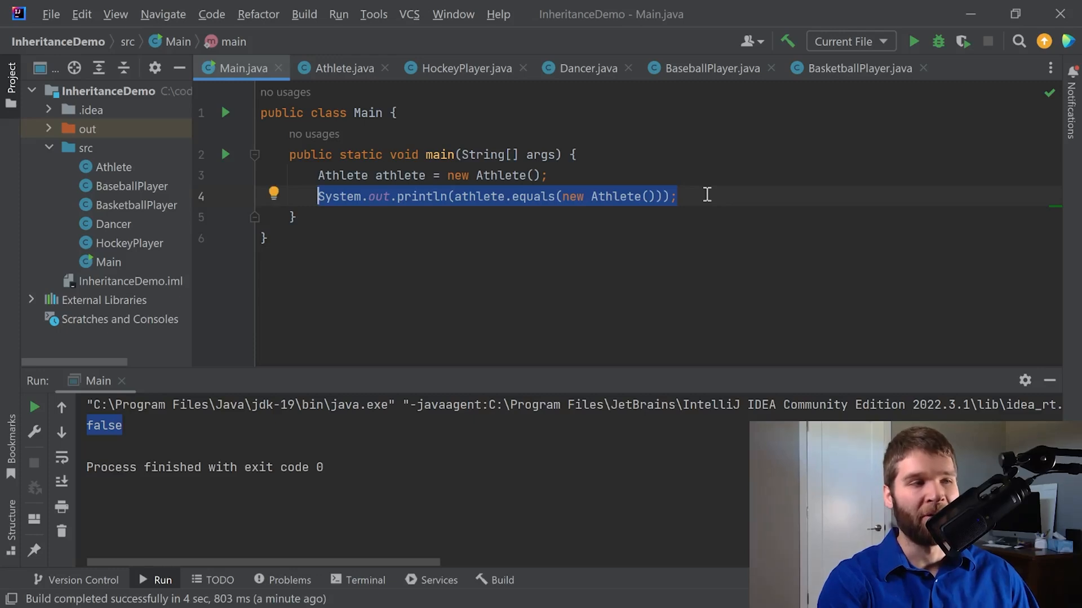
type("athlete.hashCode(")
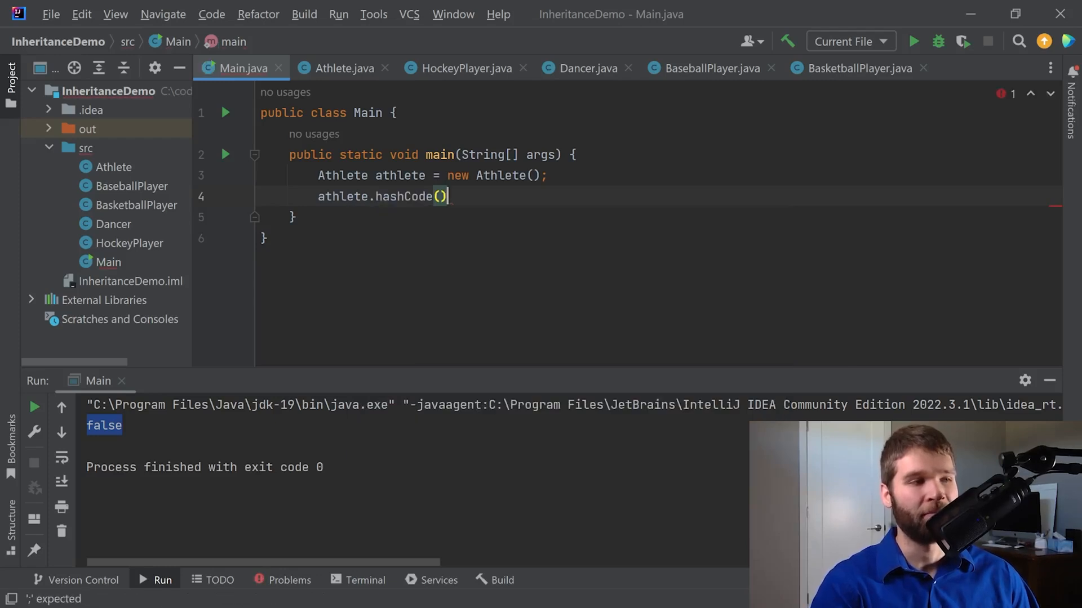
type(";")
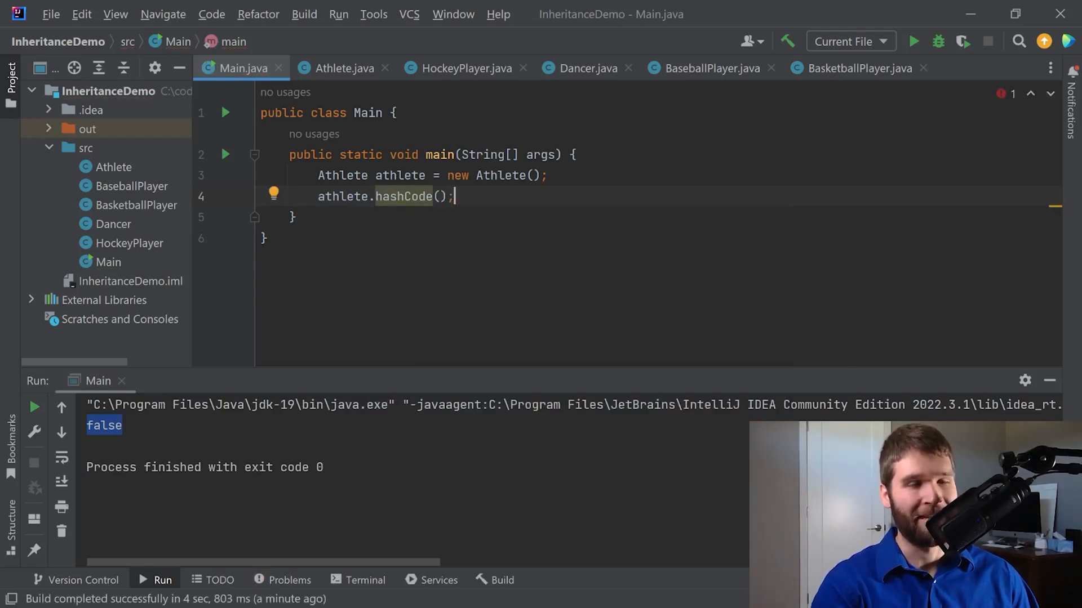
type("int")
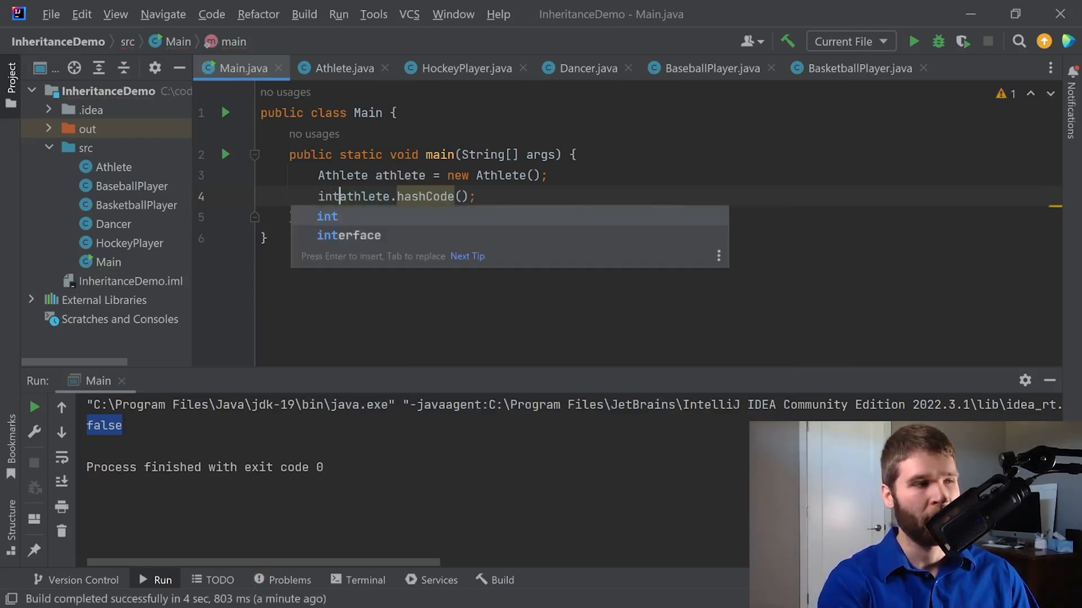
type("result =")
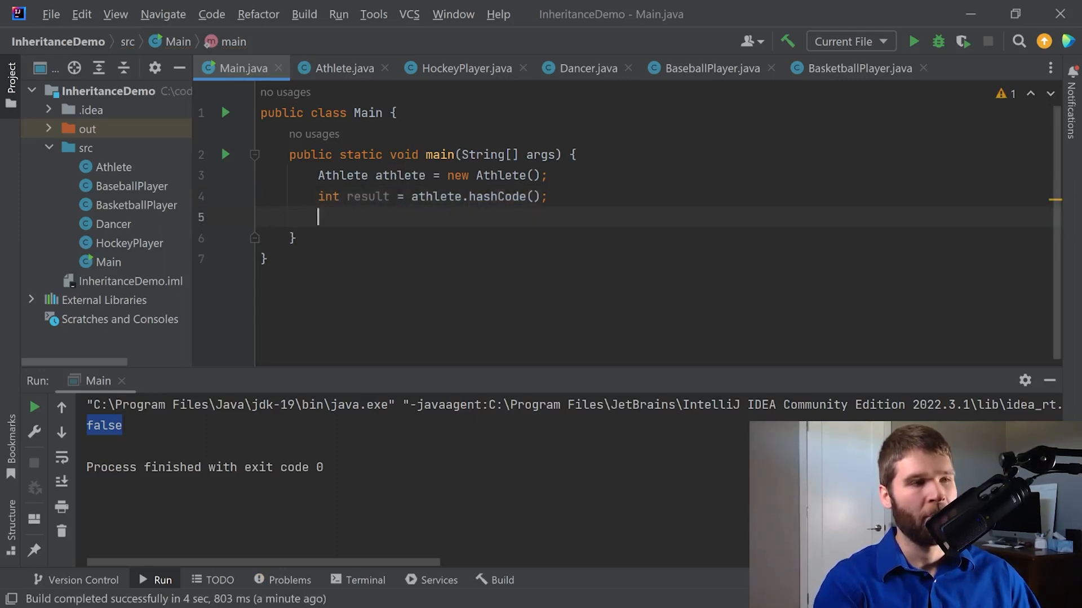
type("System.out.println(result);")
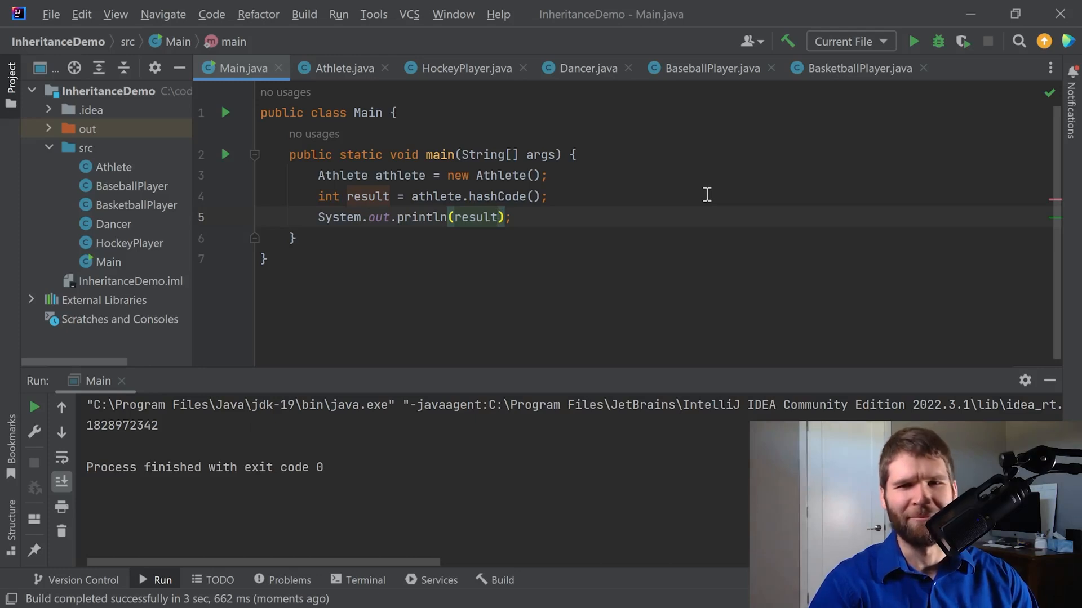
double_click(122, 424)
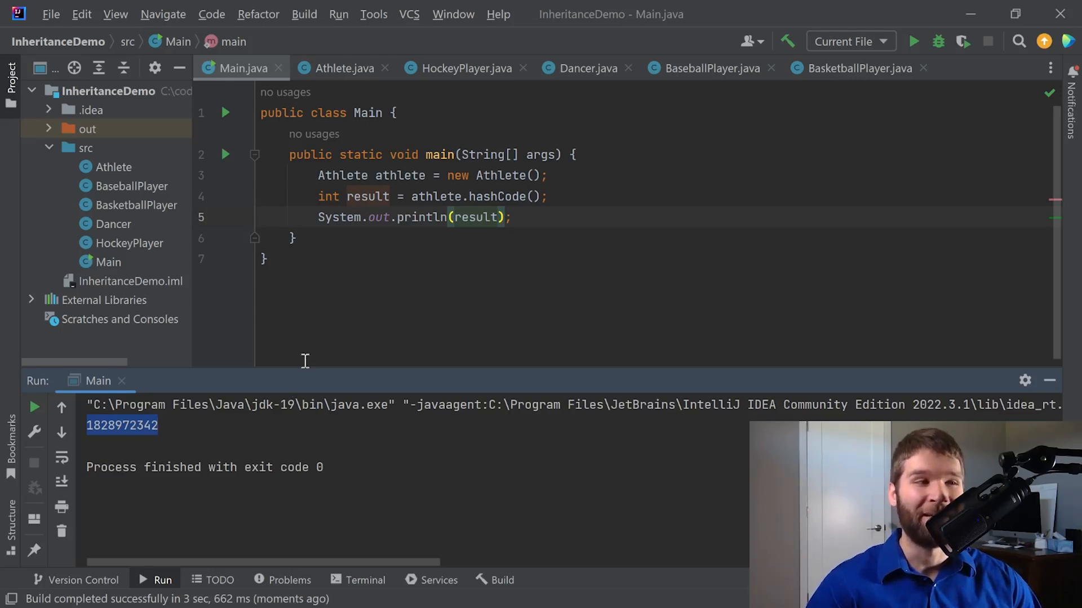
mouse_move(357, 442)
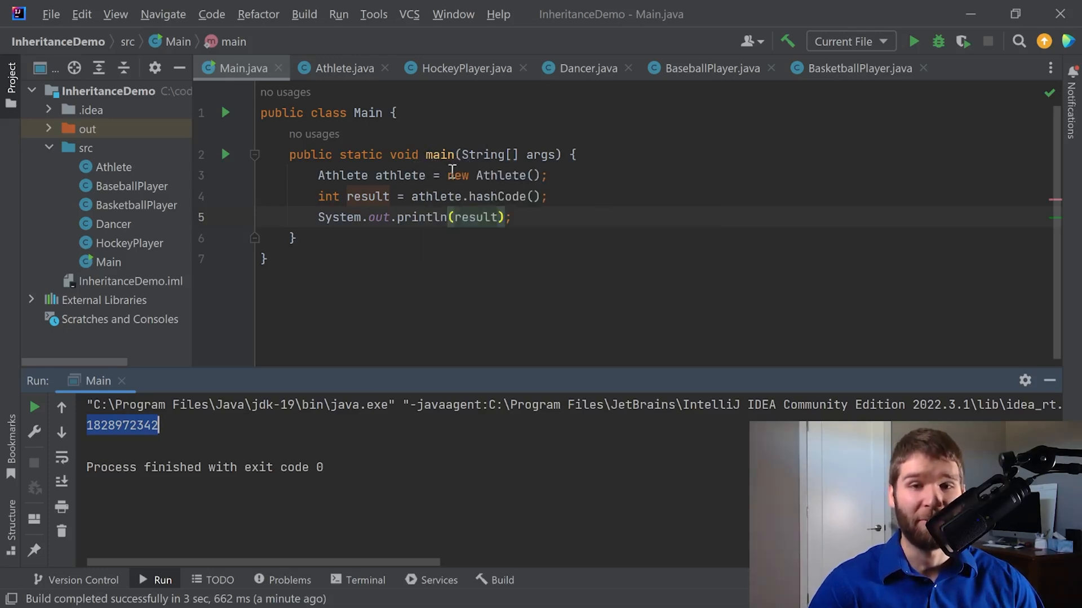
mouse_move(607, 213)
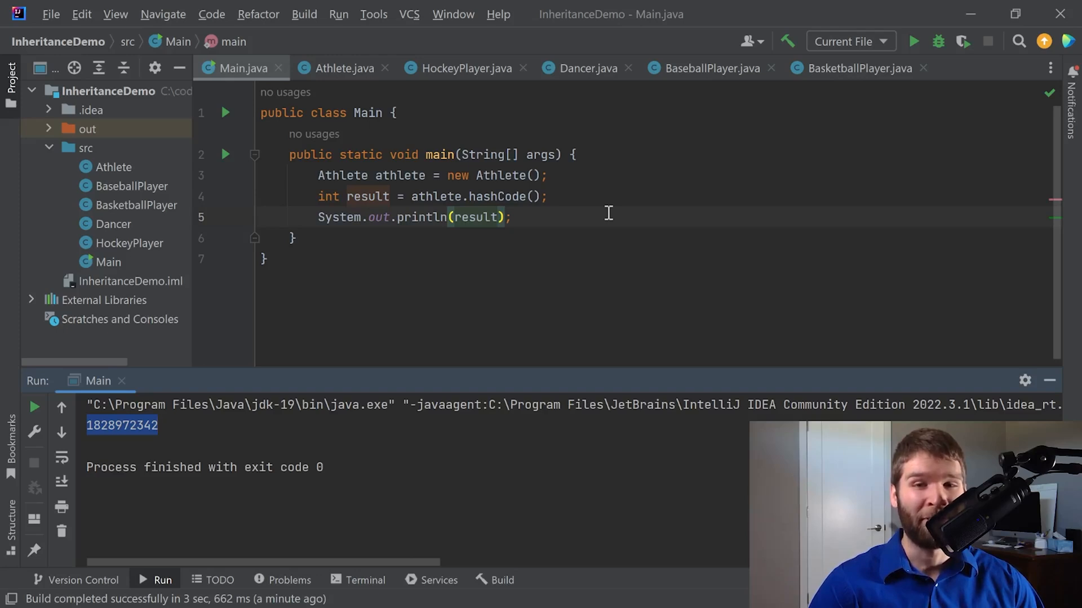
mouse_move(588, 245)
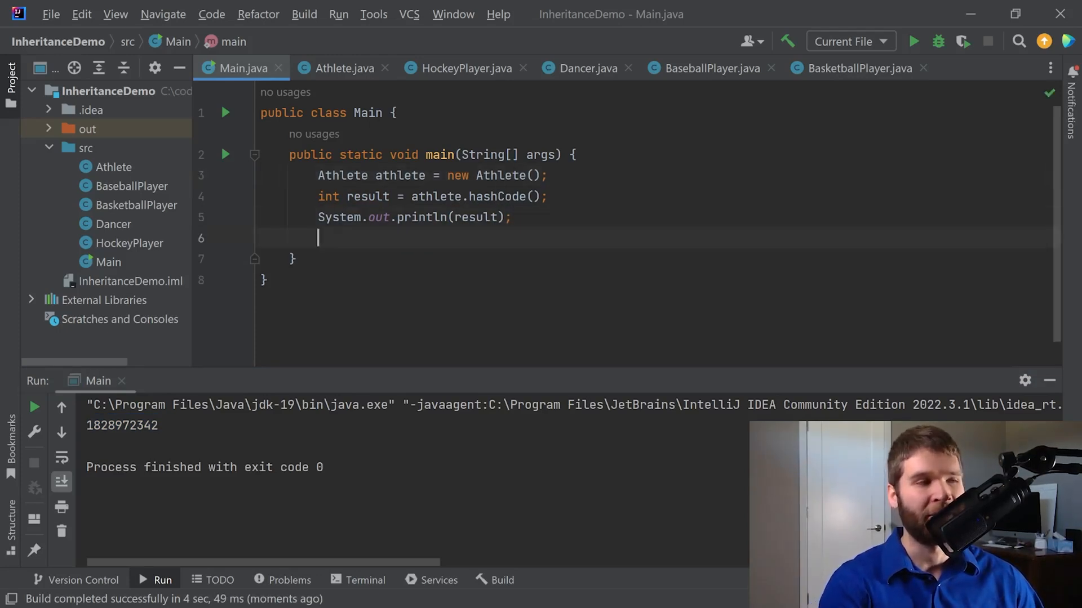
Step: Add System.out.println(athlete.toString()) and run, selecting the 6d03e736 hex in the output
type("System.out.println();")
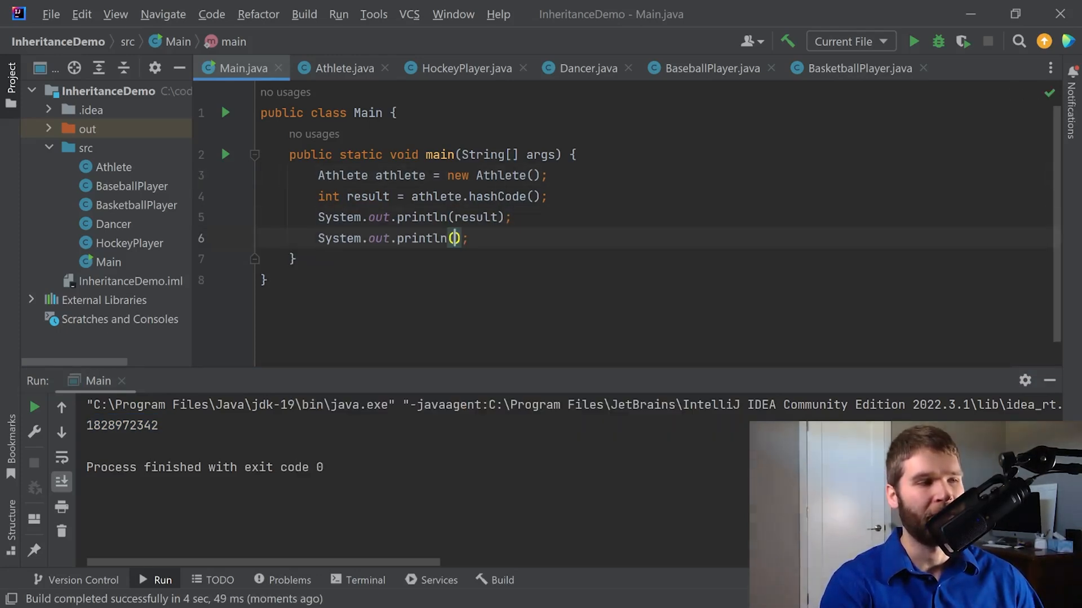
type("athlete.toString(")
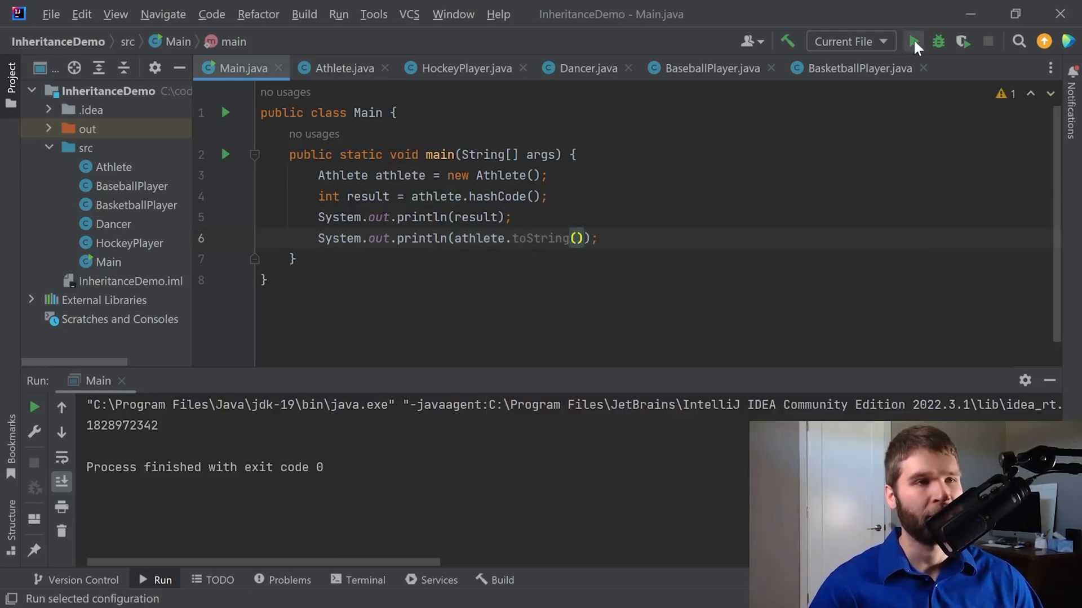
left_click(911, 41)
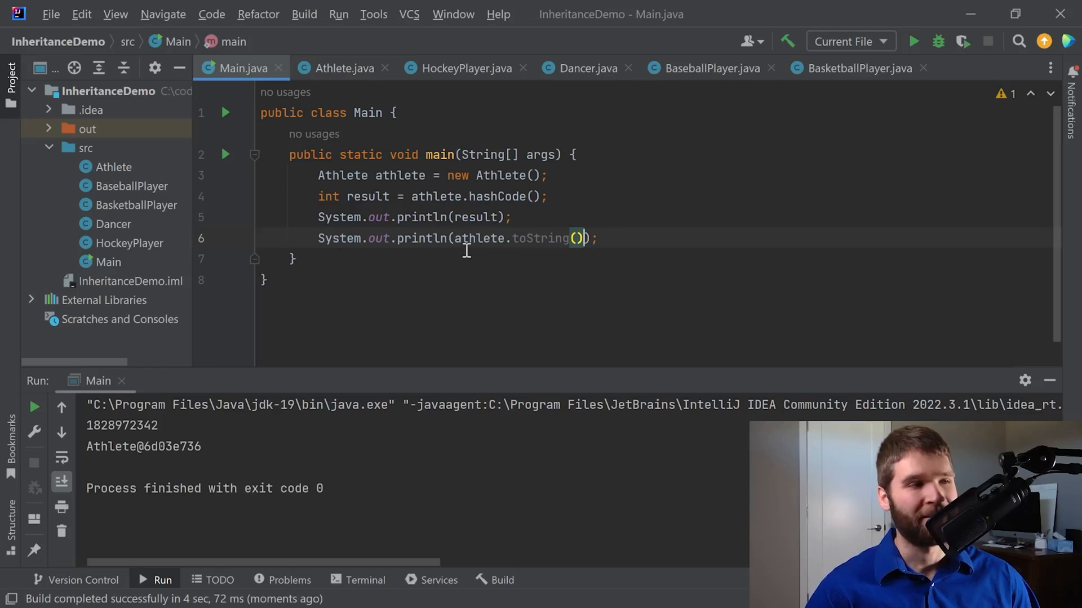
double_click(110, 446)
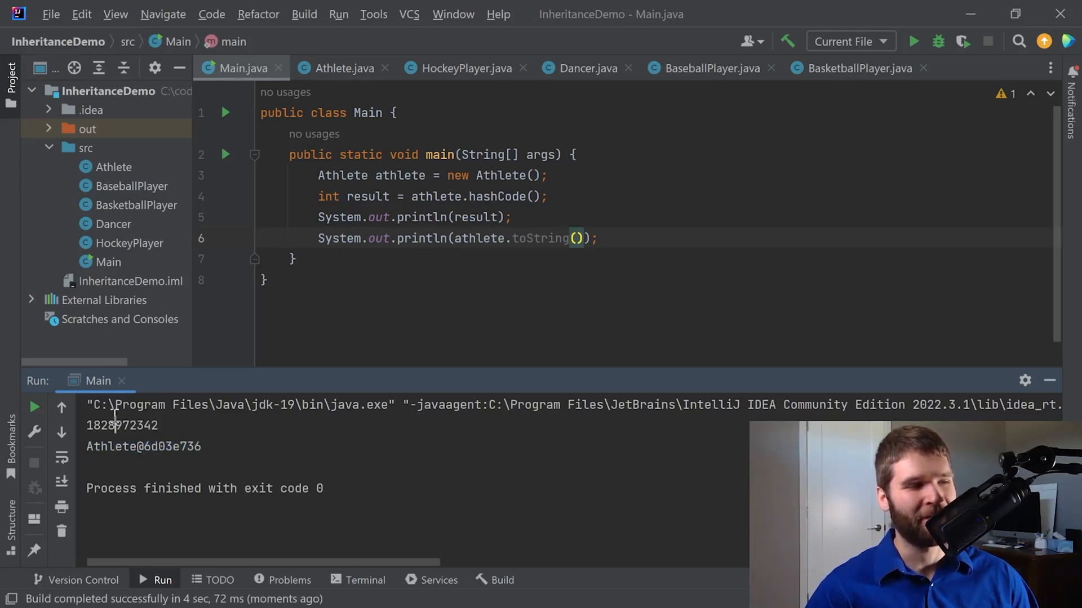
double_click(122, 425)
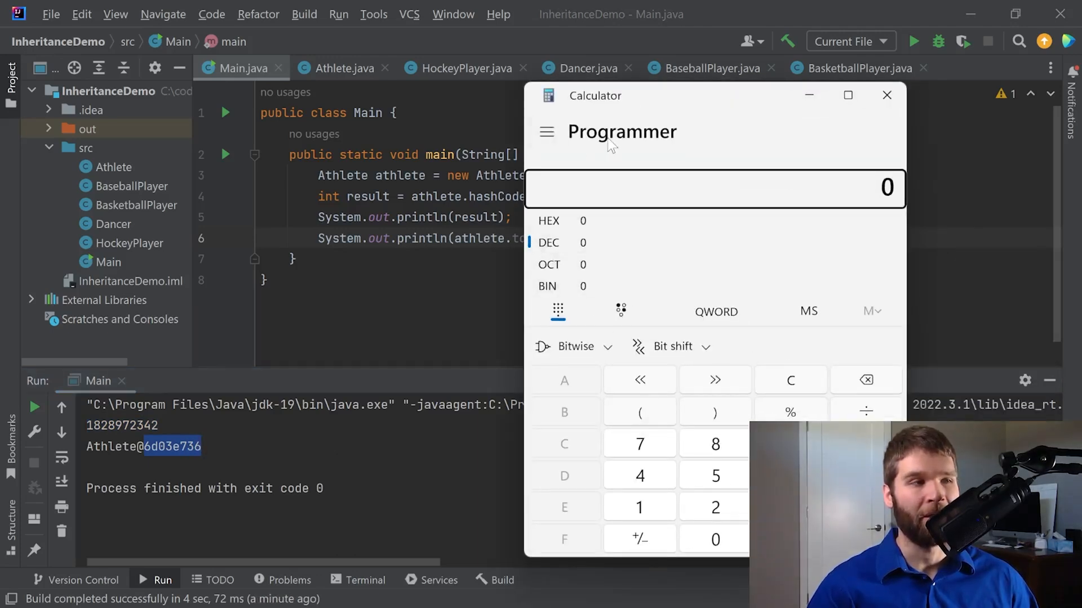
mouse_move(632, 195)
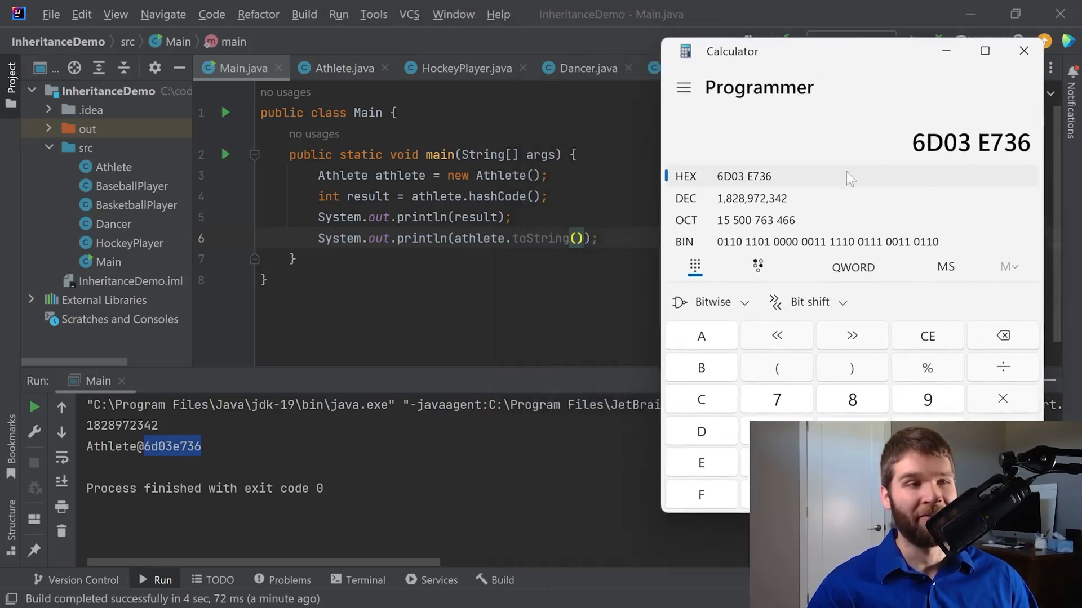
Step: Enter 6D03E736 in Calculator's HEX mode to read its decimal value 1,828,972,342
left_click(752, 198)
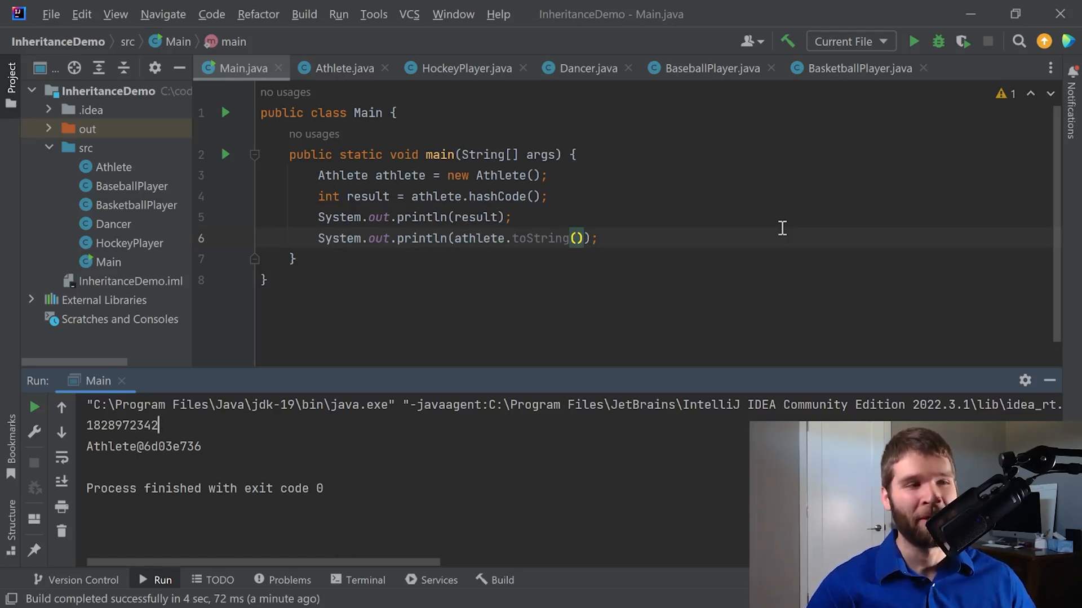
mouse_move(512, 248)
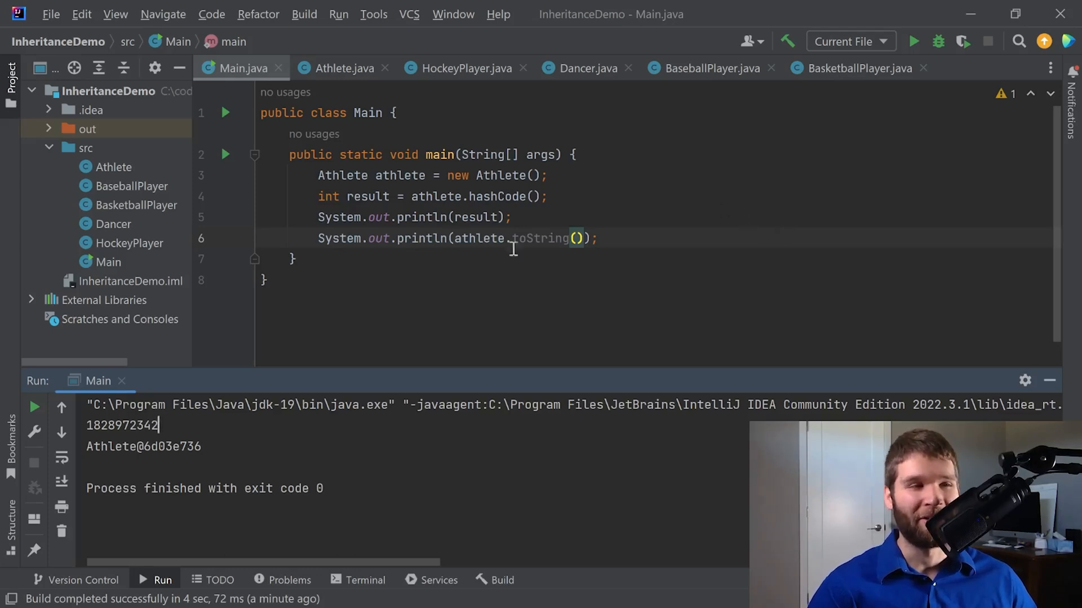
Step: Delete the redundant .toString() call and clear the hashCode and print lines from main
double_click(420, 237)
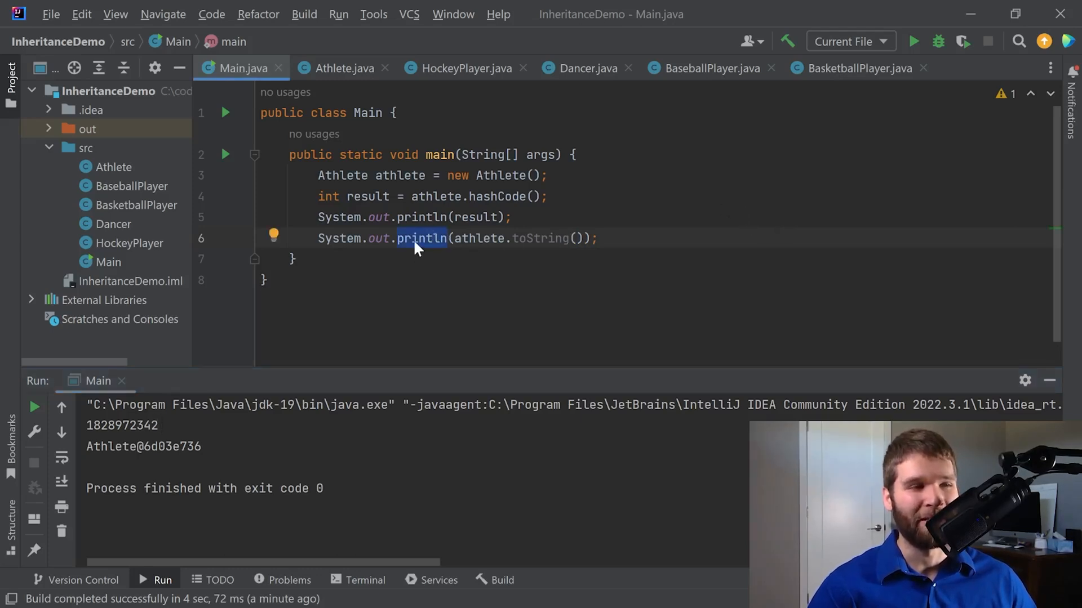
mouse_move(425, 238)
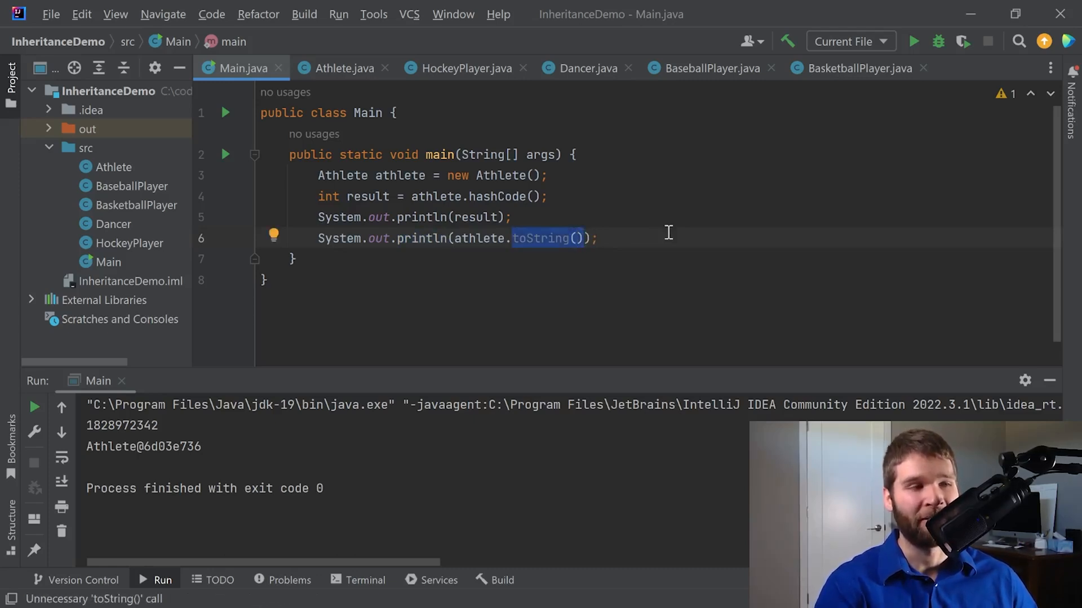
key("Delete")
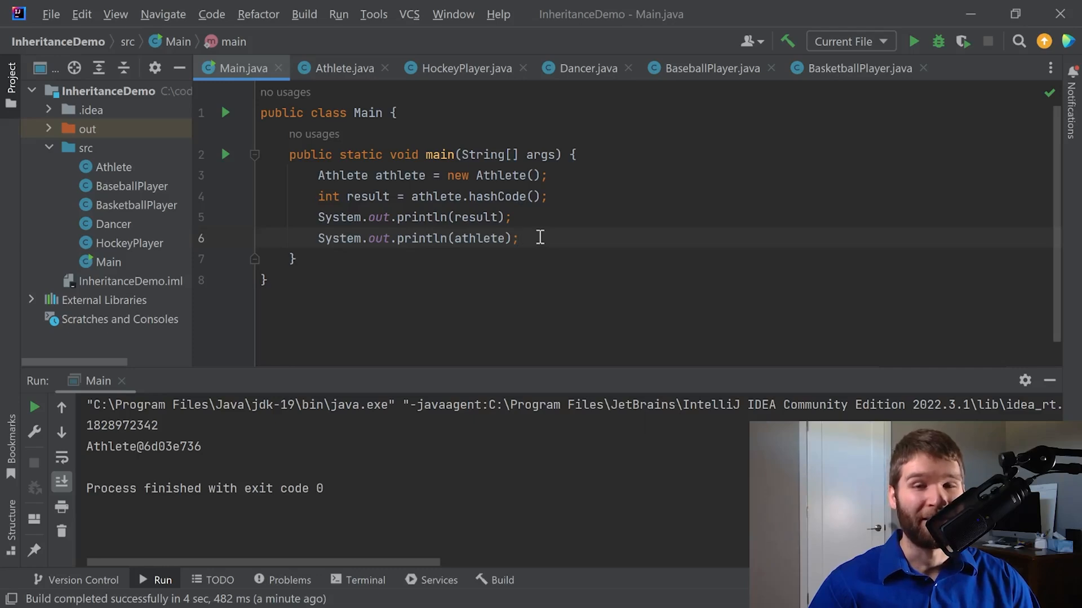
mouse_move(396, 298)
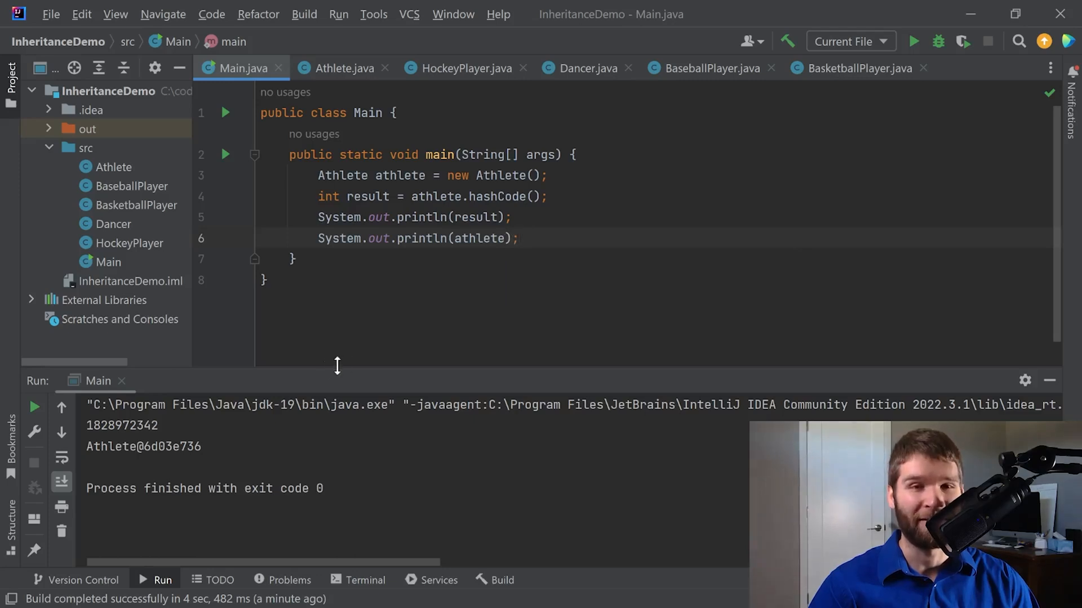
left_click(516, 238)
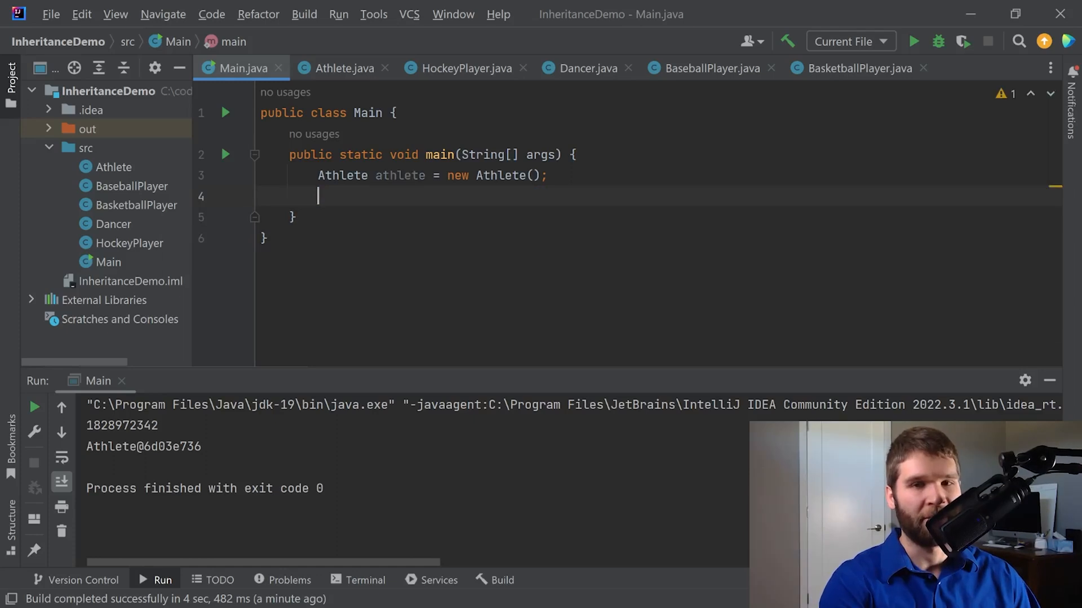
Step: Begin athlete.get to see getClass, then browse the completion list down to notify and notifyAll
type("athlete.ge")
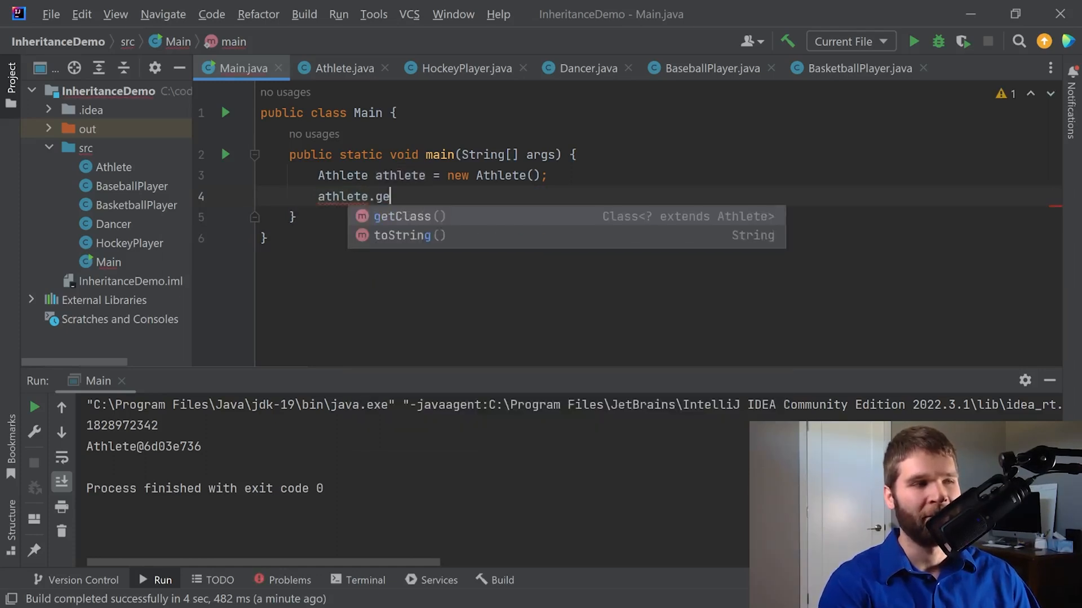
type("t")
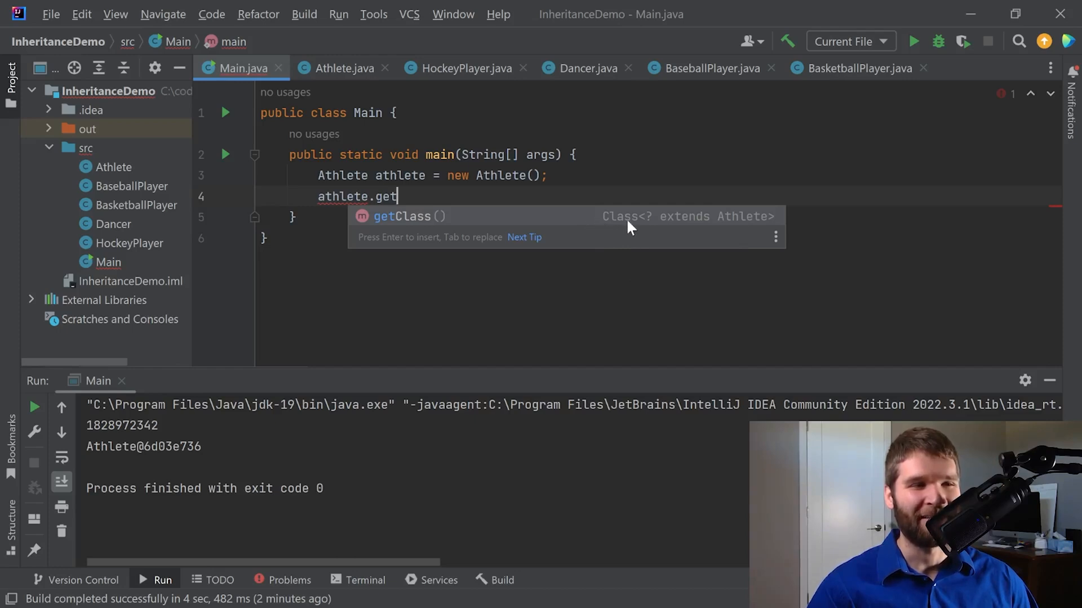
mouse_move(779, 222)
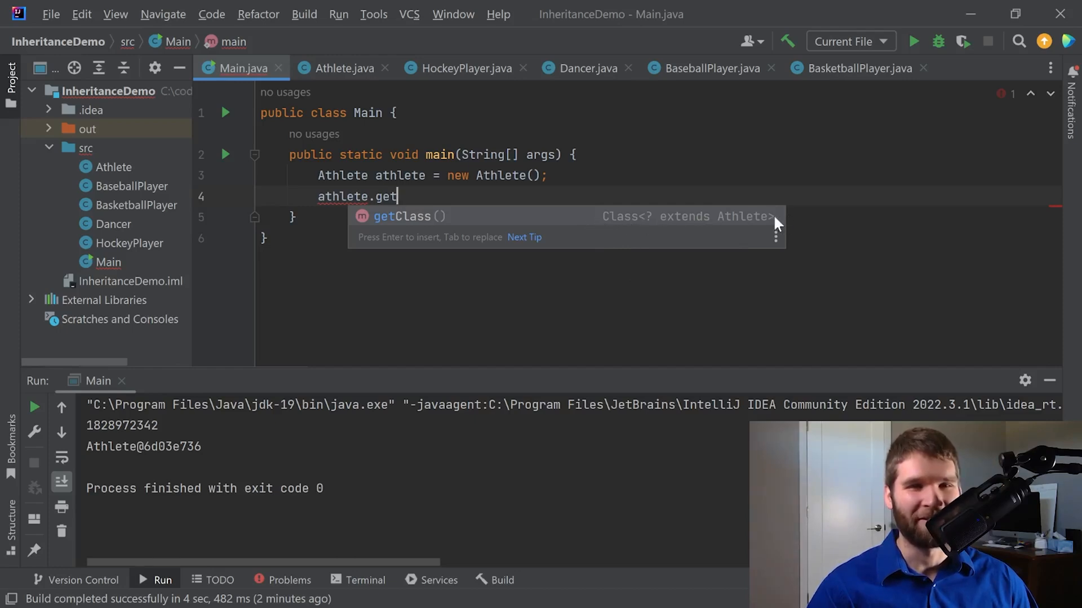
mouse_move(721, 232)
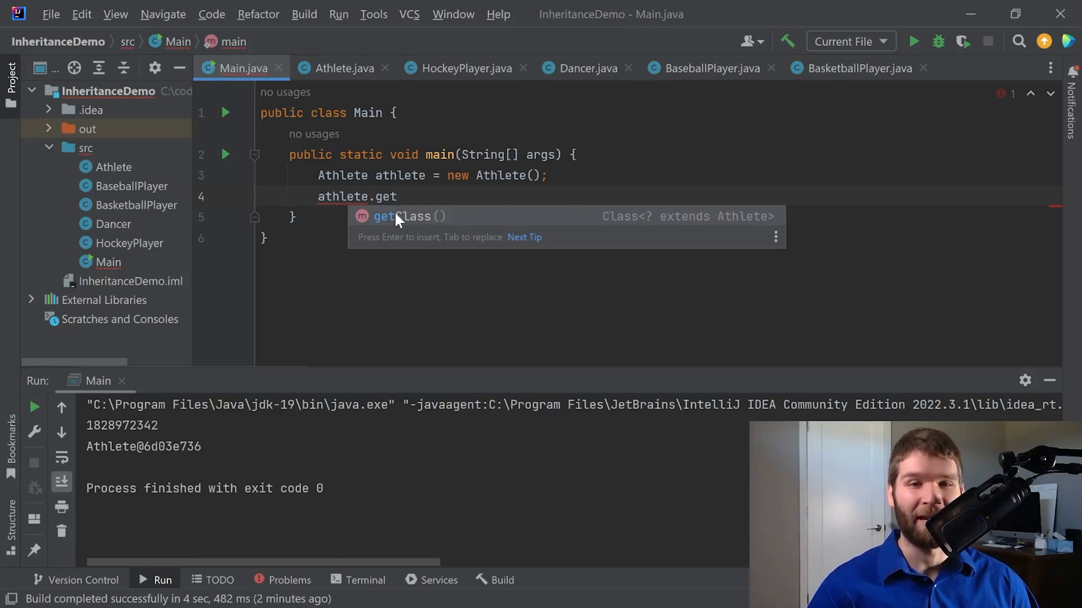
mouse_move(426, 231)
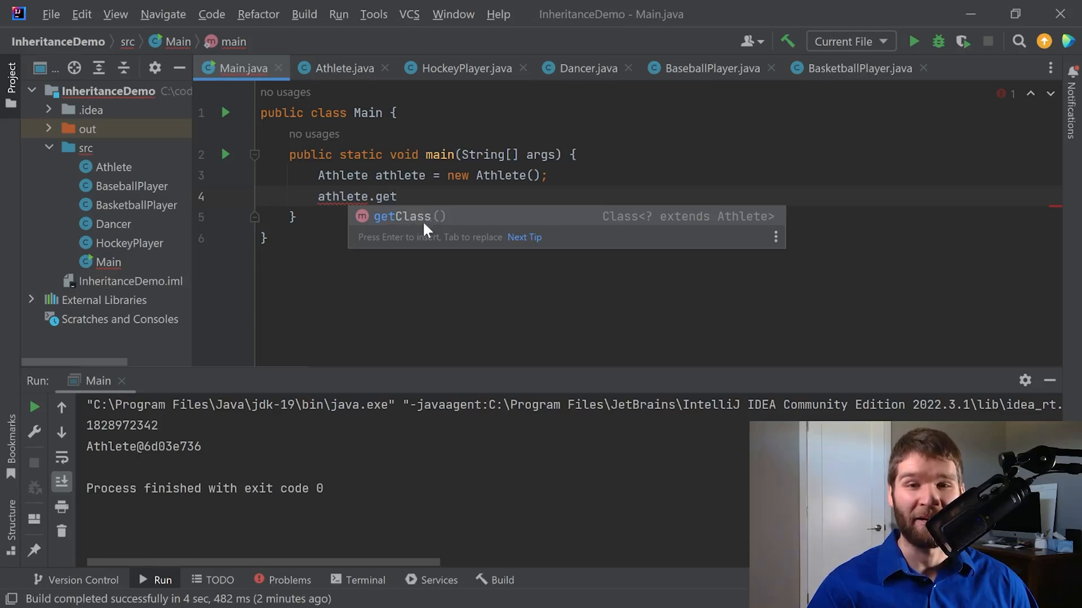
mouse_move(513, 231)
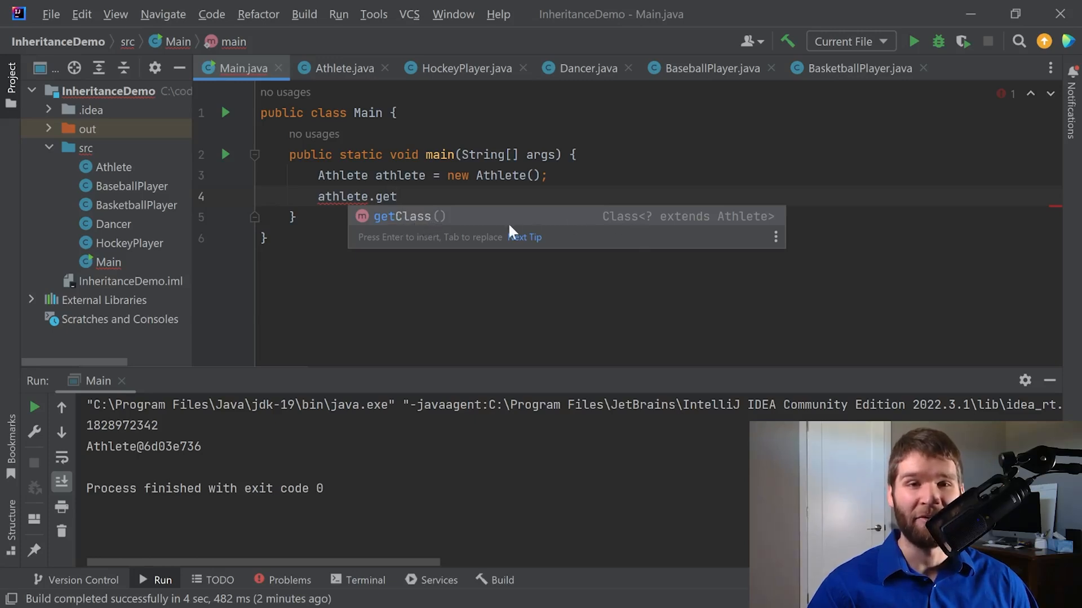
mouse_move(595, 231)
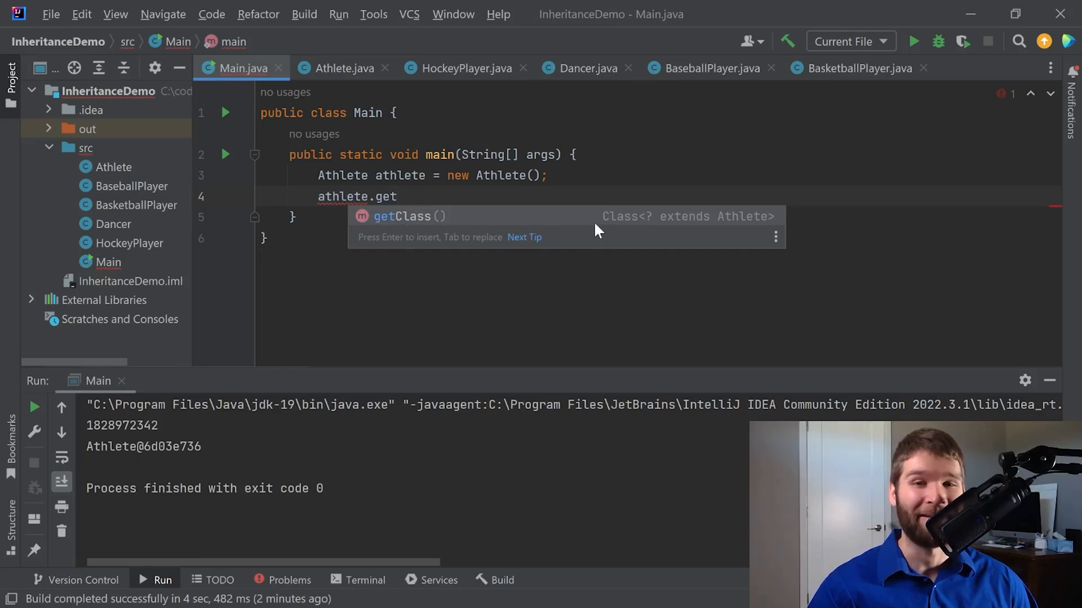
mouse_move(602, 221)
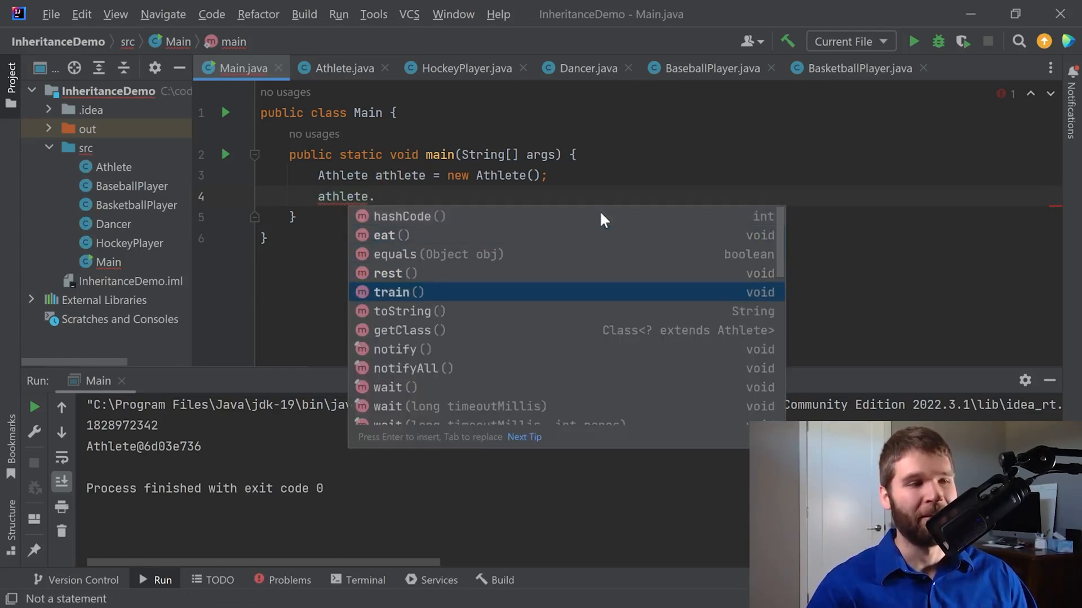
key("down")
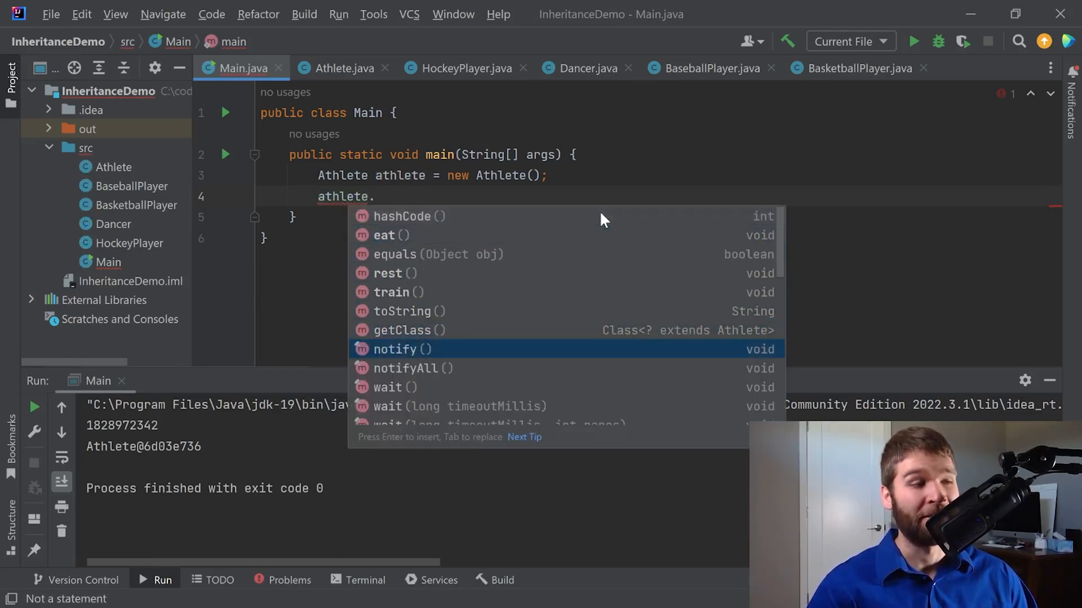
key("Down")
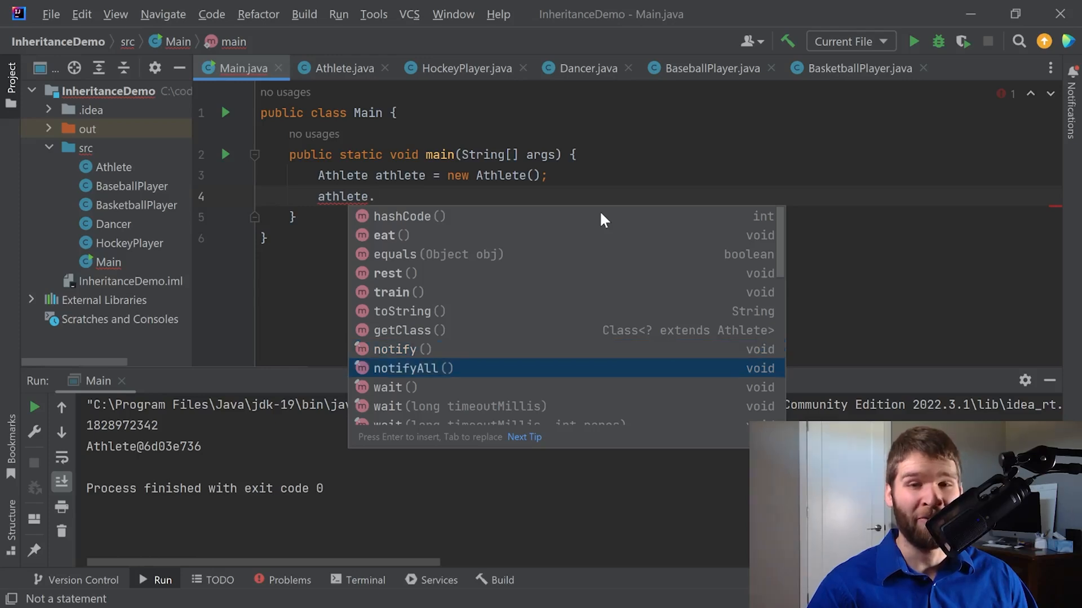